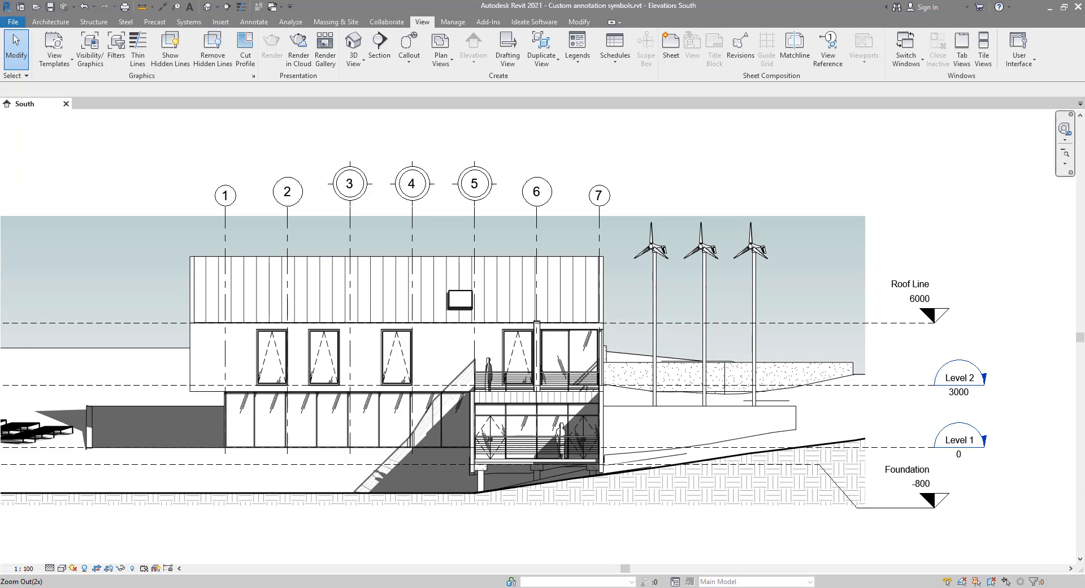
pyautogui.moveTo(689, 112)
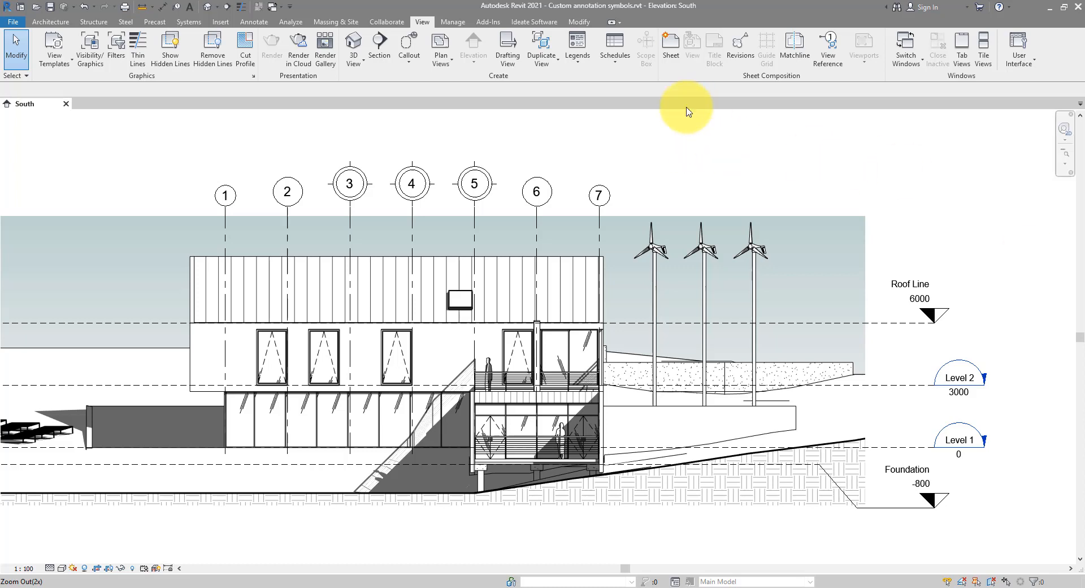
pyautogui.moveTo(535, 159)
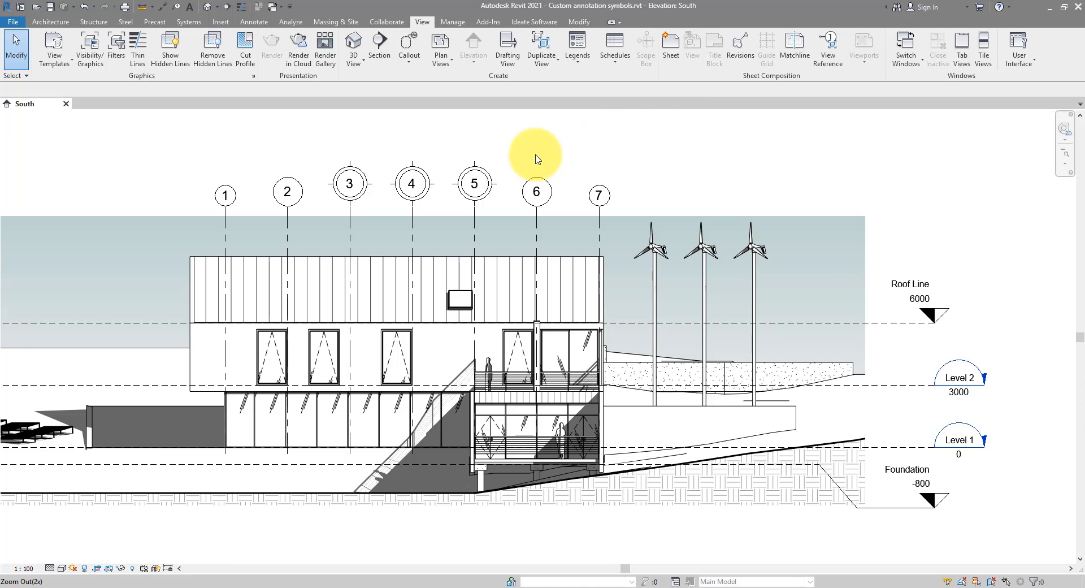
pyautogui.moveTo(1012, 313)
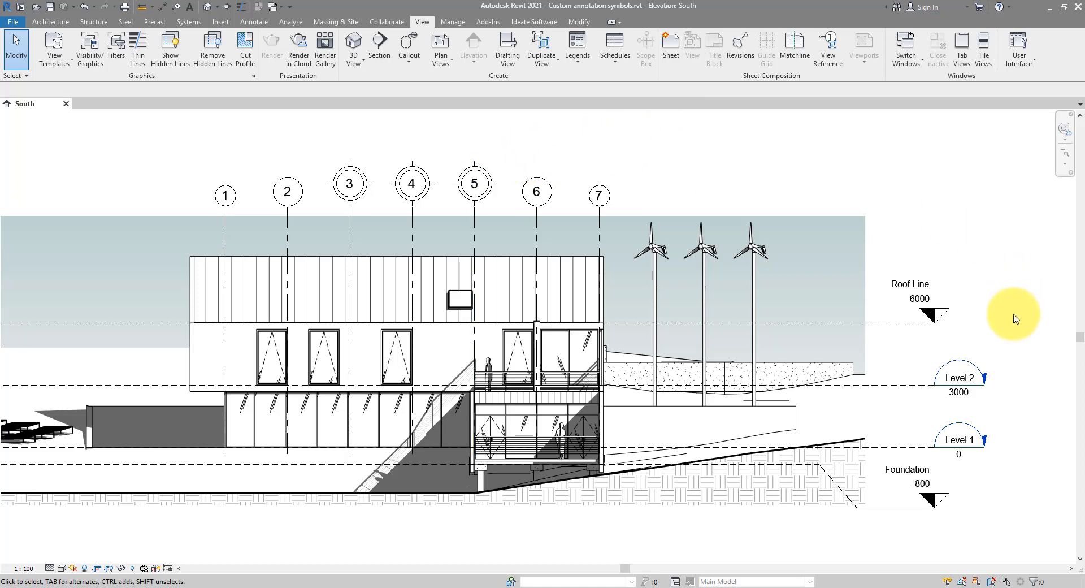
pyautogui.moveTo(929, 173)
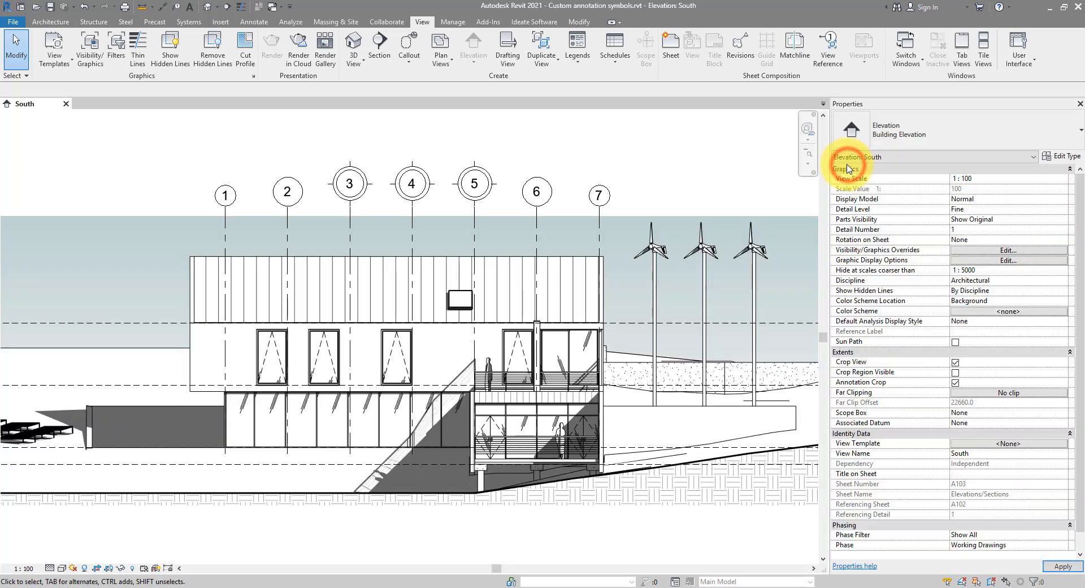
pyautogui.click(225, 196)
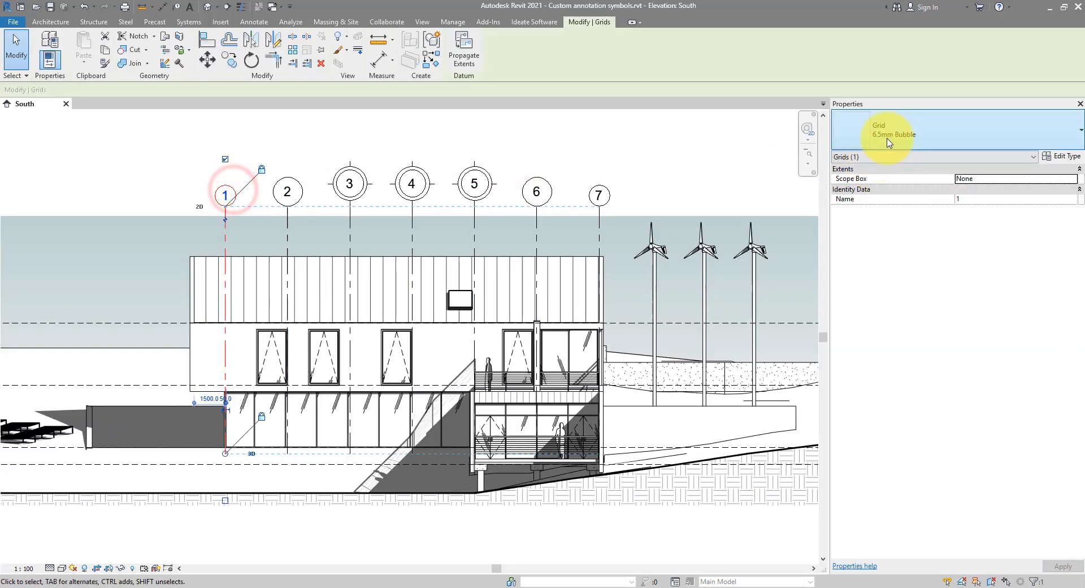
pyautogui.click(286, 192)
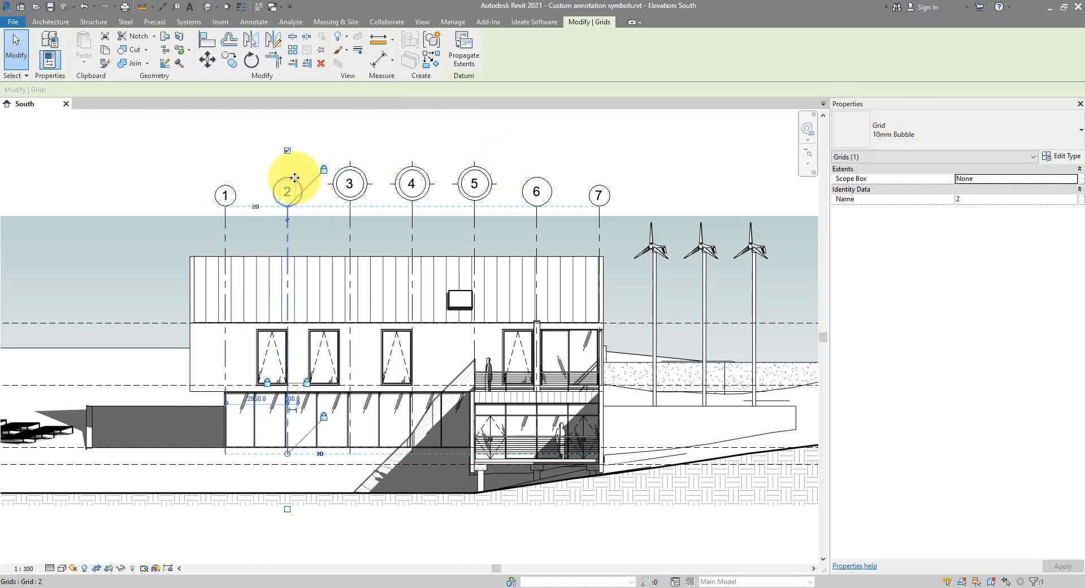
pyautogui.click(349, 183)
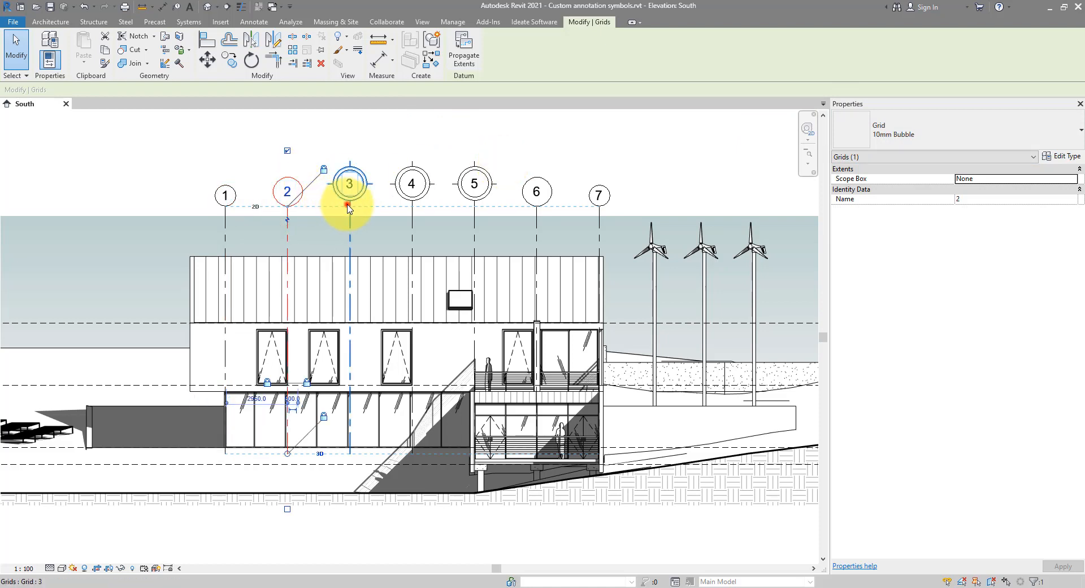
pyautogui.click(349, 183)
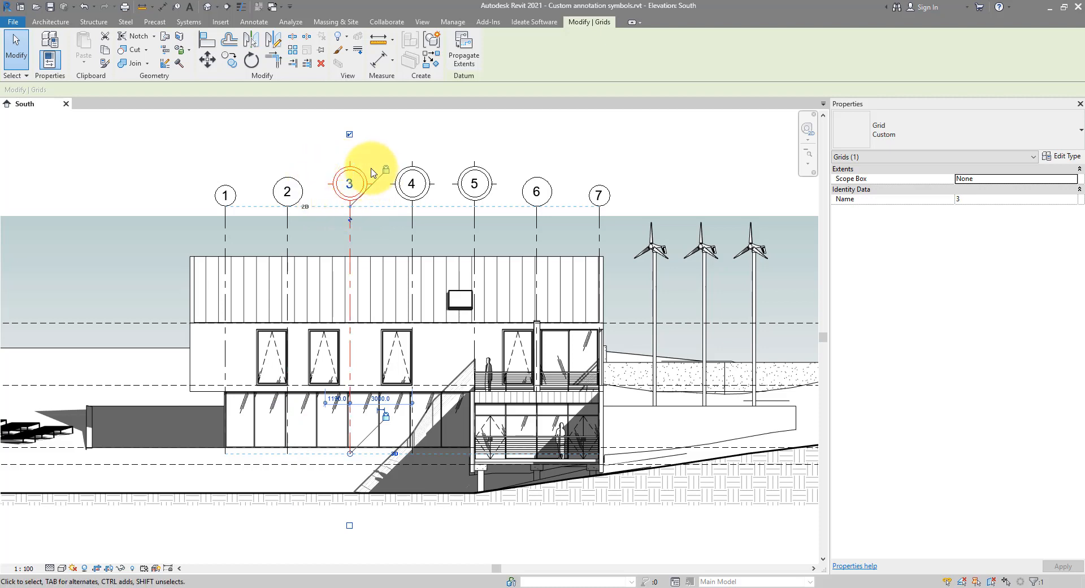
pyautogui.click(350, 183)
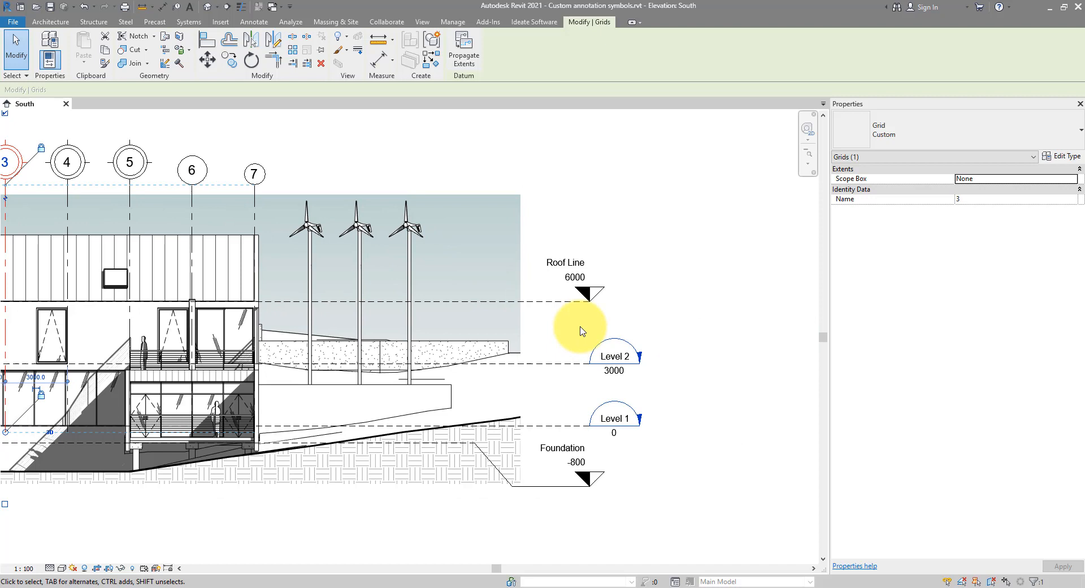
pyautogui.click(580, 292)
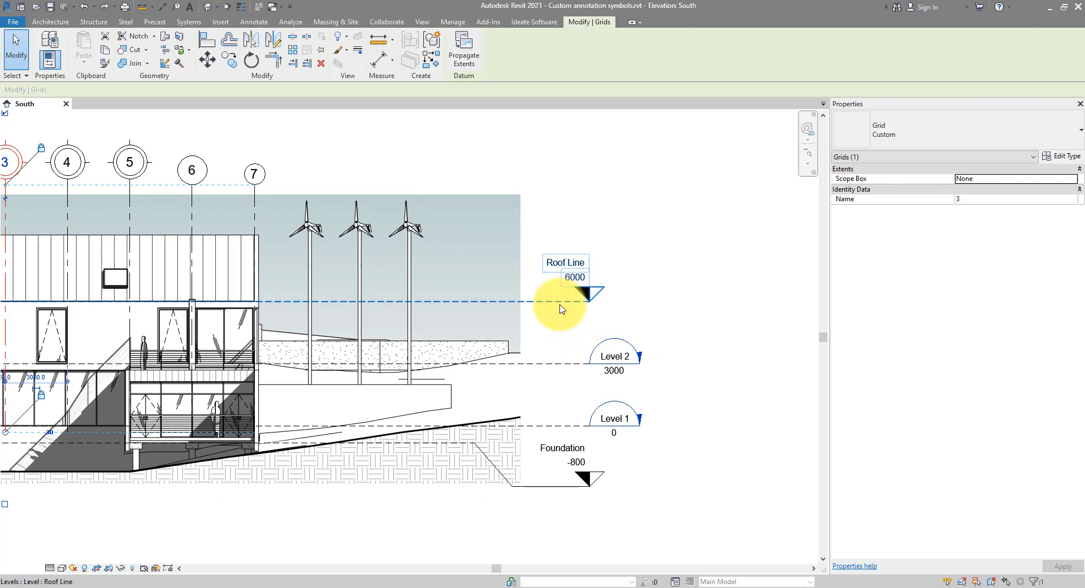
# Step: Switch the Roof Line level to the 8mm Head type, then select the Foundation level
pyautogui.click(421, 21)
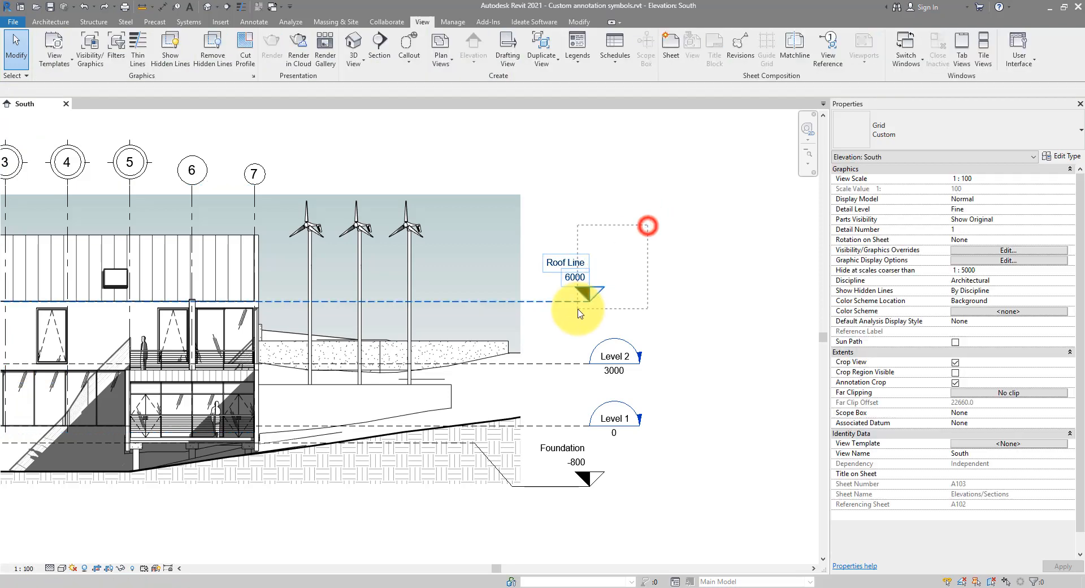
pyautogui.click(577, 300)
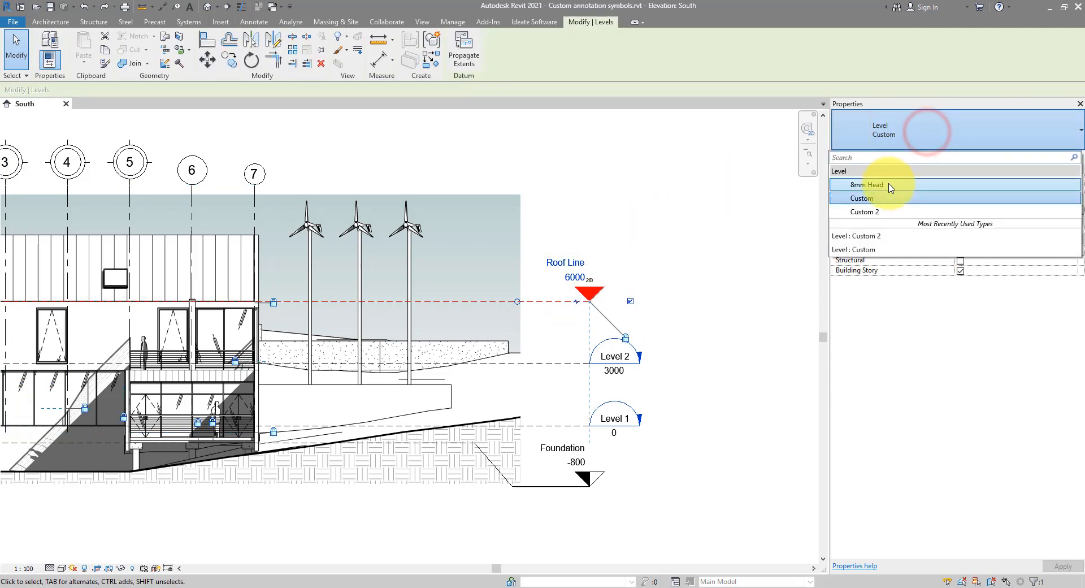
pyautogui.click(863, 184)
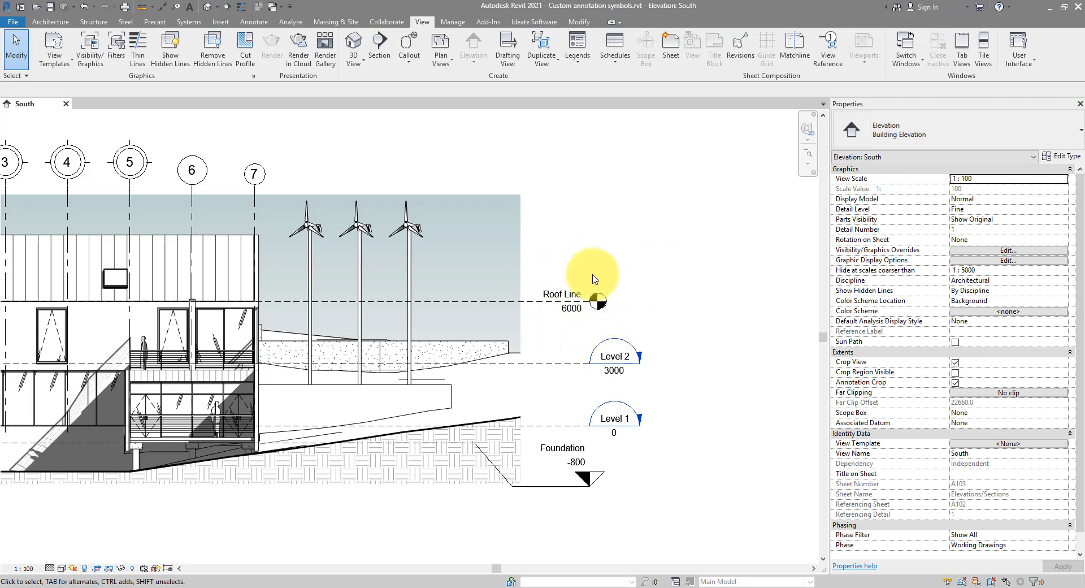
pyautogui.click(570, 293)
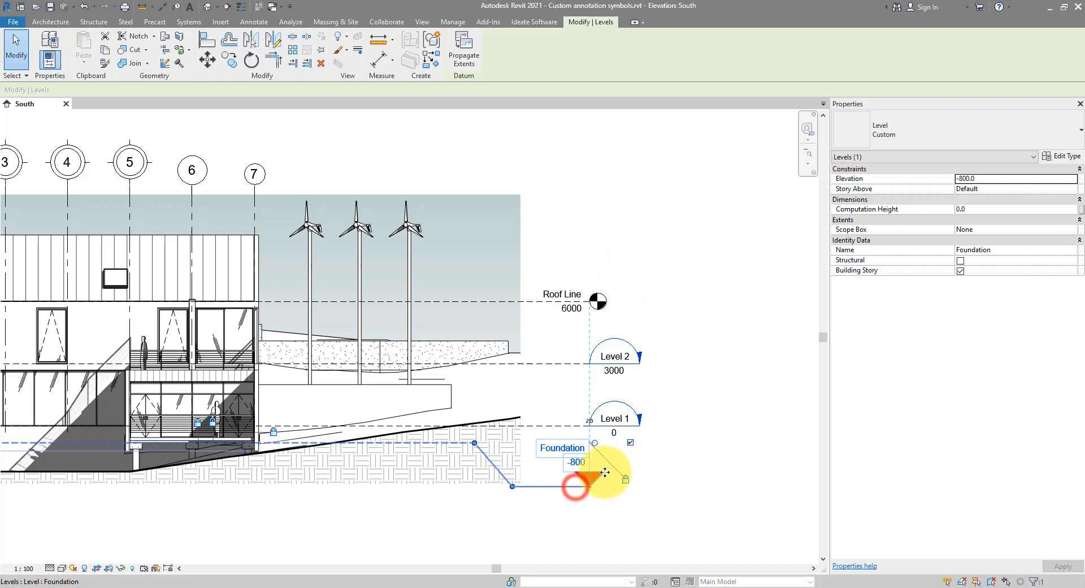
pyautogui.moveTo(643, 366)
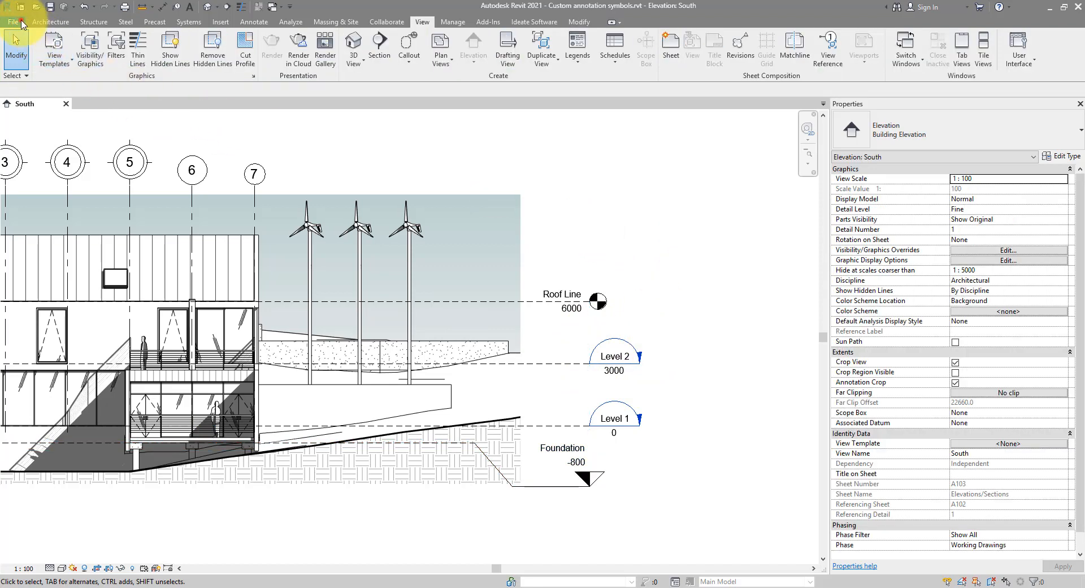
# Step: Close the custom annotation symbols project, discarding unsaved changes
pyautogui.click(12, 22)
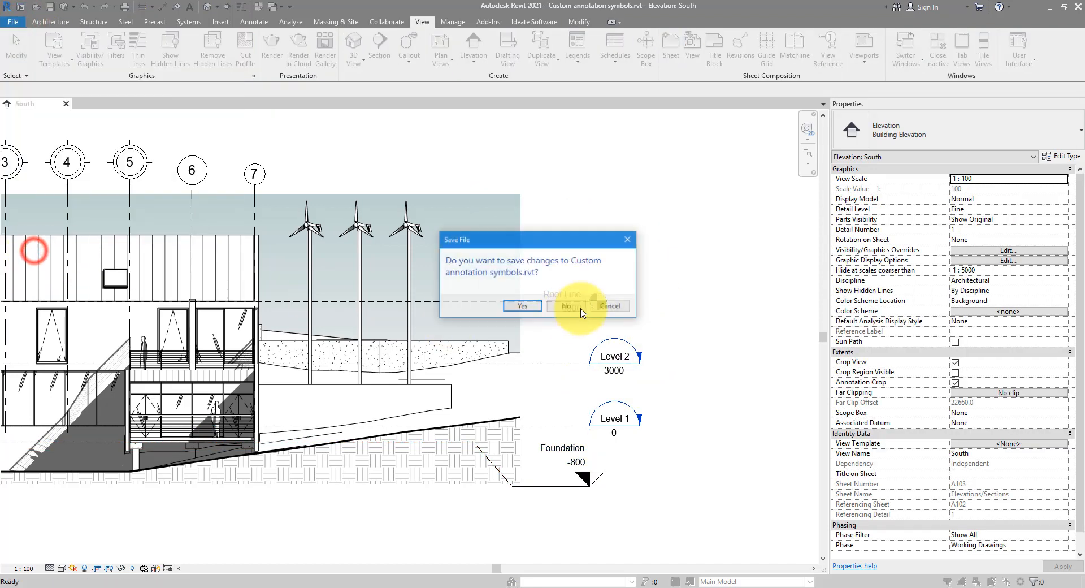
pyautogui.click(565, 306)
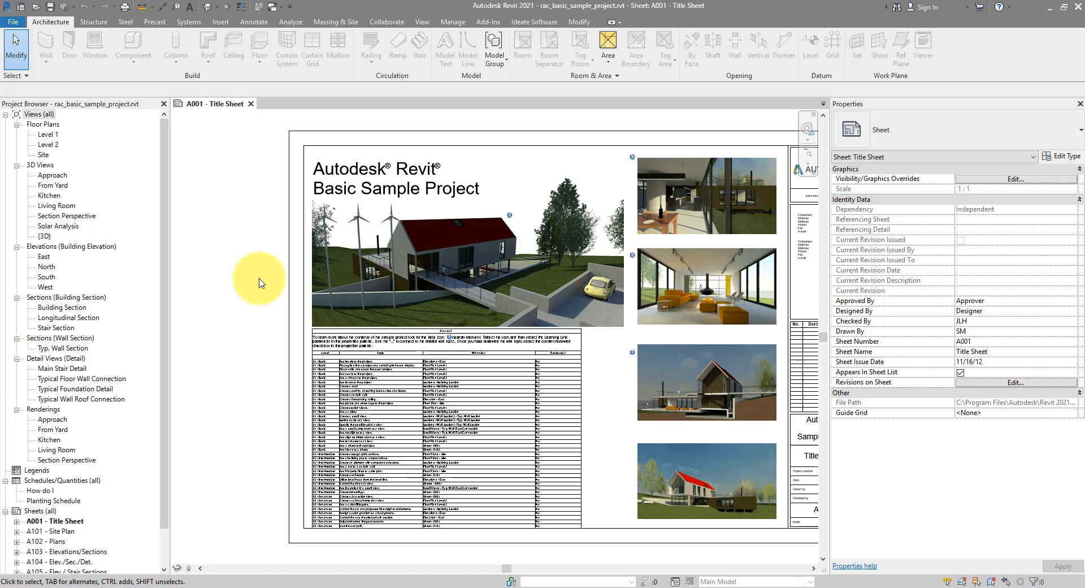
# Step: Open the South elevation from the Project Browser and select grid 4
pyautogui.doubleClick(47, 277)
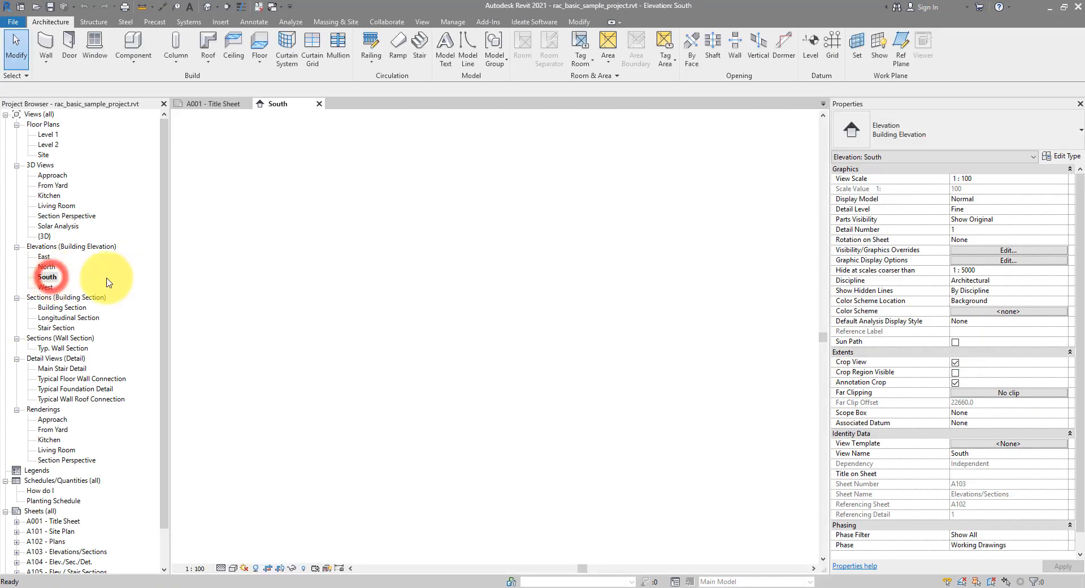
pyautogui.doubleClick(47, 276)
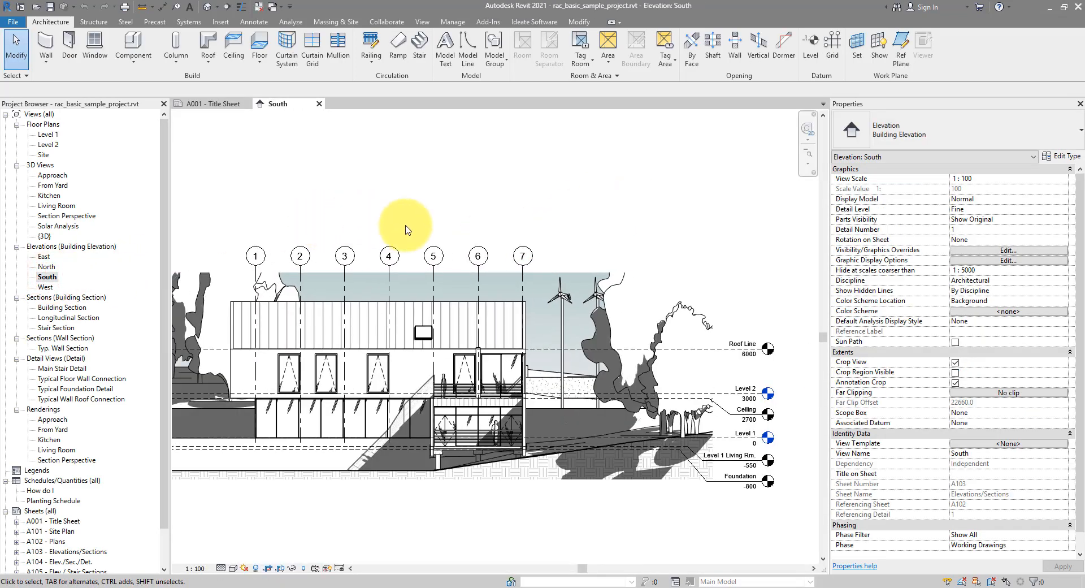
pyautogui.click(396, 230)
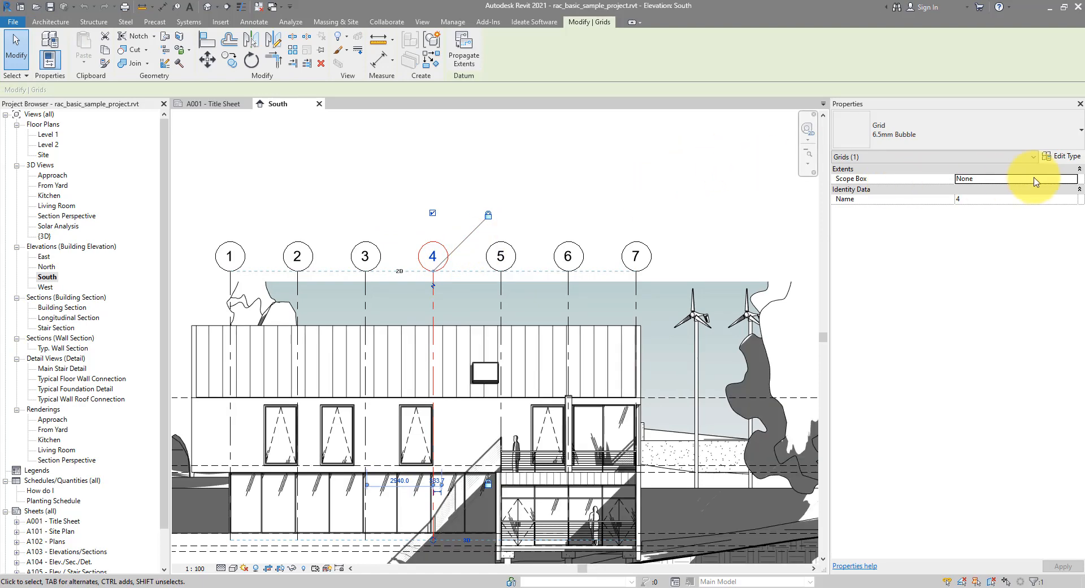
pyautogui.click(1065, 156)
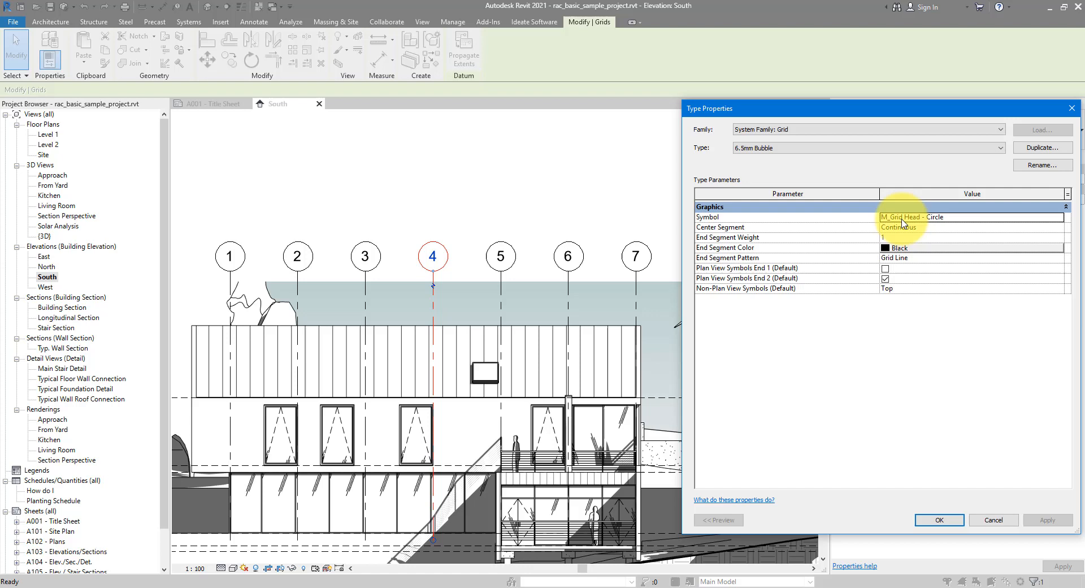
pyautogui.moveTo(972, 219)
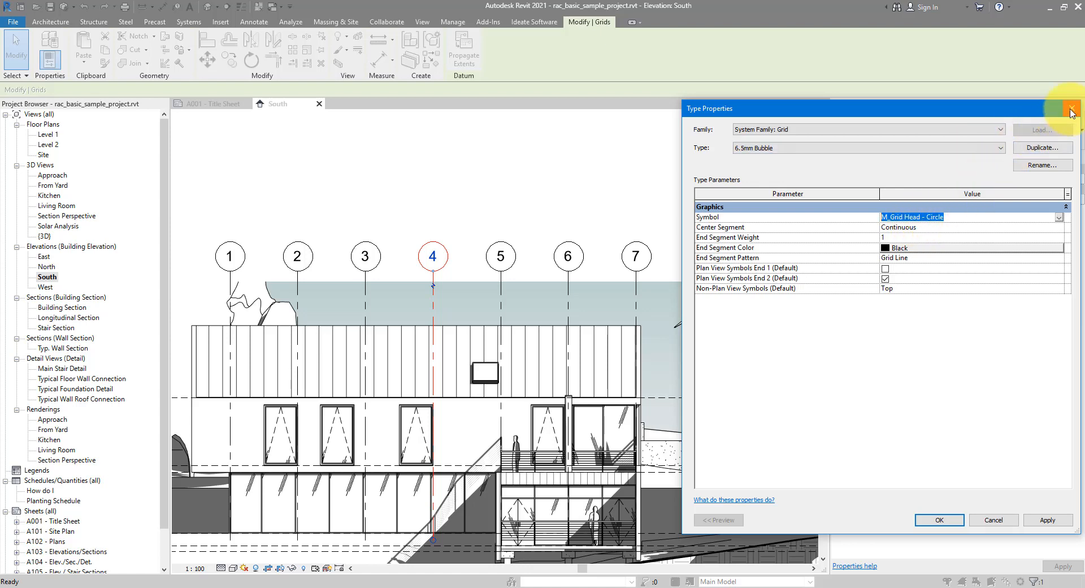
pyautogui.click(1071, 109)
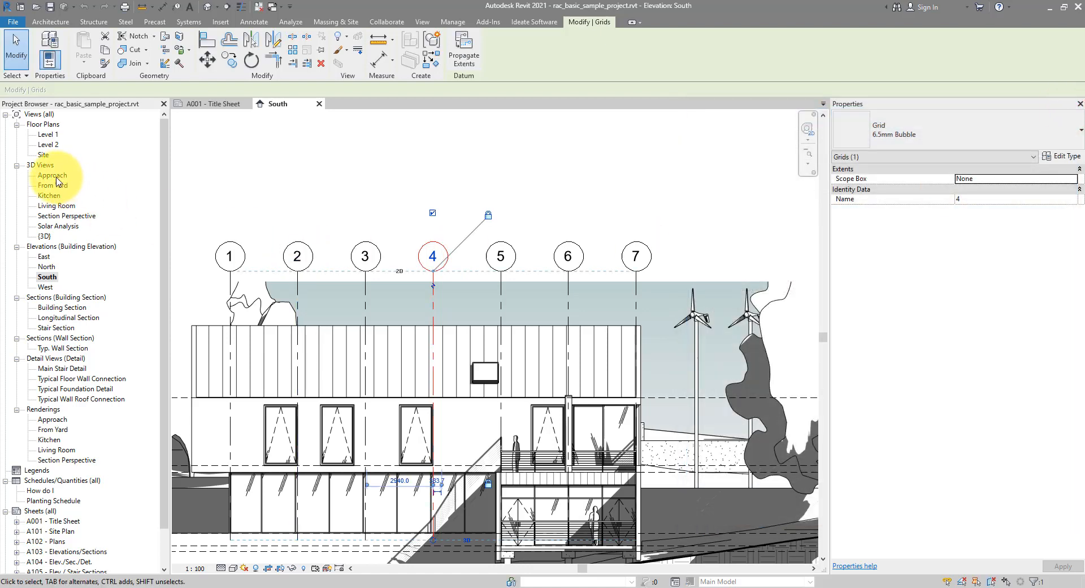
# Step: Start a Project Browser search and paste the name M_Grid Head - Circle
pyautogui.click(52, 175)
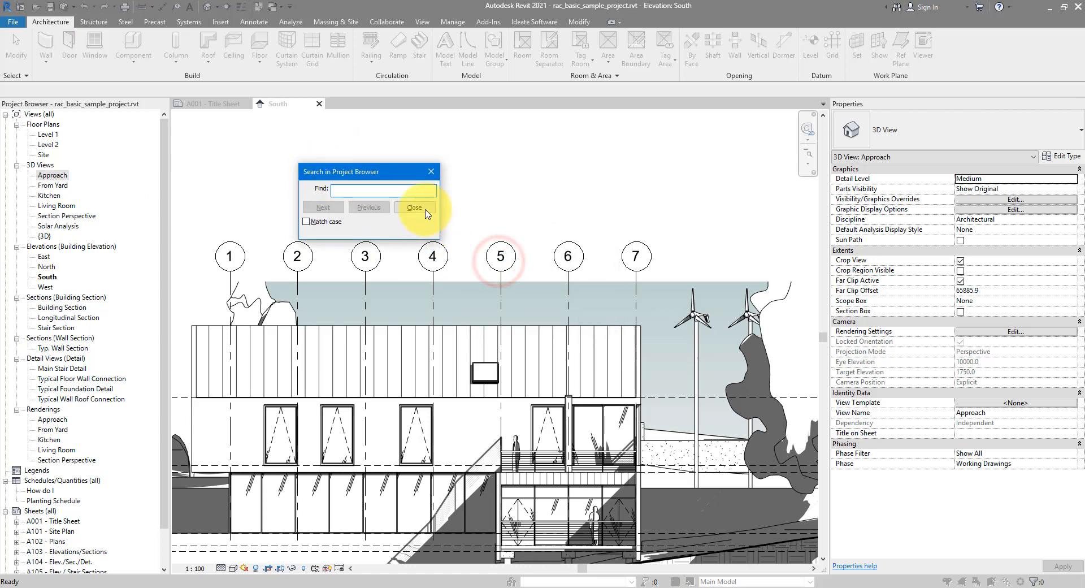
pyautogui.rightClick(52, 174)
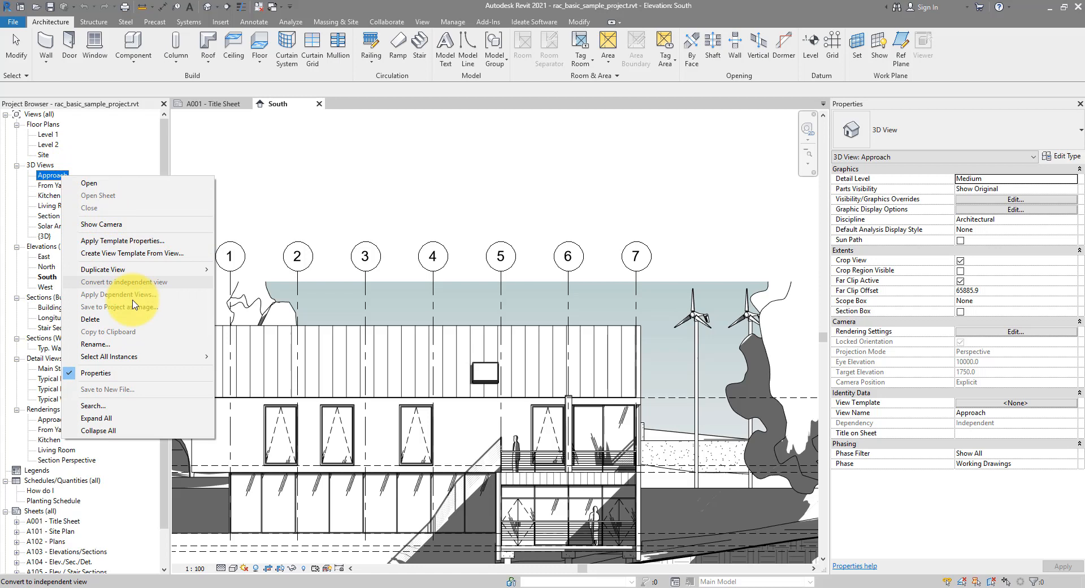
pyautogui.click(93, 405)
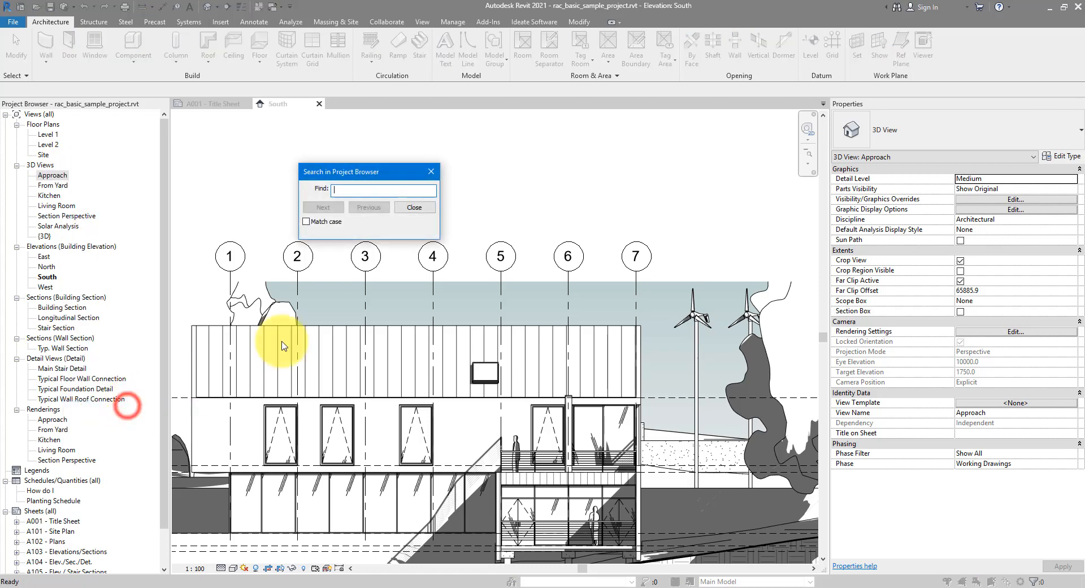
pyautogui.rightClick(398, 170)
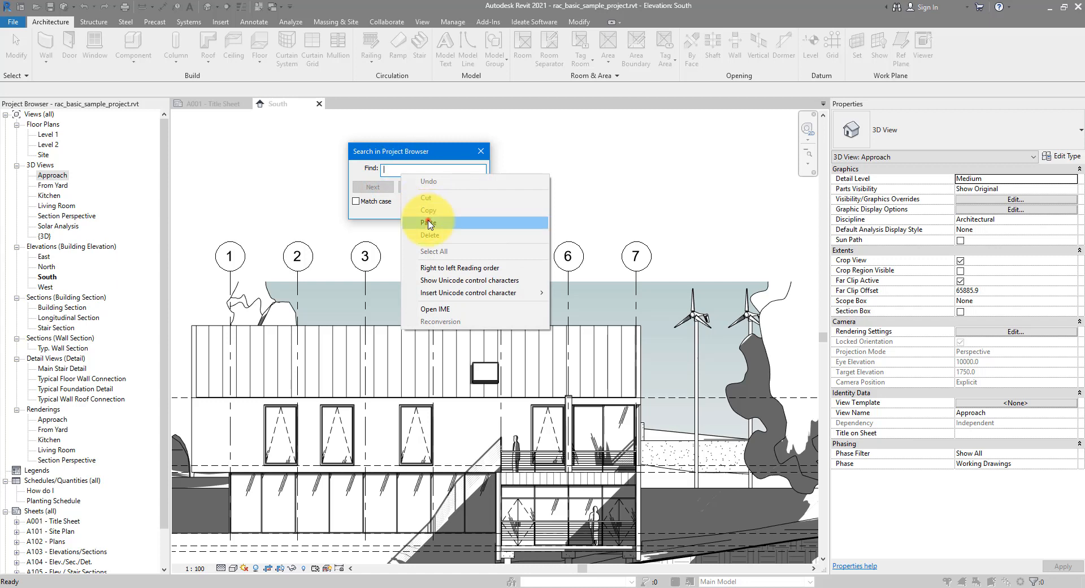
pyautogui.click(430, 223)
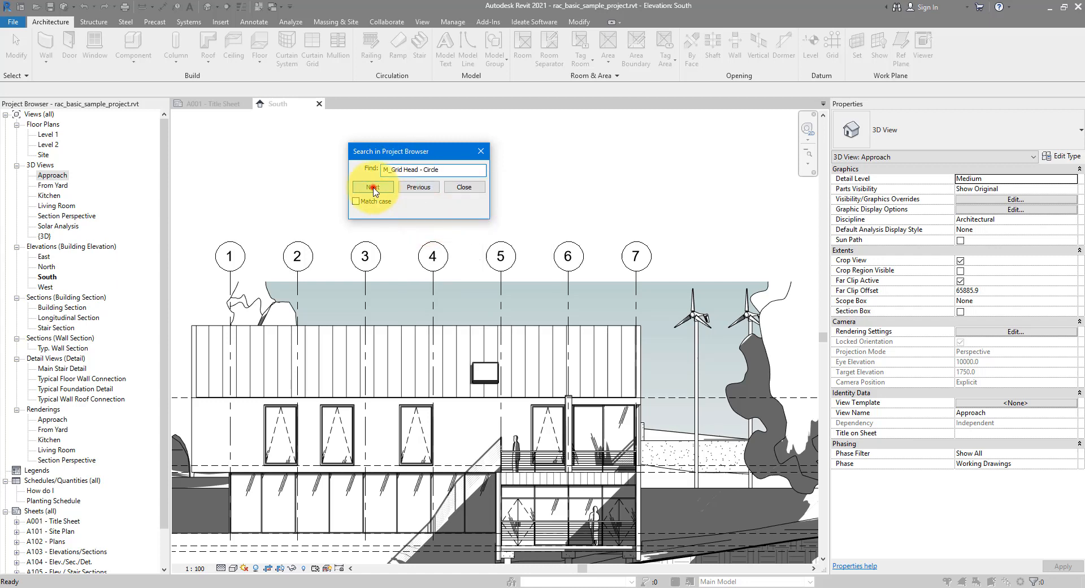
# Step: Find the matching M_Grid Head - Circle family and select it under annotation symbol families
pyautogui.click(371, 187)
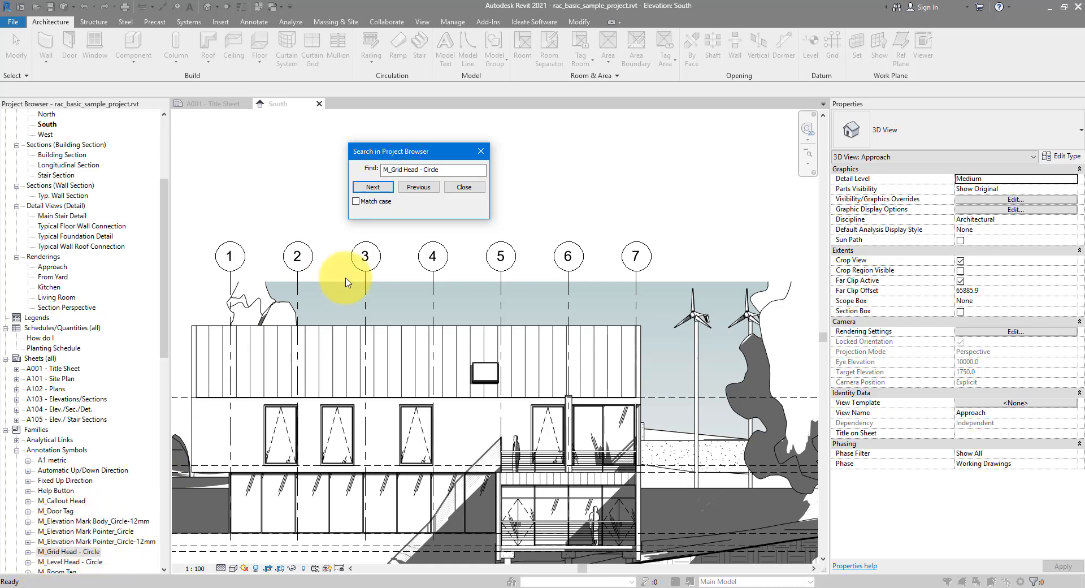
pyautogui.click(464, 190)
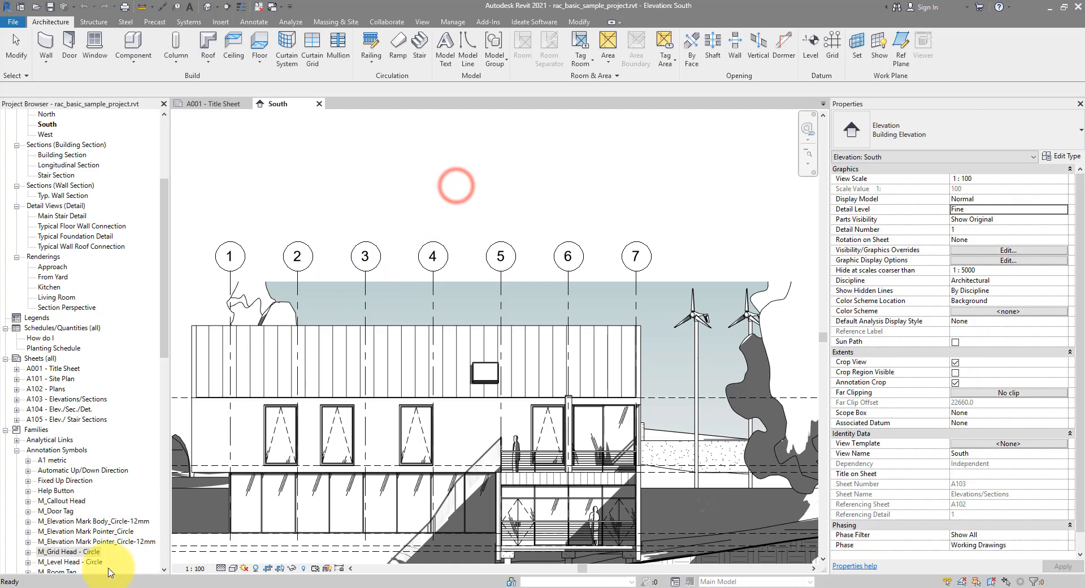
pyautogui.click(71, 551)
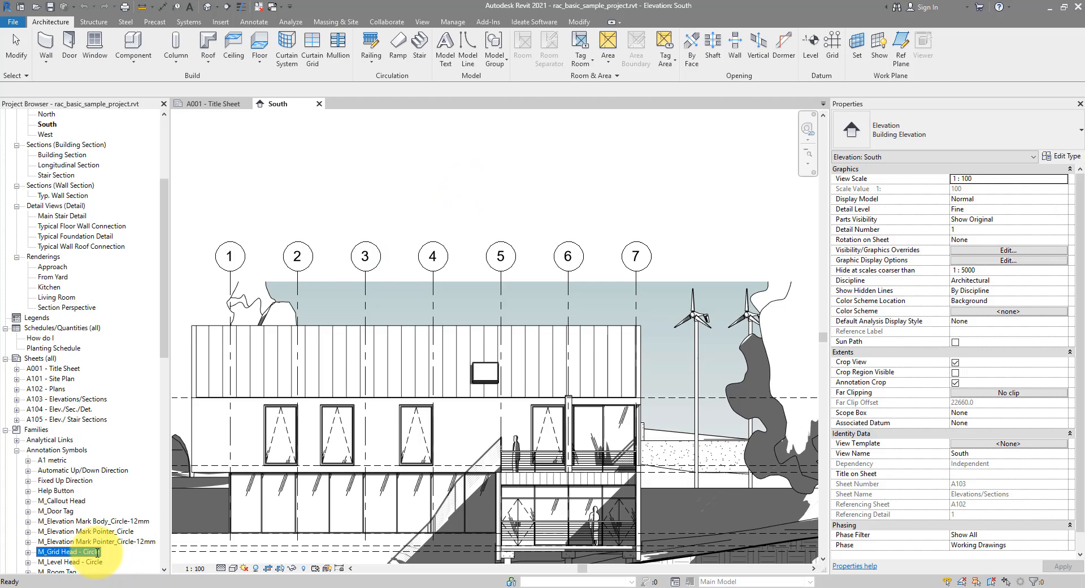
# Step: Open the M_Grid Head - Circle family for editing from the Project Browser
pyautogui.rightClick(68, 552)
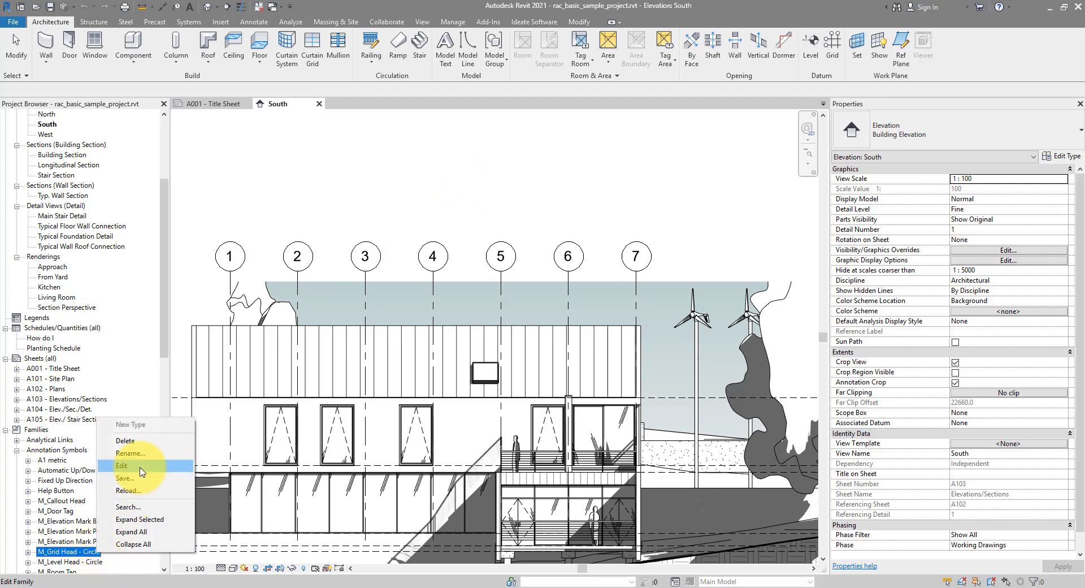
pyautogui.click(122, 466)
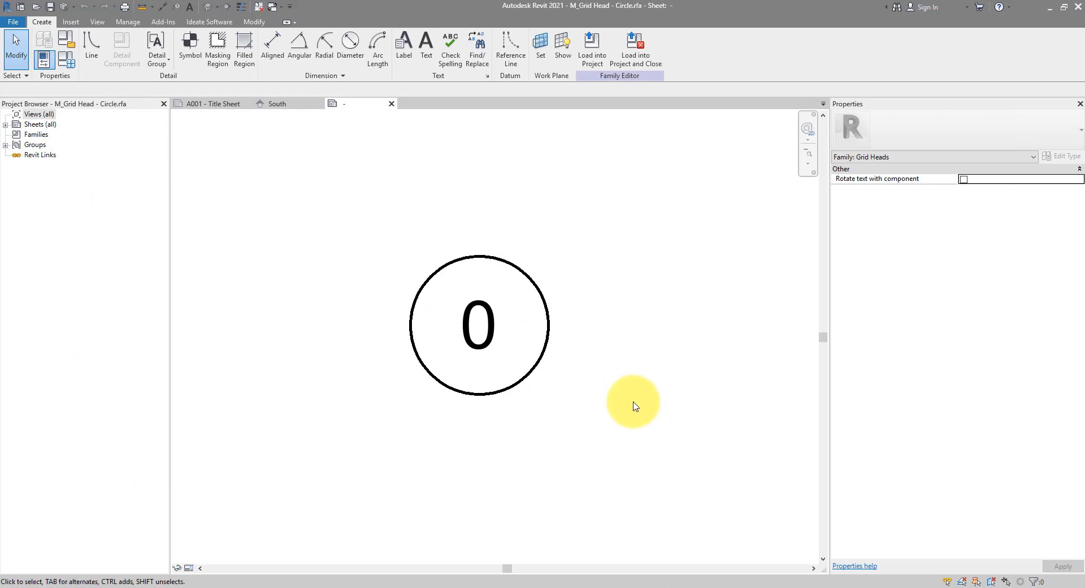
pyautogui.moveTo(636, 371)
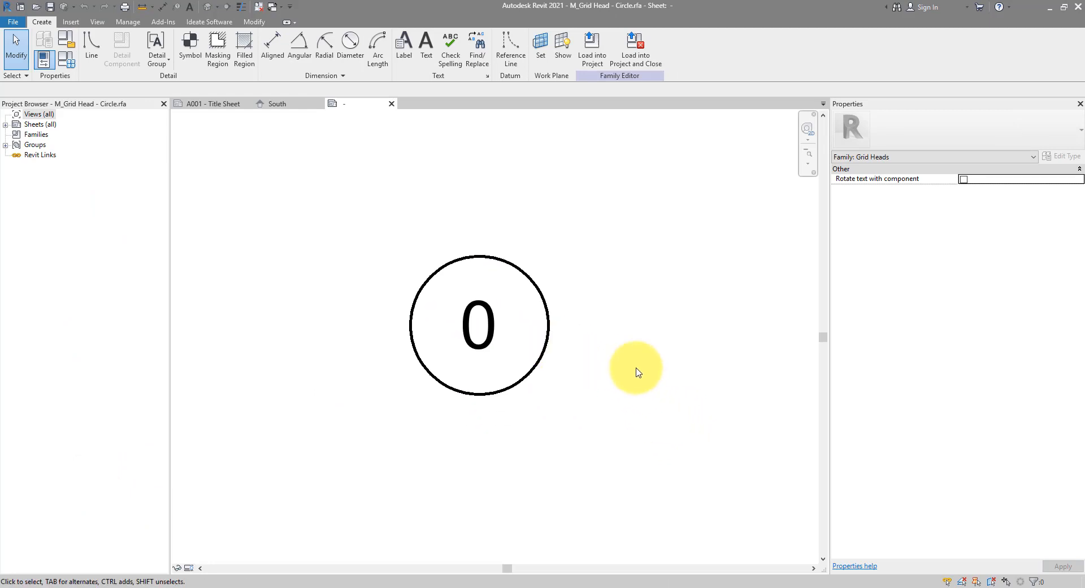
pyautogui.moveTo(532, 294)
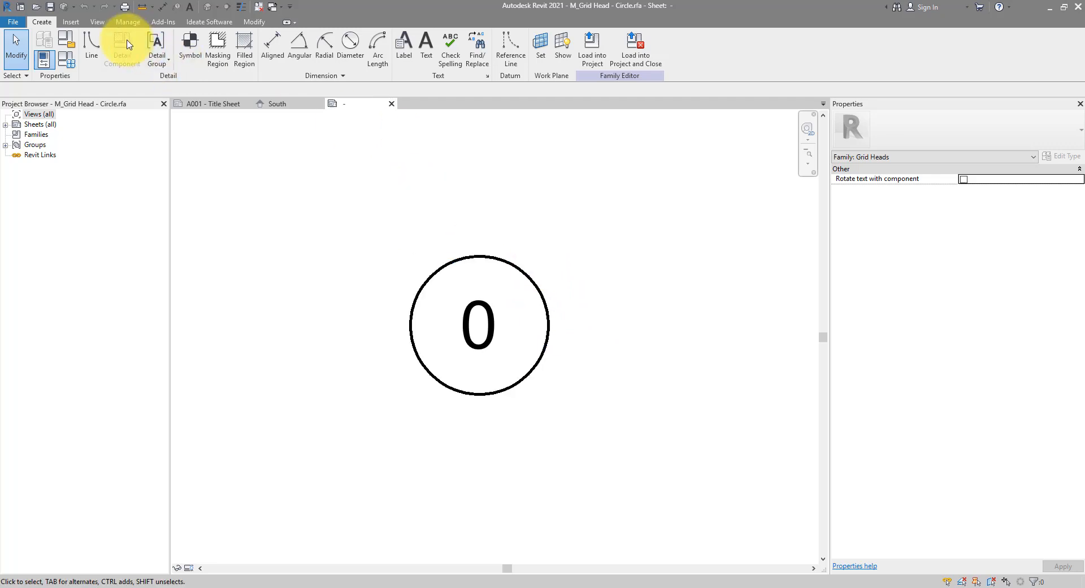
pyautogui.moveTo(91, 48)
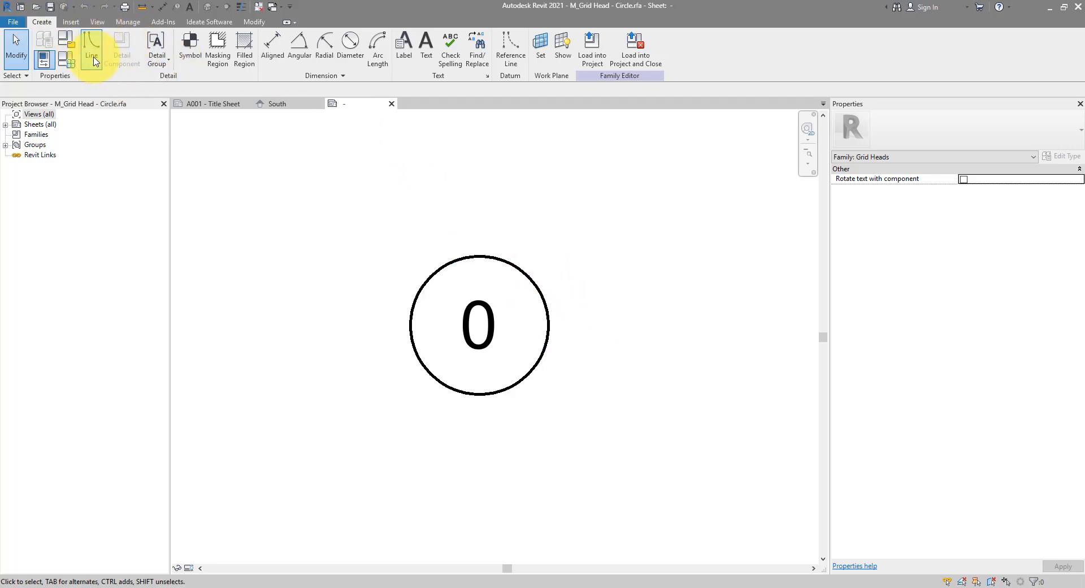
# Step: Draw a second ring centred on the label circle and pick the extra outermost circle for removal
pyautogui.click(91, 49)
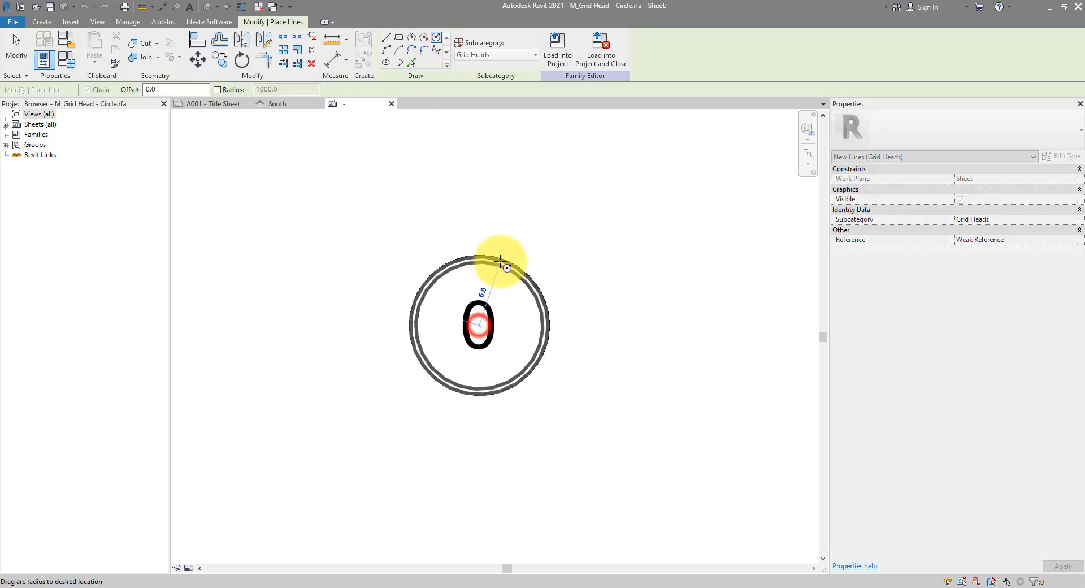
pyautogui.click(506, 268)
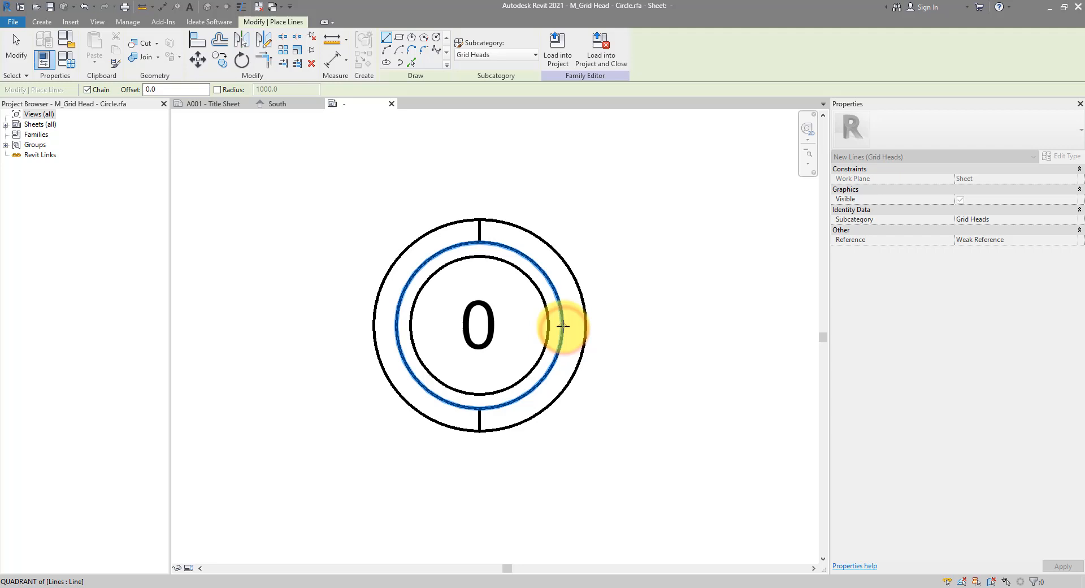
pyautogui.click(568, 325)
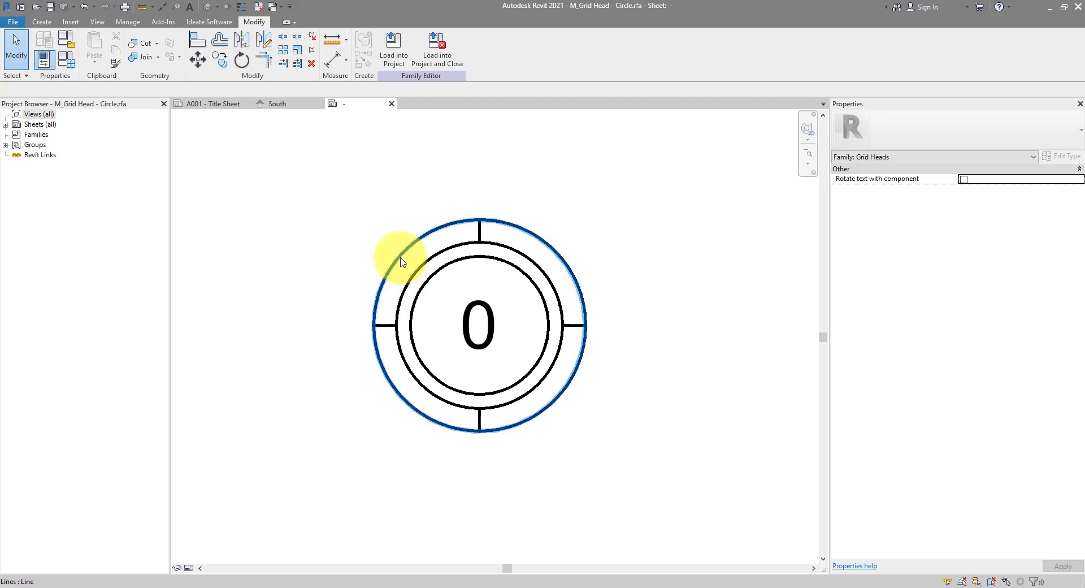
pyautogui.click(636, 263)
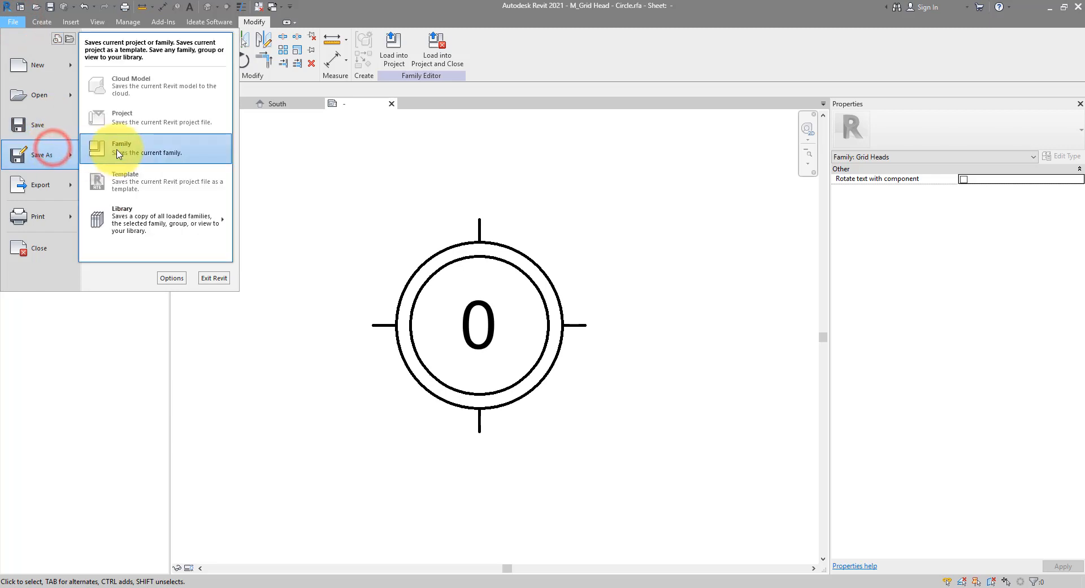
# Step: Save the family as a new file named Custom_Grid Head 1
pyautogui.click(122, 148)
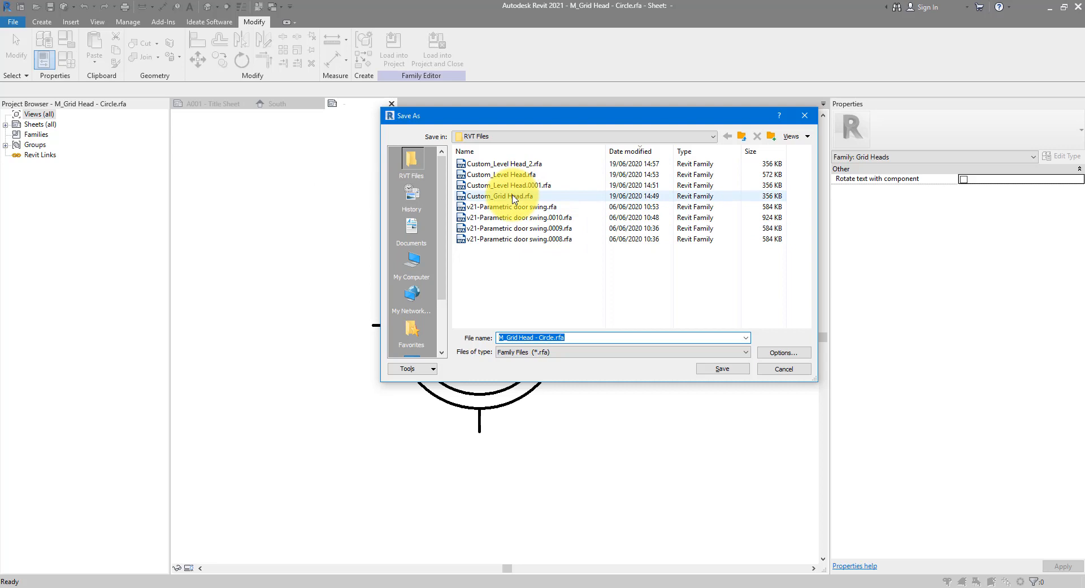
pyautogui.click(499, 195)
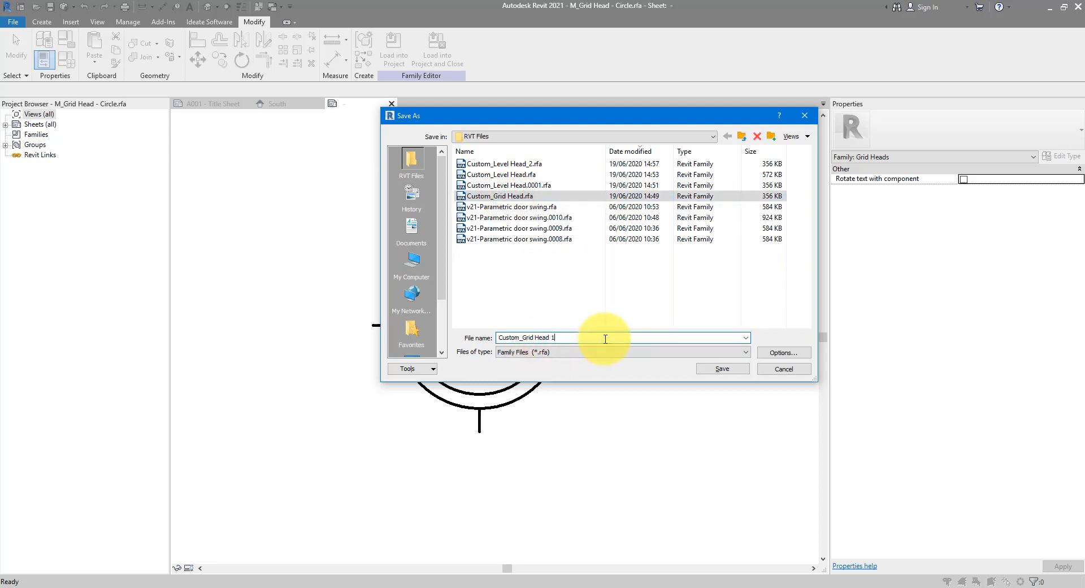
pyautogui.click(722, 369)
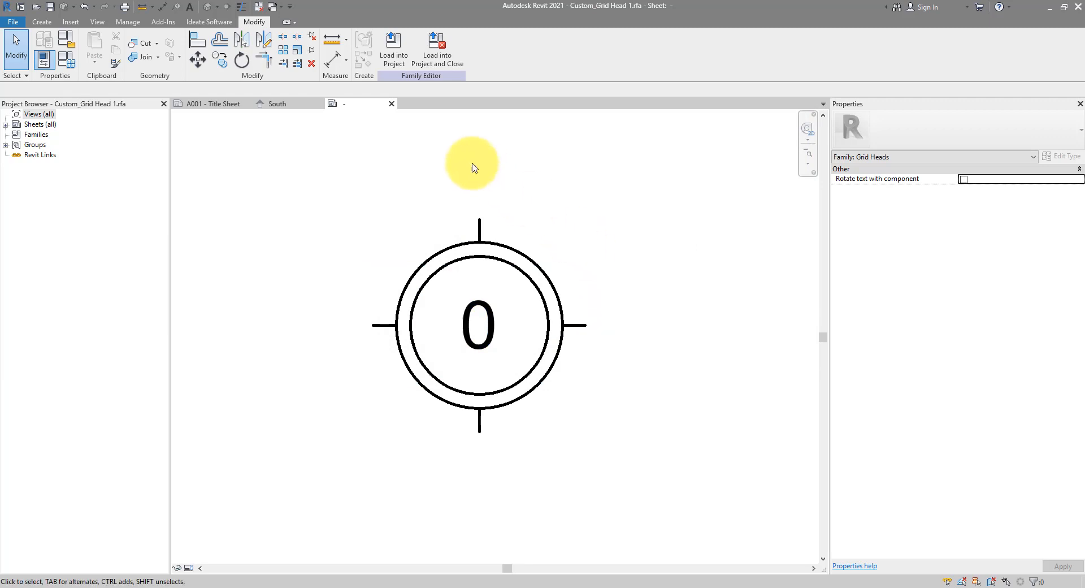
# Step: Load Custom_Grid Head 1 into the project and select grid 4 in the South elevation
pyautogui.click(394, 52)
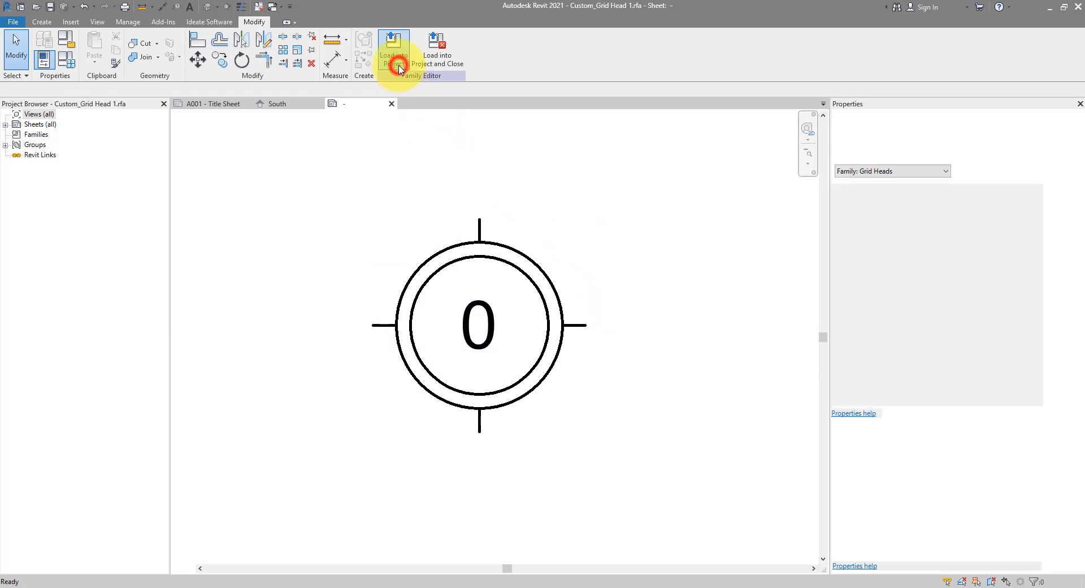
pyautogui.click(394, 52)
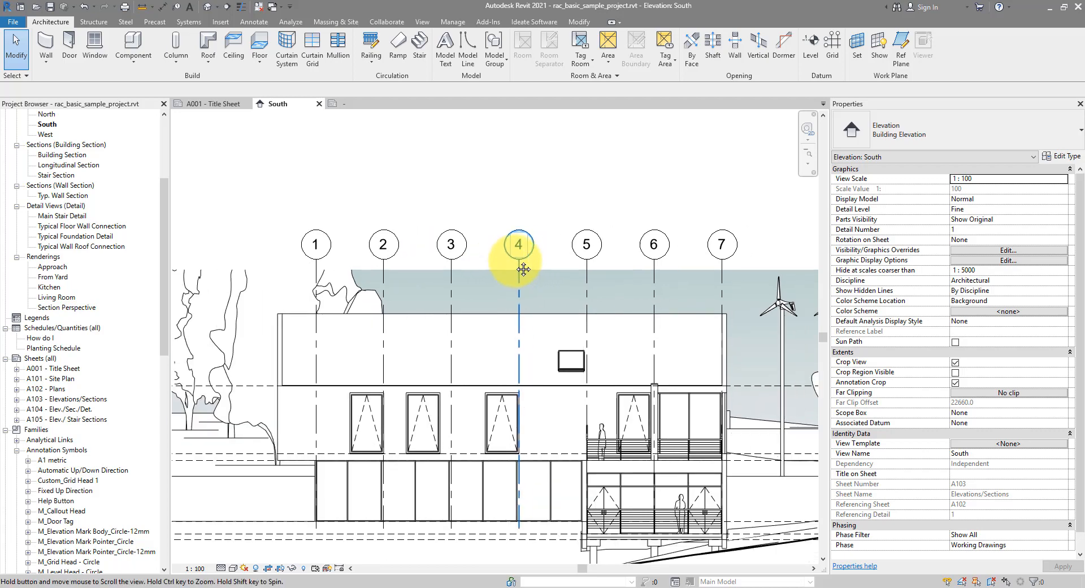
pyautogui.click(517, 246)
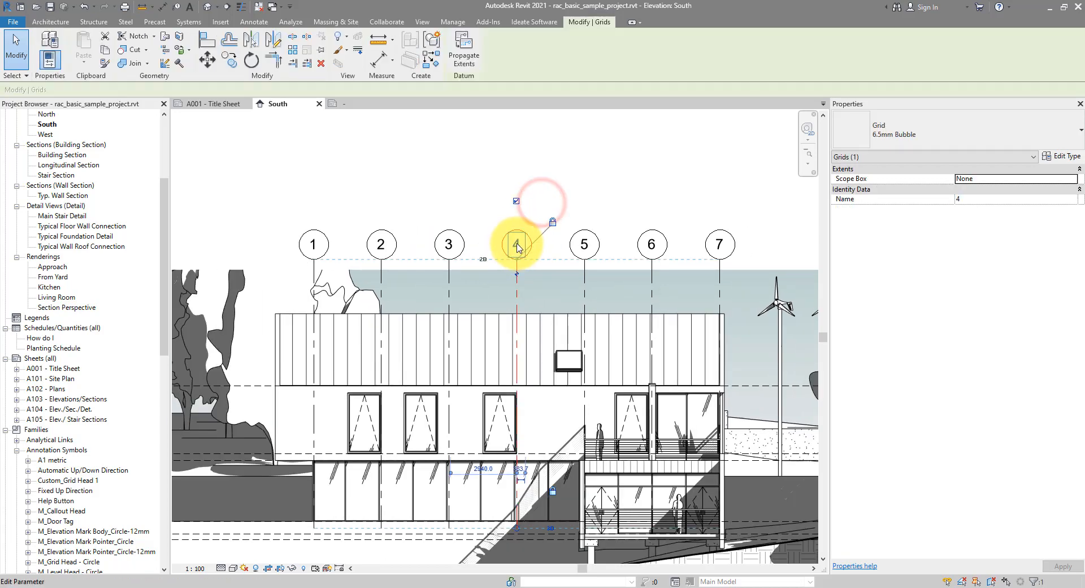
# Step: Duplicate grid 4's type as a new grid type named Custom1
pyautogui.click(1065, 156)
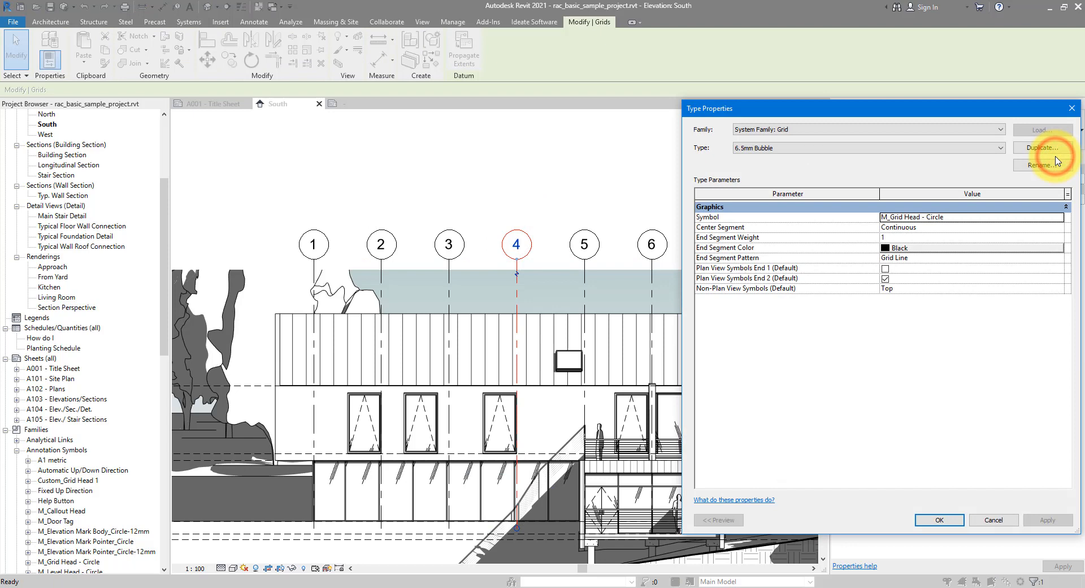
pyautogui.click(1040, 165)
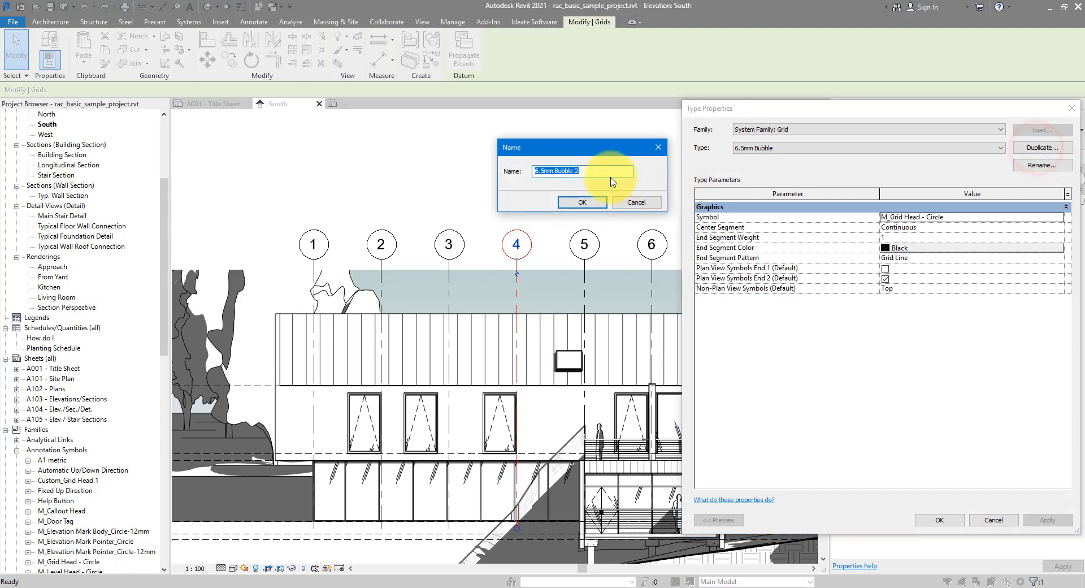
pyautogui.write('Cus')
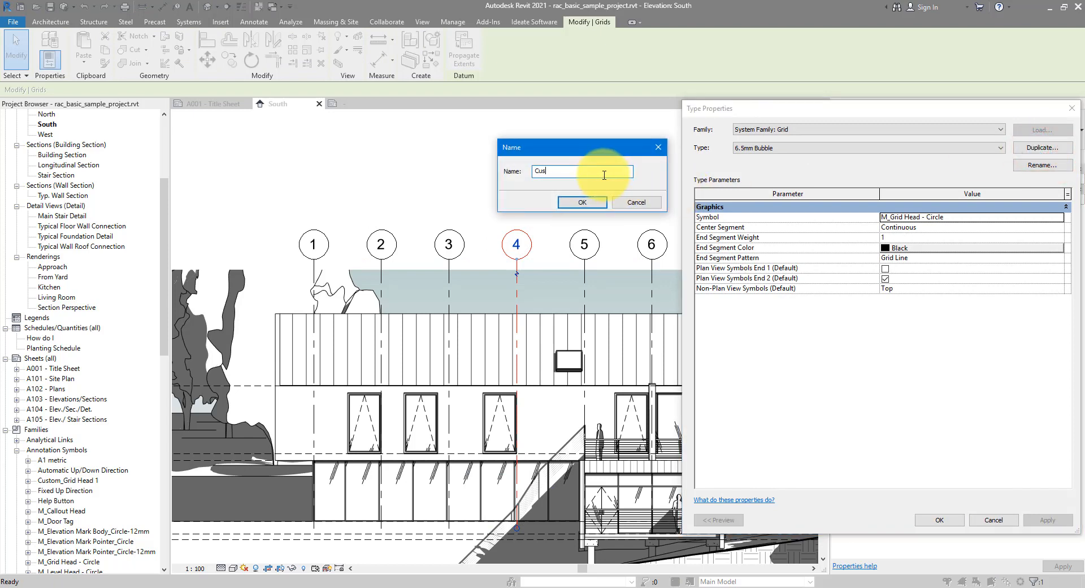
pyautogui.click(581, 202)
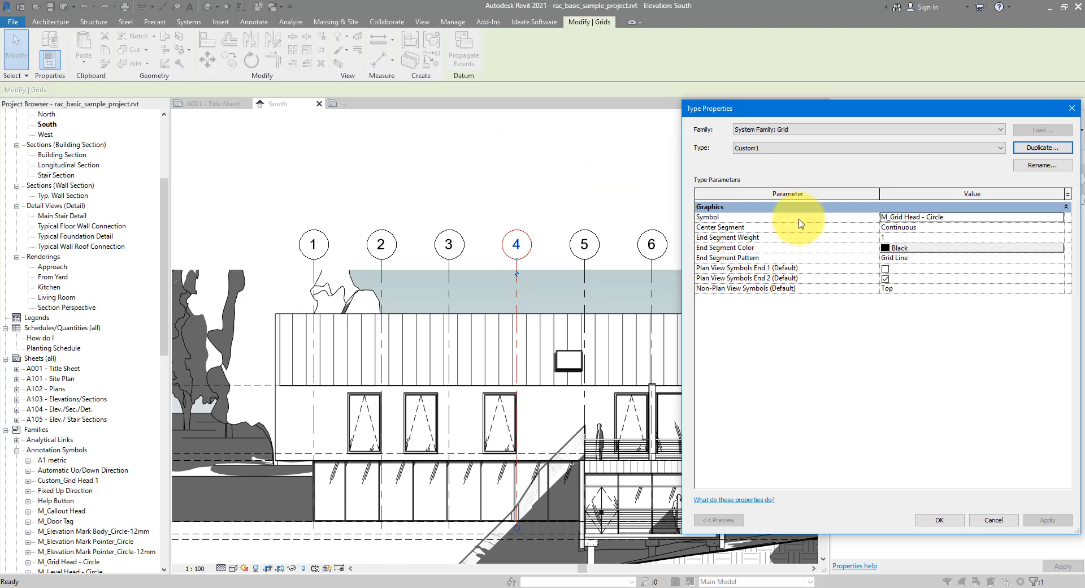
# Step: Set the Custom1 type's Symbol to Custom_Grid Head 1 and confirm
pyautogui.click(1061, 217)
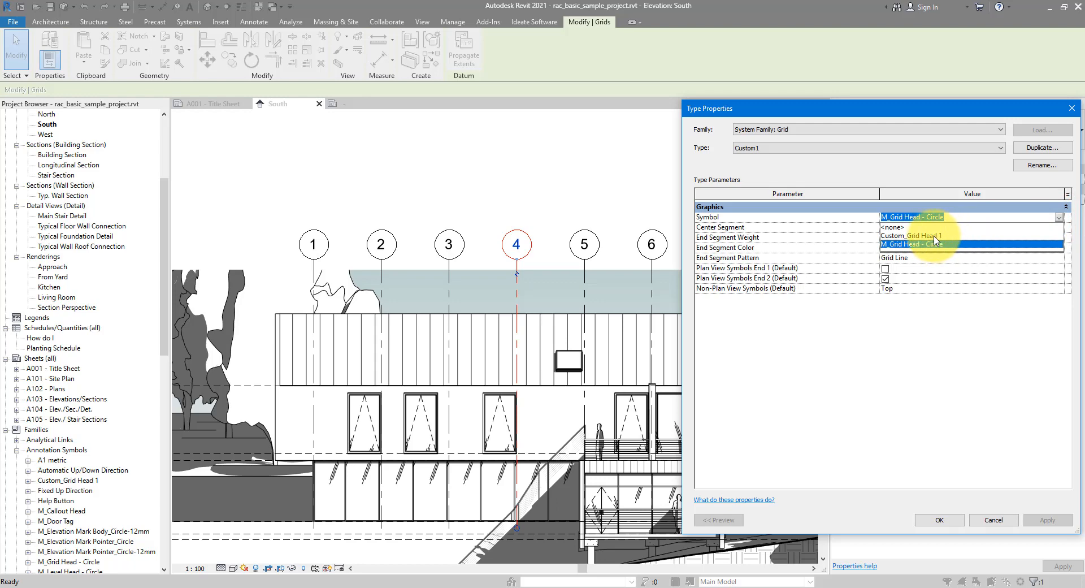
pyautogui.click(917, 235)
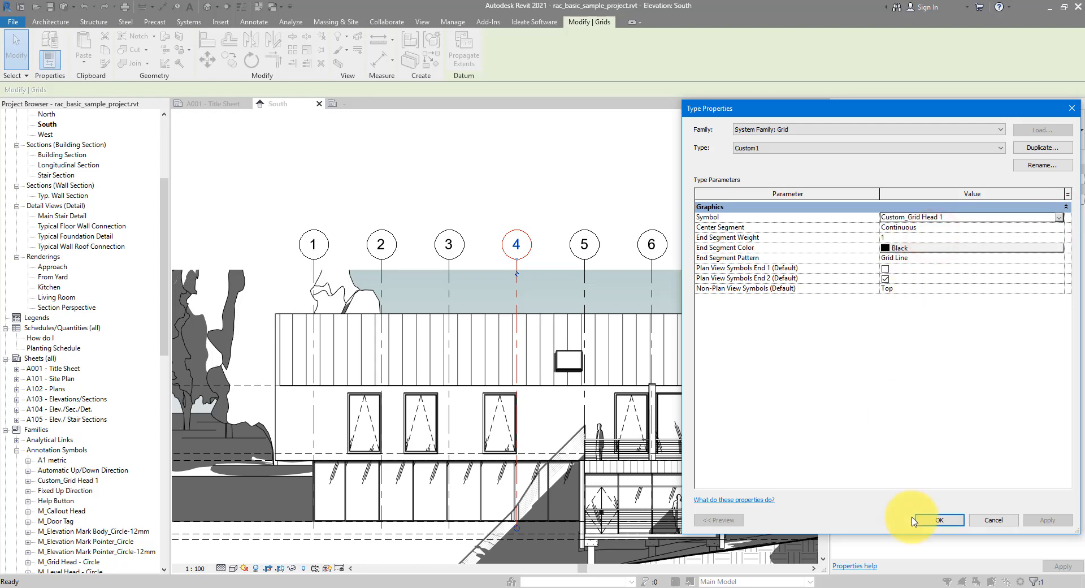
pyautogui.click(939, 520)
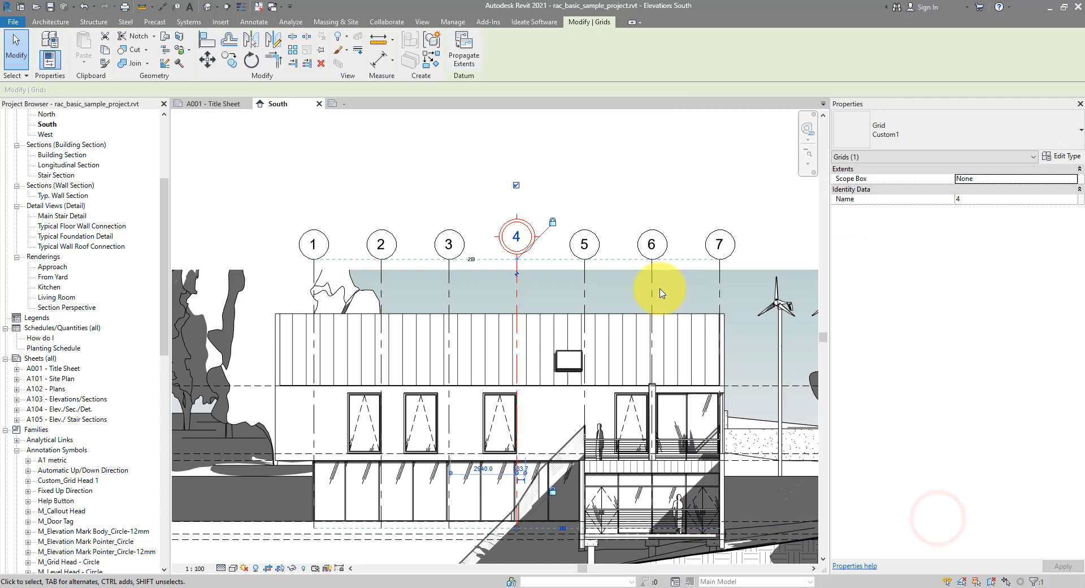
pyautogui.moveTo(622, 206)
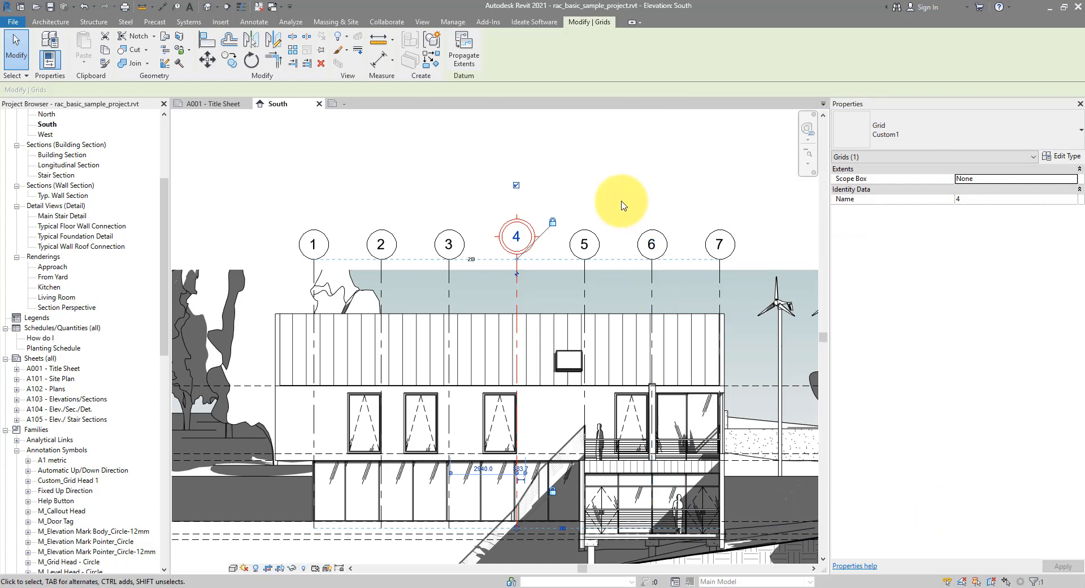
pyautogui.moveTo(615, 251)
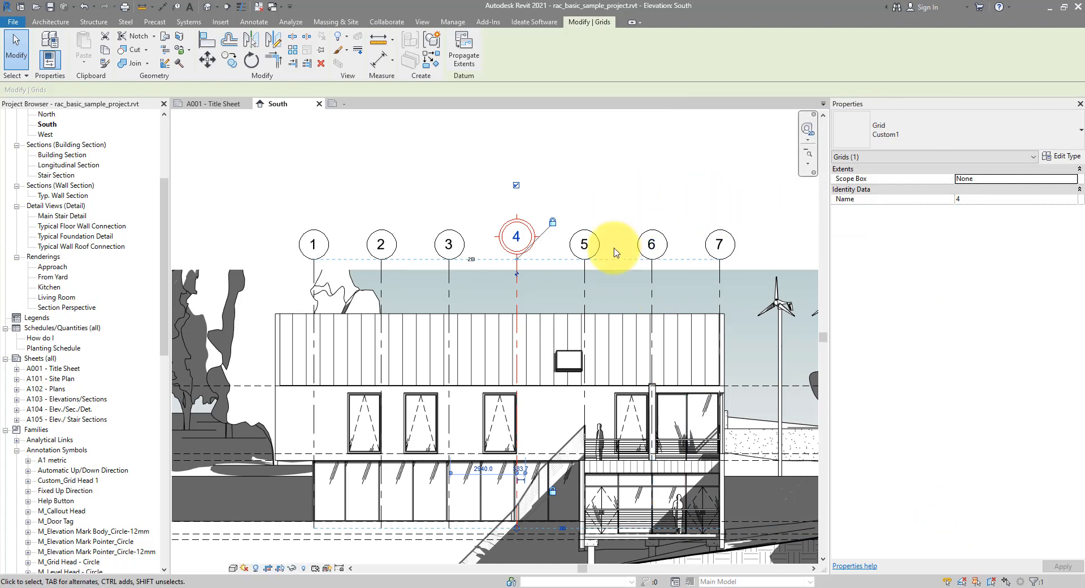
# Step: Select grid 5 and all grids of its type visible in the view
pyautogui.click(584, 245)
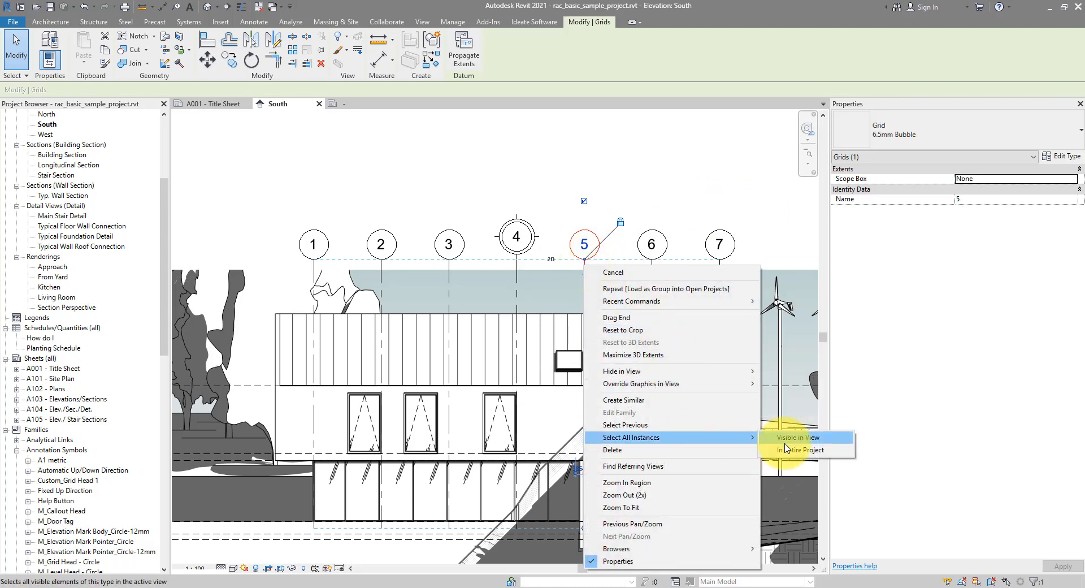
pyautogui.click(799, 450)
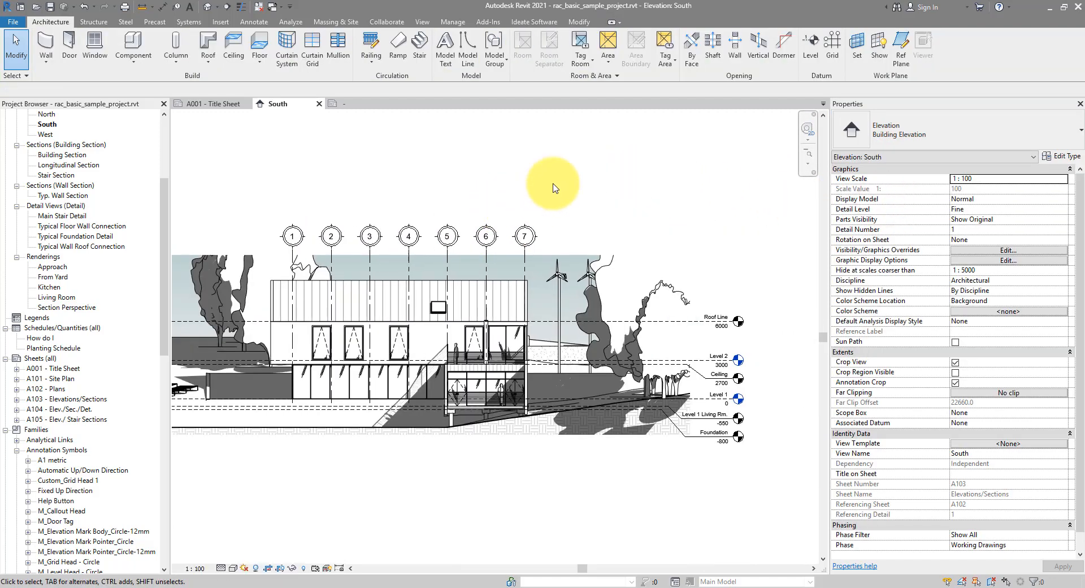
pyautogui.moveTo(765, 324)
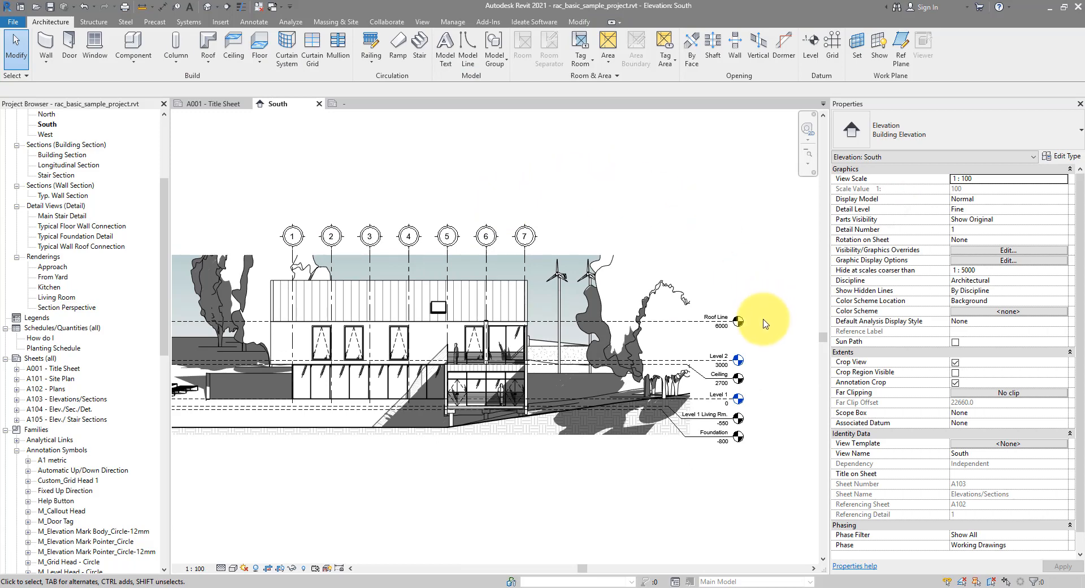
pyautogui.click(737, 321)
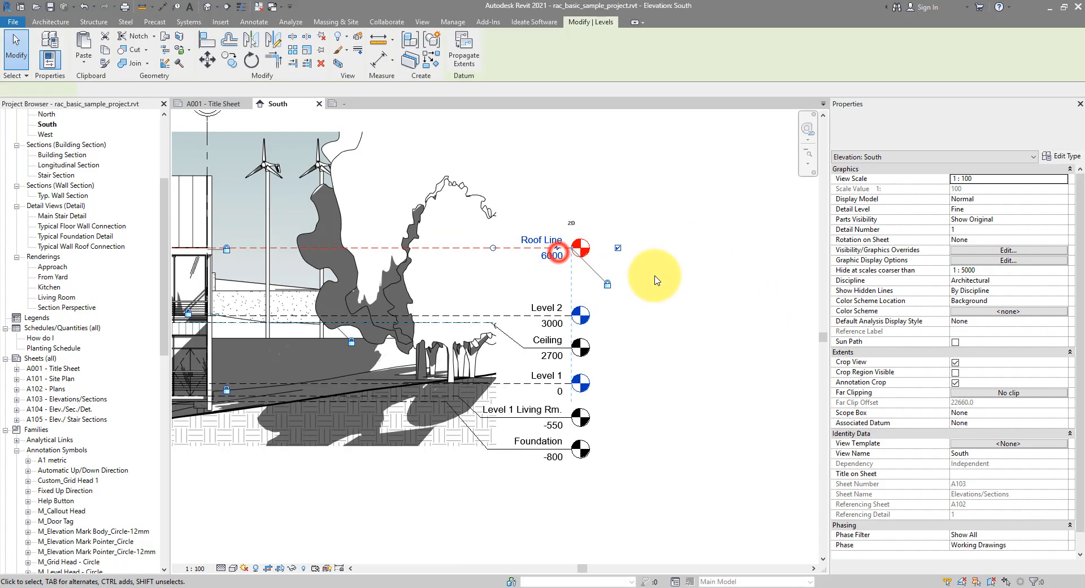
pyautogui.click(557, 254)
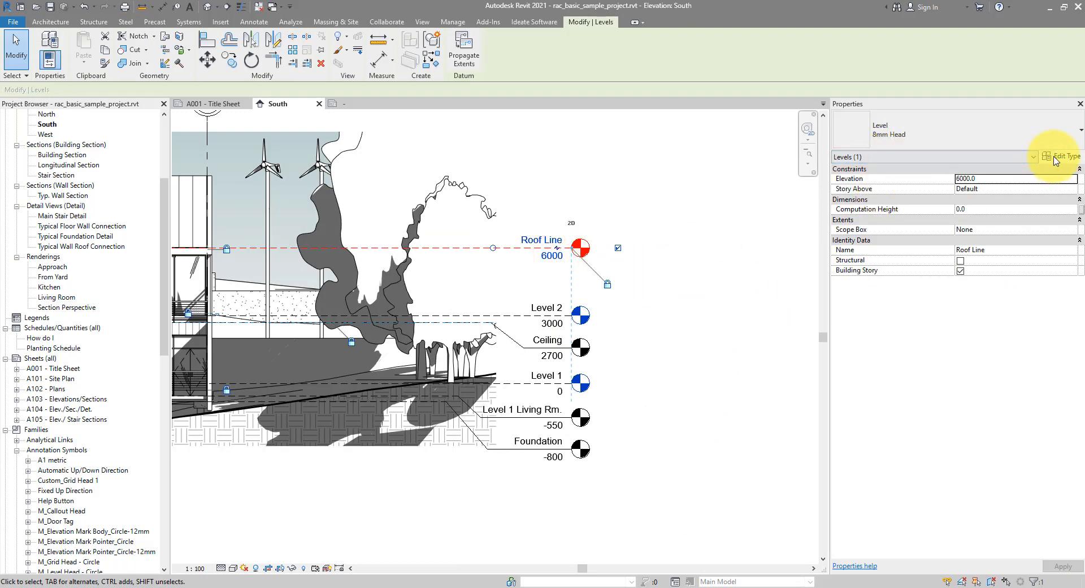
pyautogui.click(1051, 157)
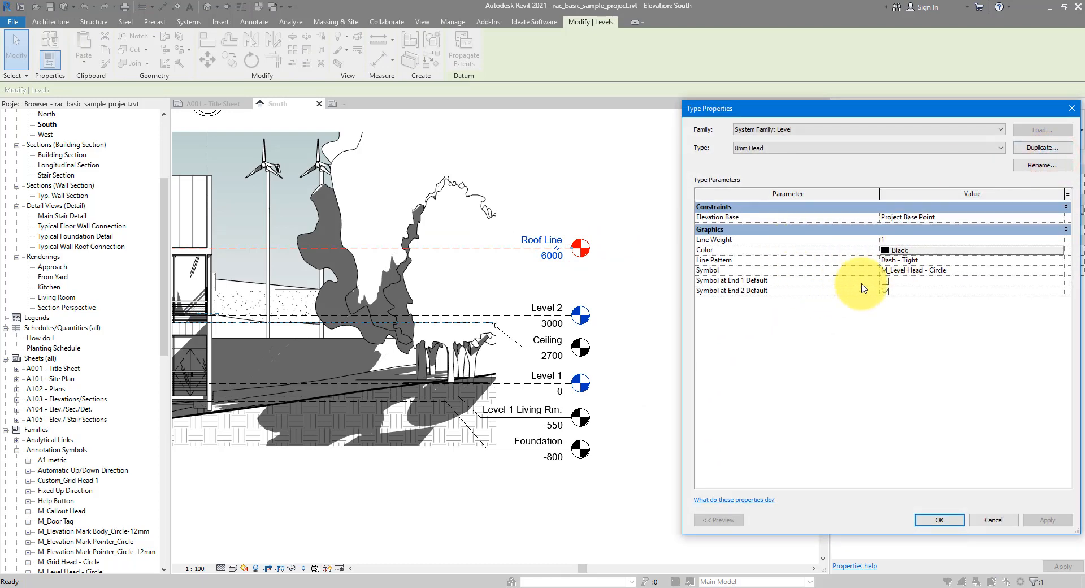
pyautogui.moveTo(896, 280)
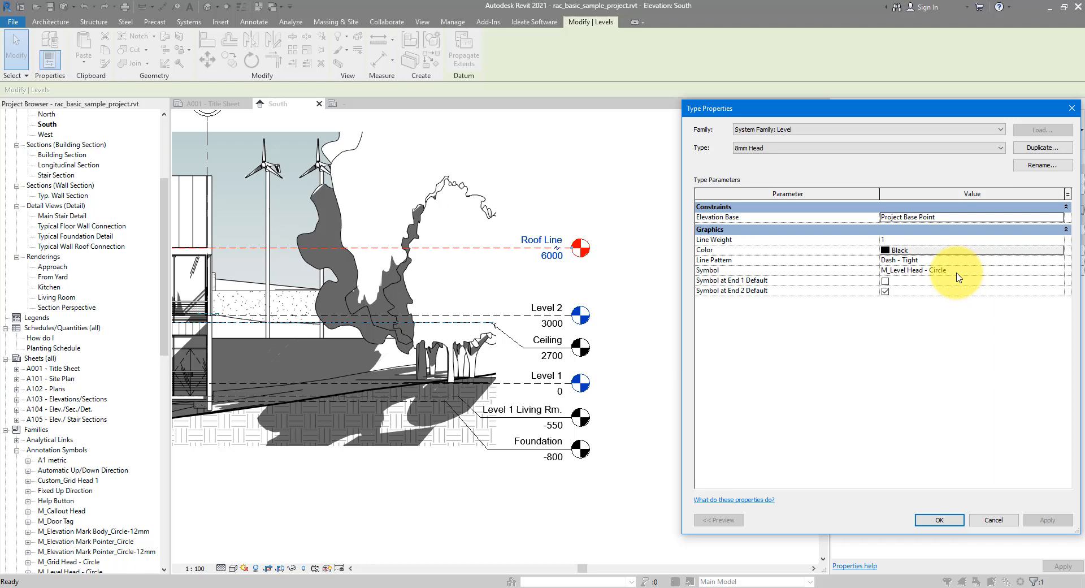
pyautogui.click(965, 270)
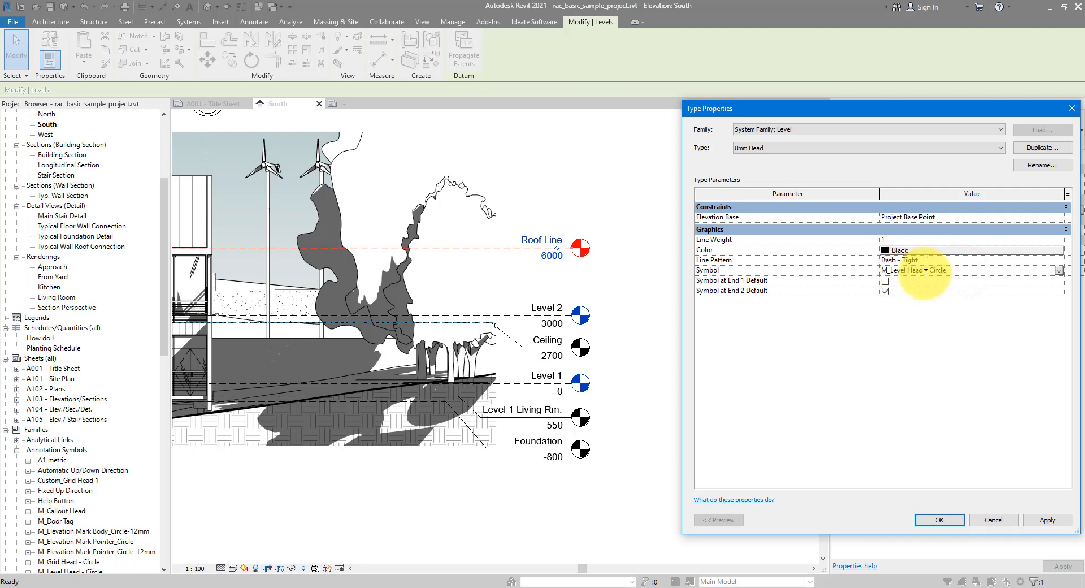
pyautogui.click(939, 520)
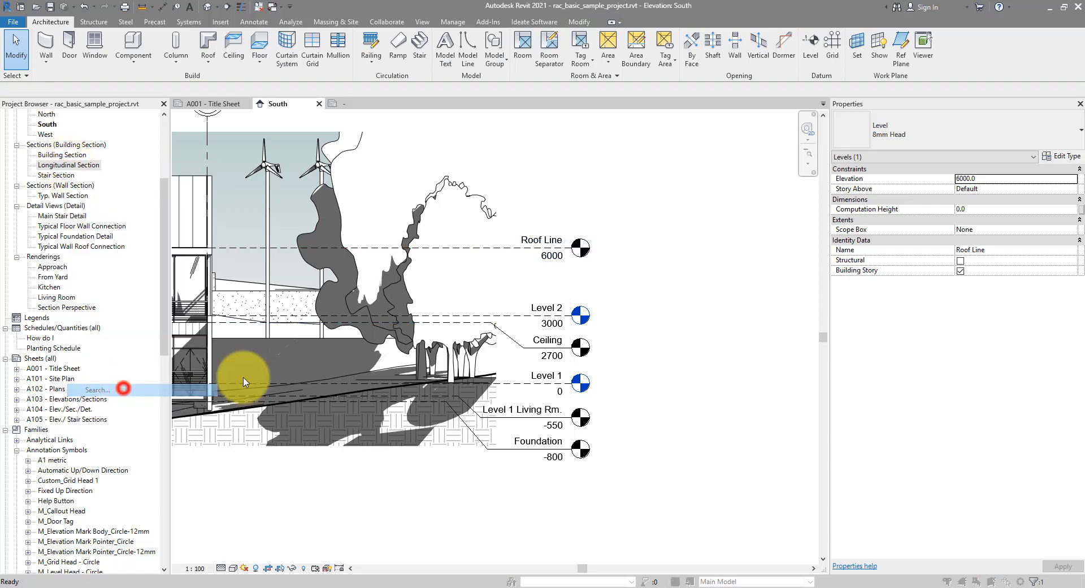
# Step: Find M_Level Head - Circle via Project Browser search and open it in the Family Editor
pyautogui.click(117, 389)
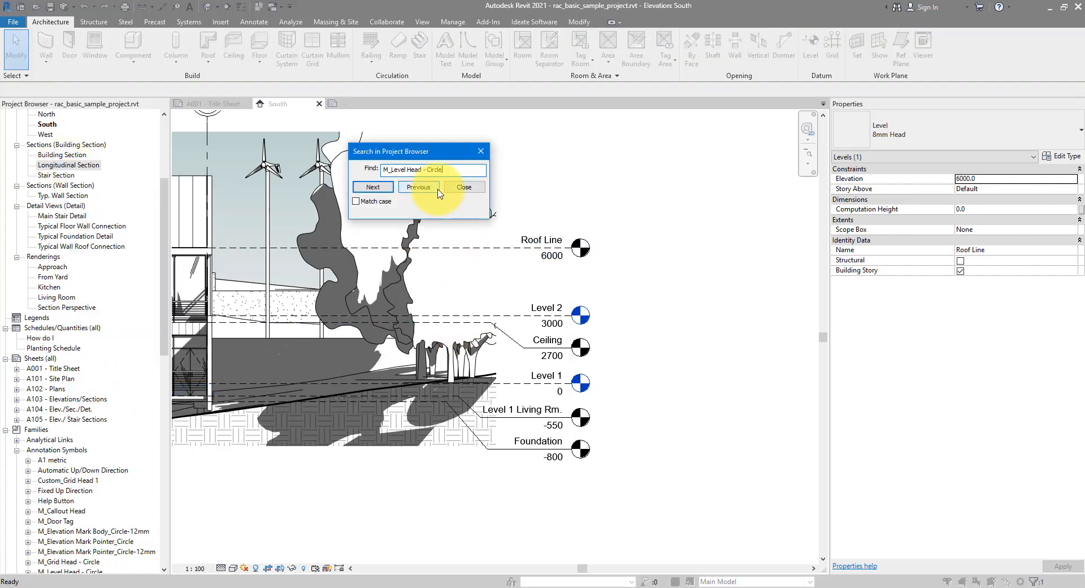
pyautogui.click(372, 187)
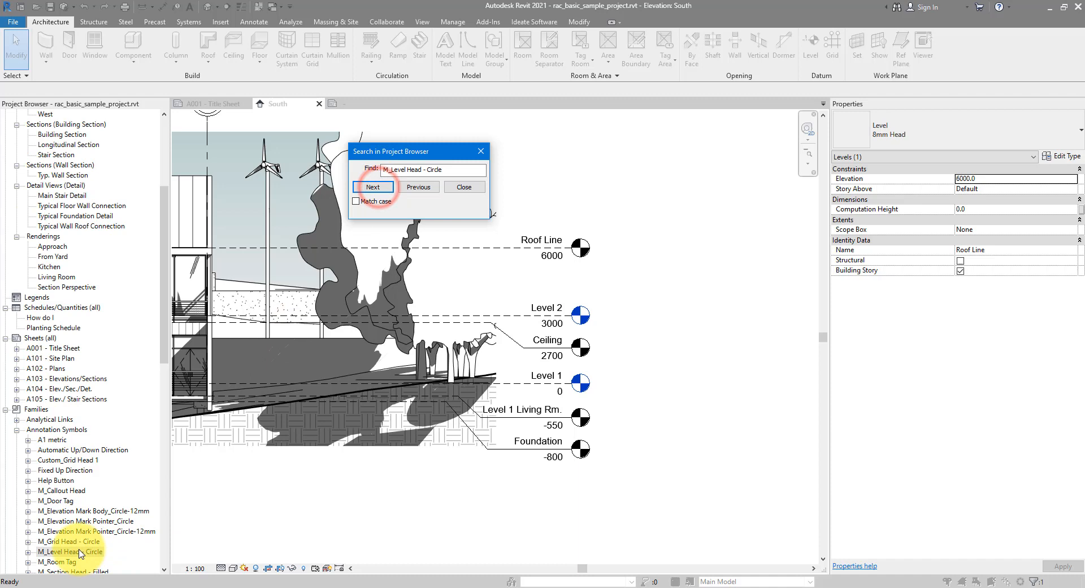
pyautogui.click(464, 186)
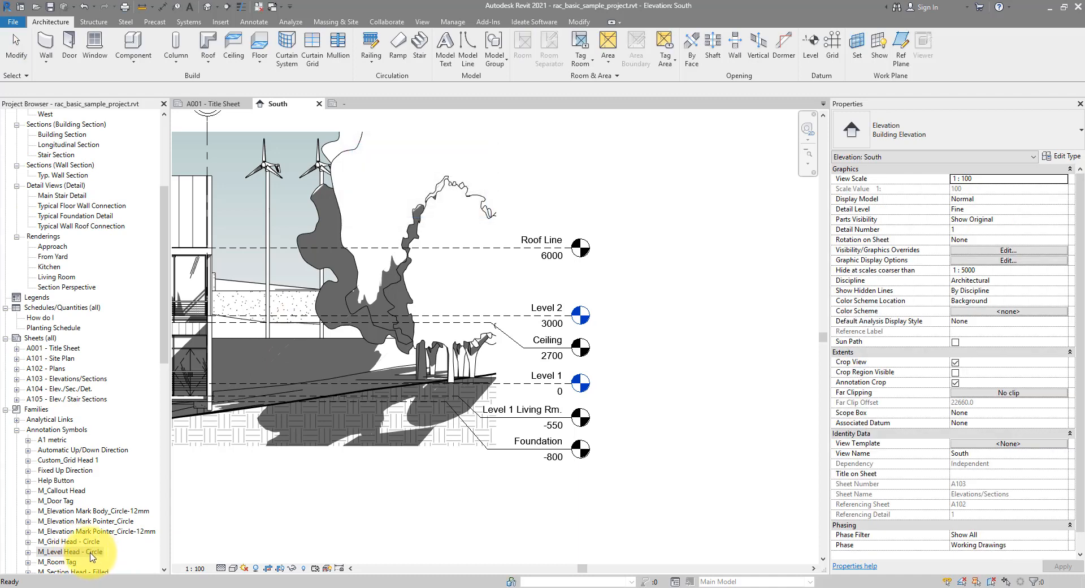
pyautogui.rightClick(69, 552)
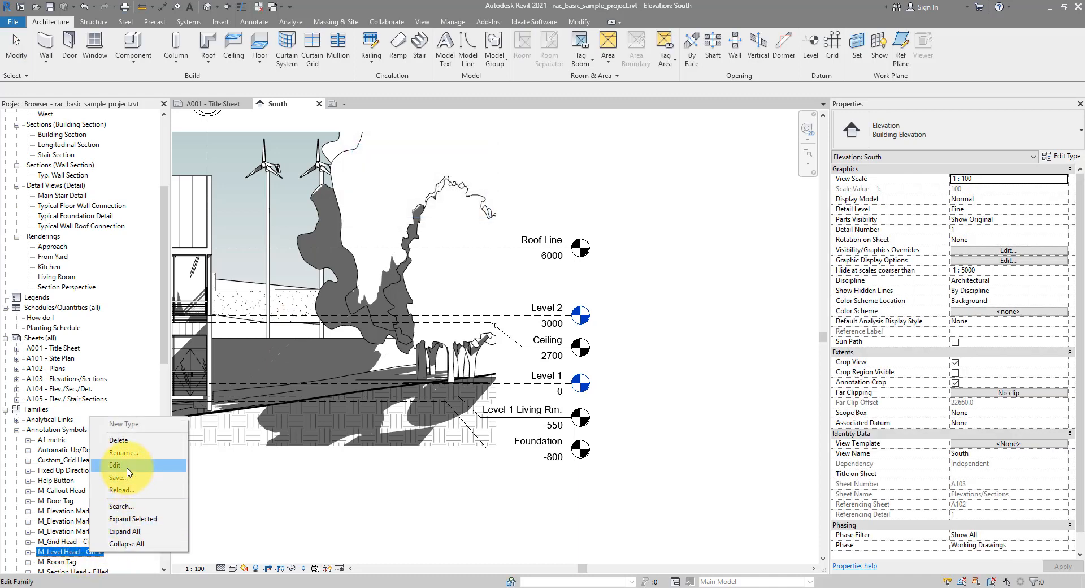
pyautogui.click(115, 465)
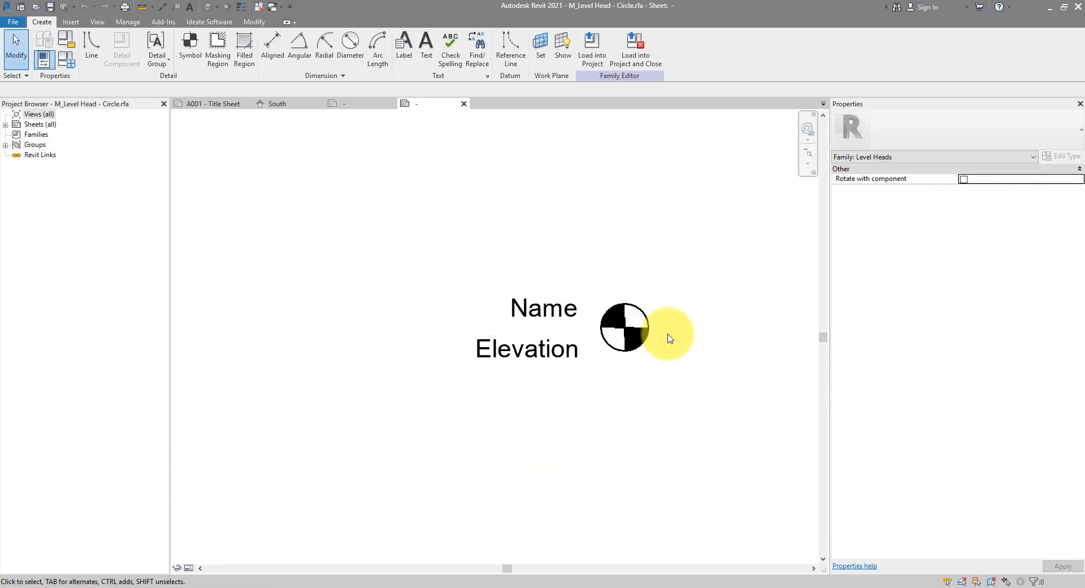
pyautogui.moveTo(619, 277)
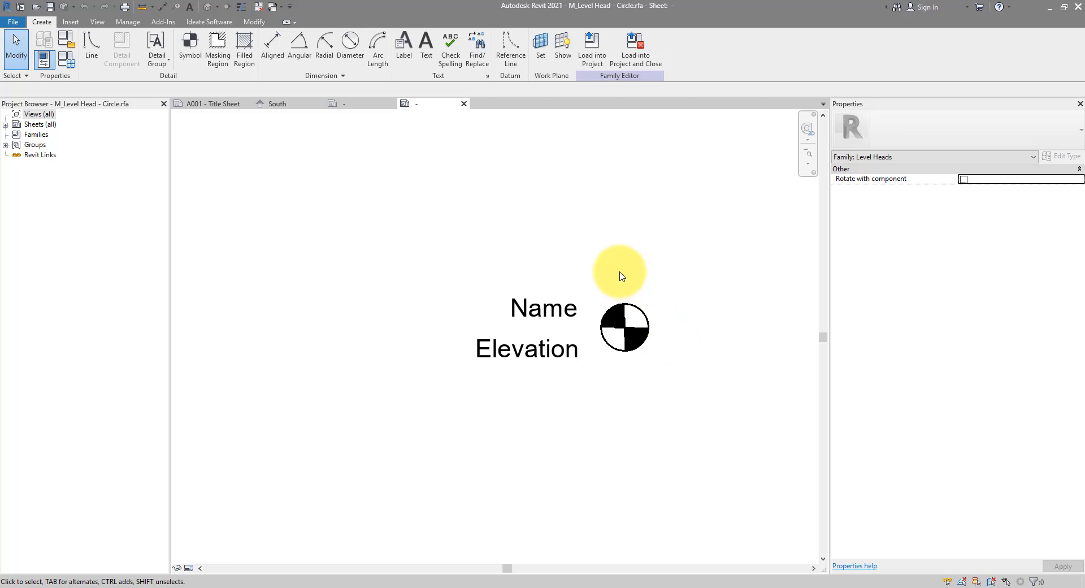
pyautogui.moveTo(705, 307)
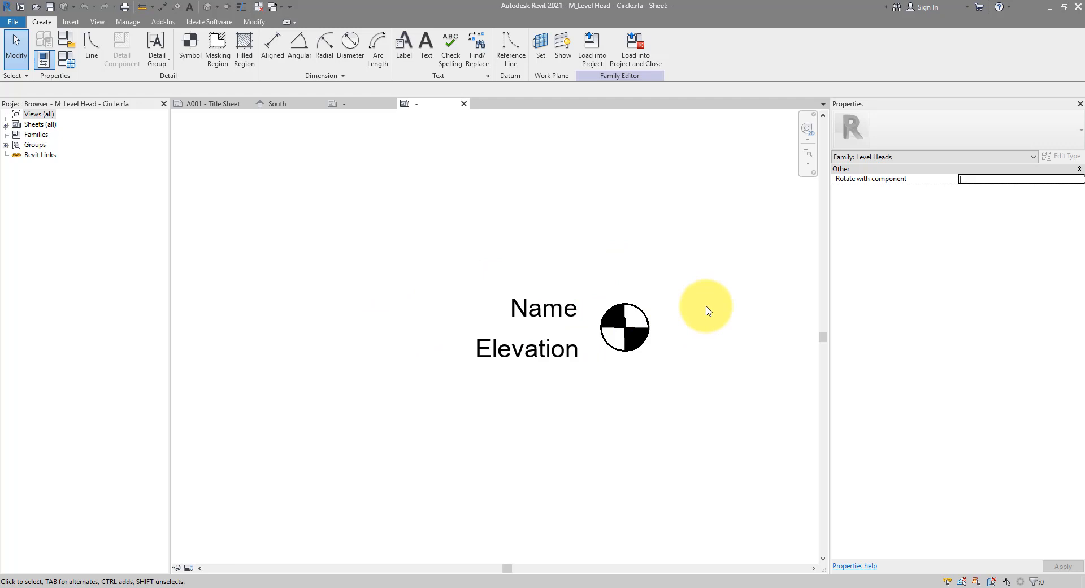
# Step: Inspect the Name and Elevation labels, then bring up Visibility/Graphic Overrides with VV
pyautogui.click(544, 309)
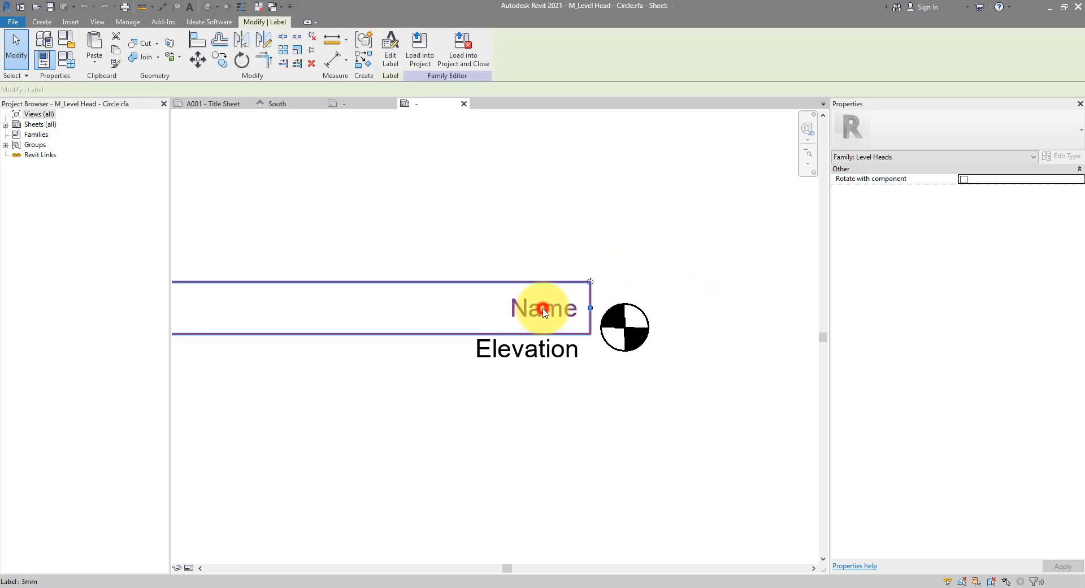
pyautogui.click(526, 348)
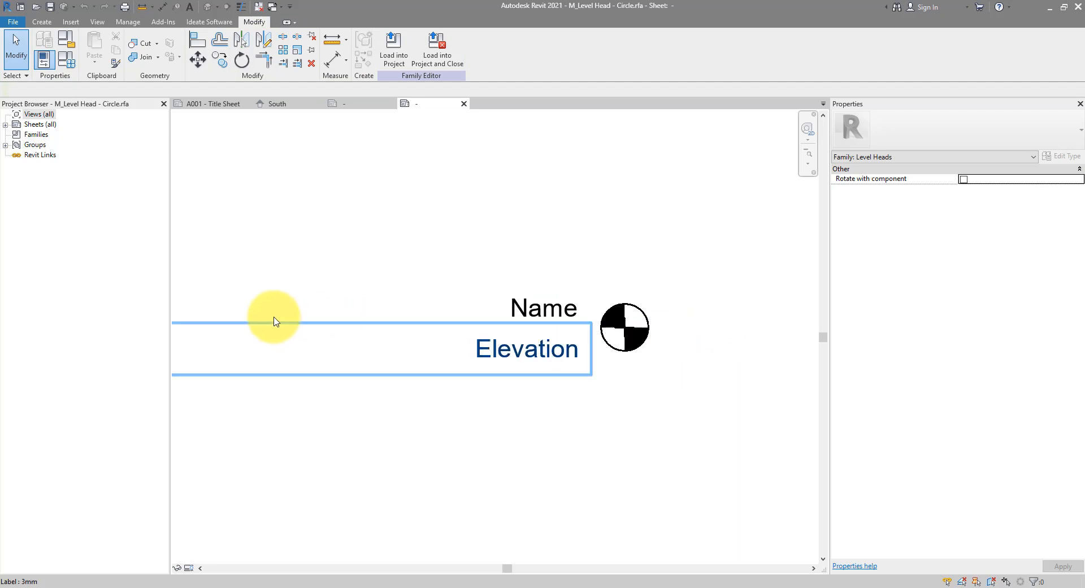
pyautogui.moveTo(599, 325)
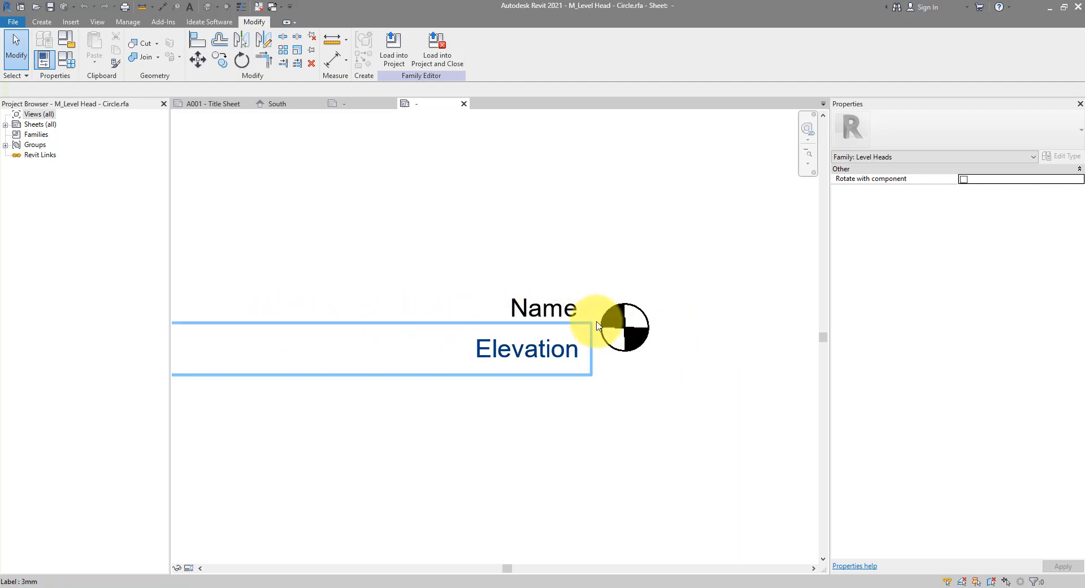
pyautogui.click(685, 303)
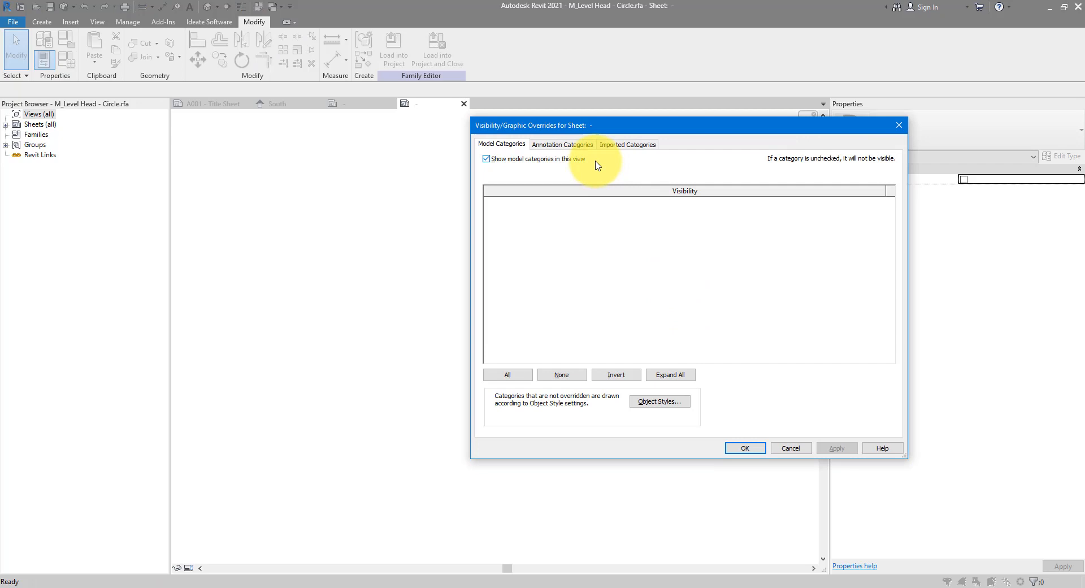
pyautogui.click(562, 143)
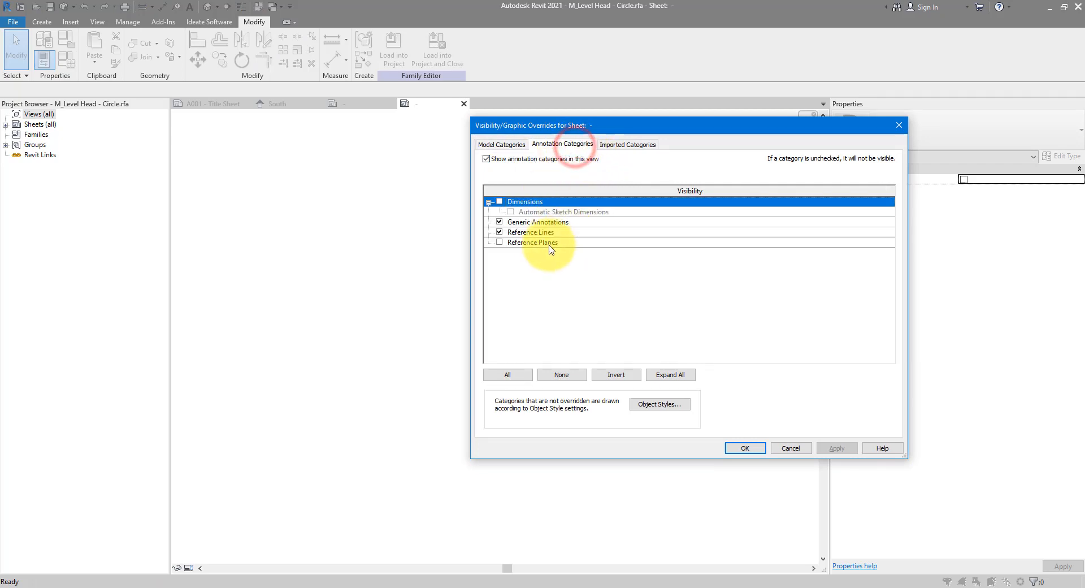
pyautogui.click(499, 242)
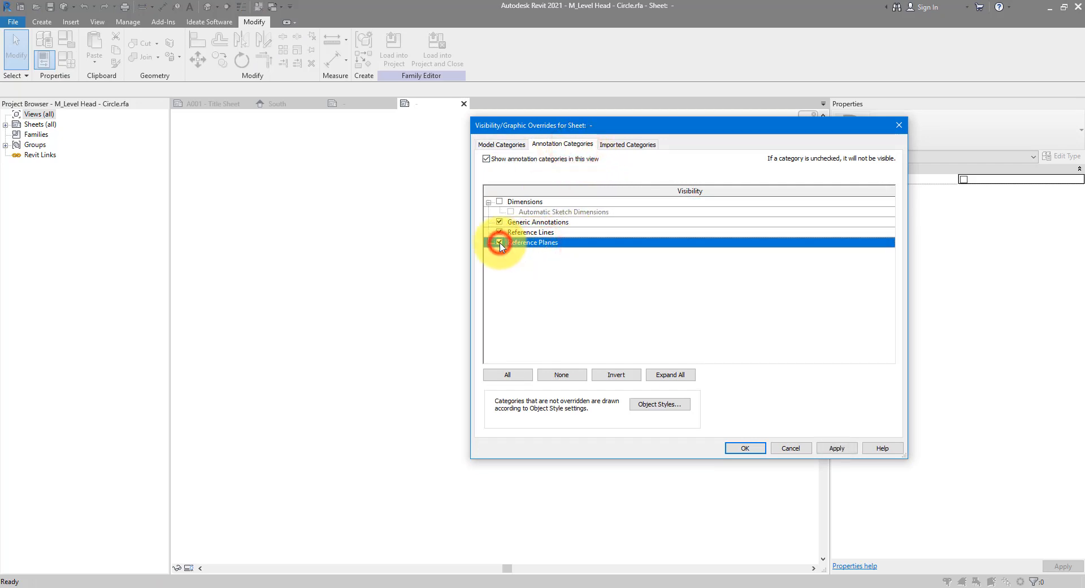
pyautogui.click(745, 448)
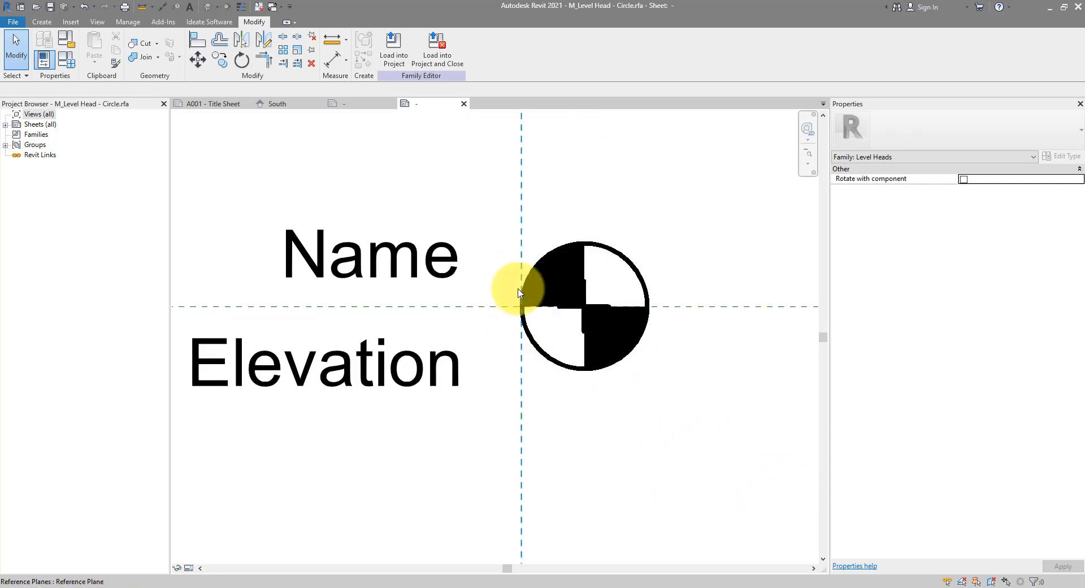
pyautogui.click(488, 308)
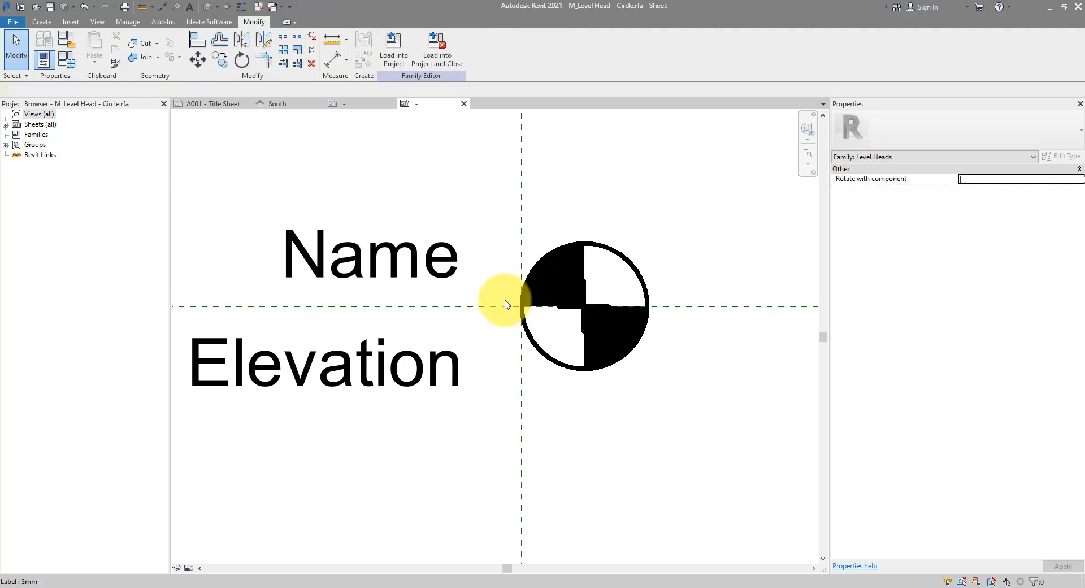
pyautogui.moveTo(526, 186)
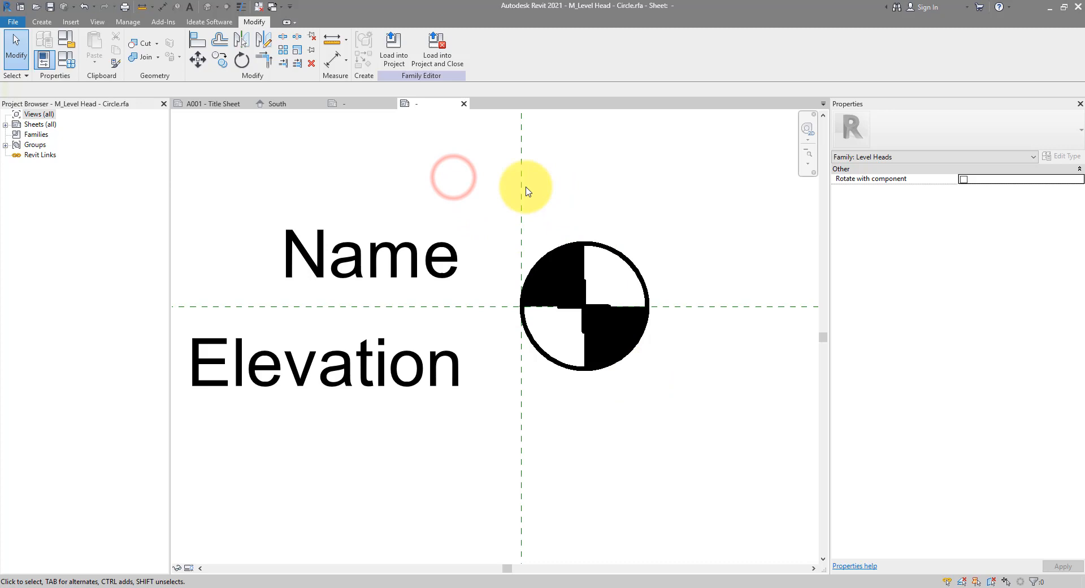
pyautogui.click(584, 304)
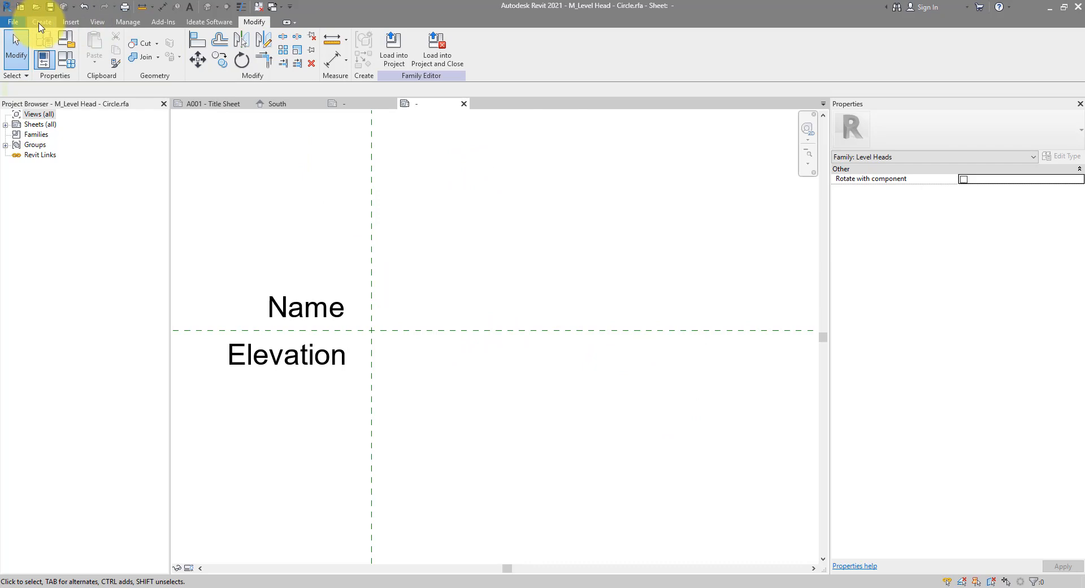
# Step: Start a new Filled Region sketch from the Create tools
pyautogui.click(41, 22)
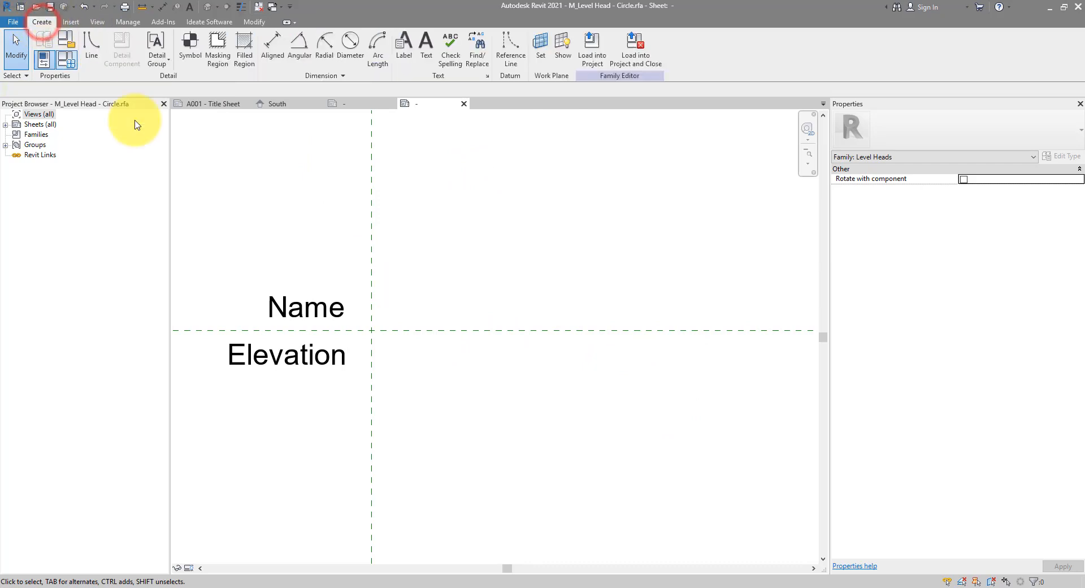
pyautogui.click(244, 49)
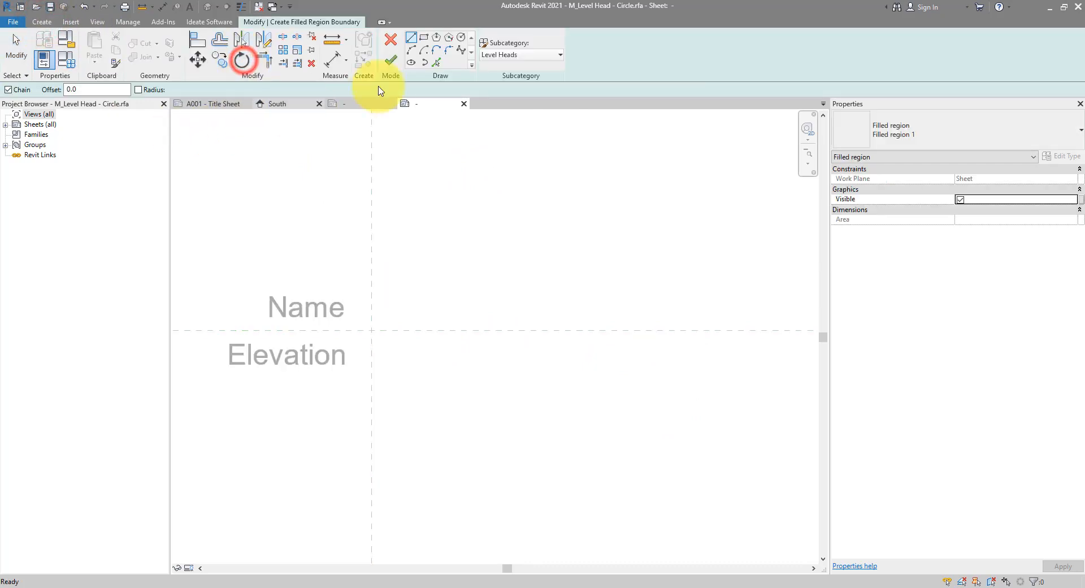
# Step: Sketch a triangle boundary at the reference plane intersection and make it Solid Black
pyautogui.click(372, 330)
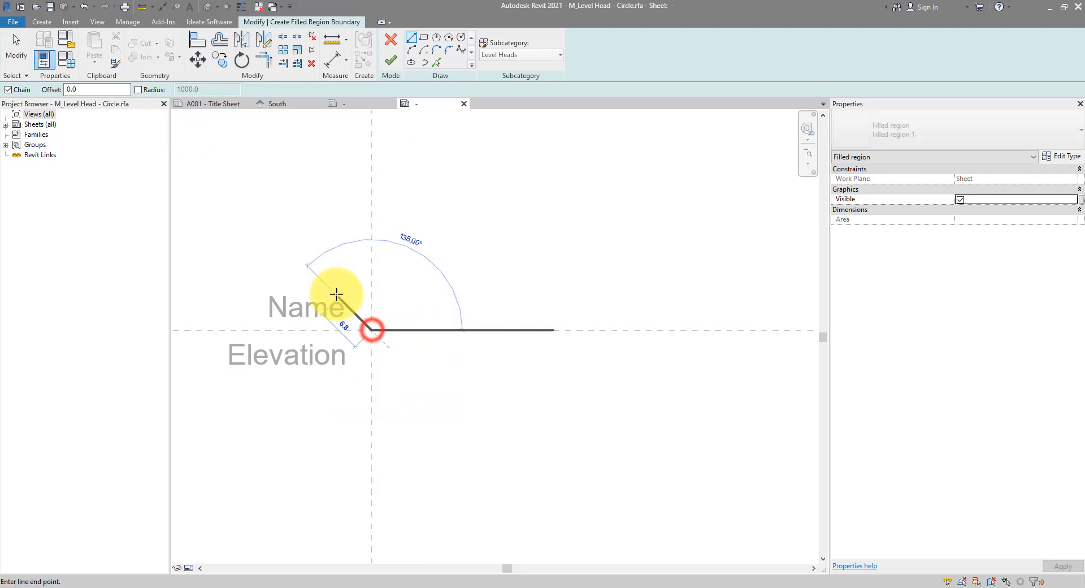
pyautogui.click(322, 282)
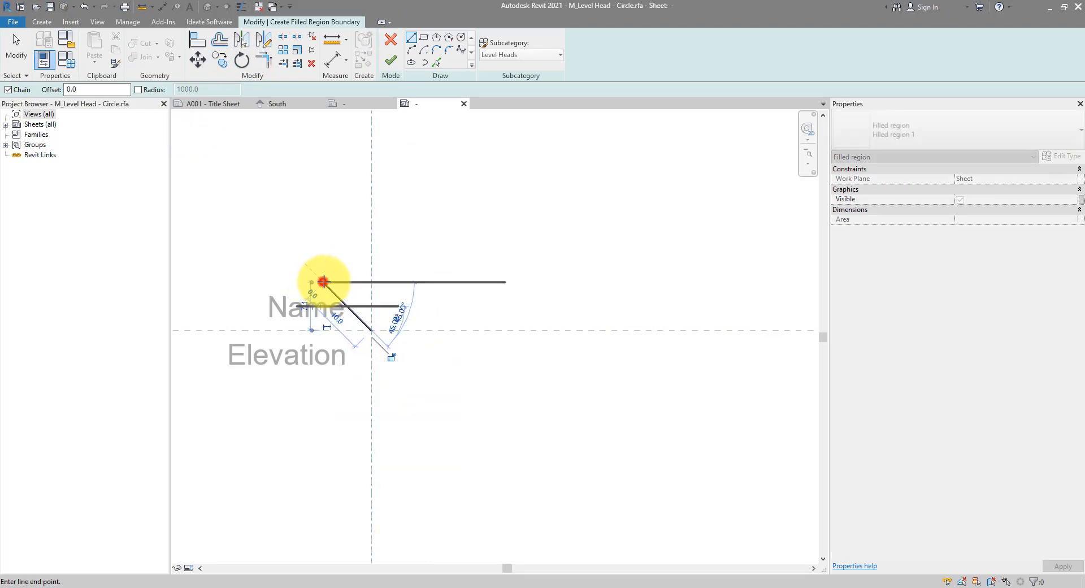
pyautogui.click(324, 282)
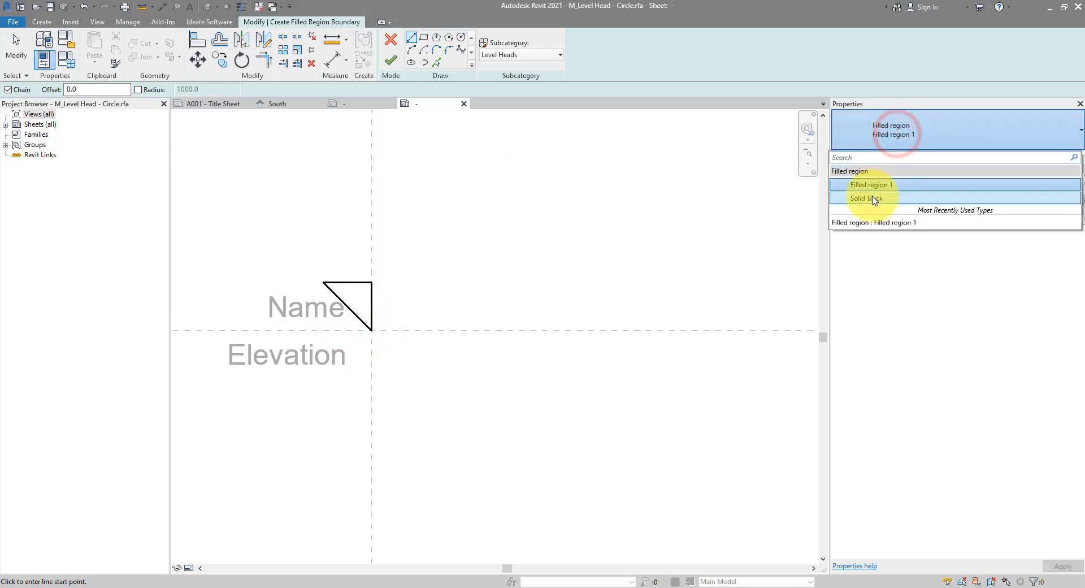
pyautogui.click(865, 198)
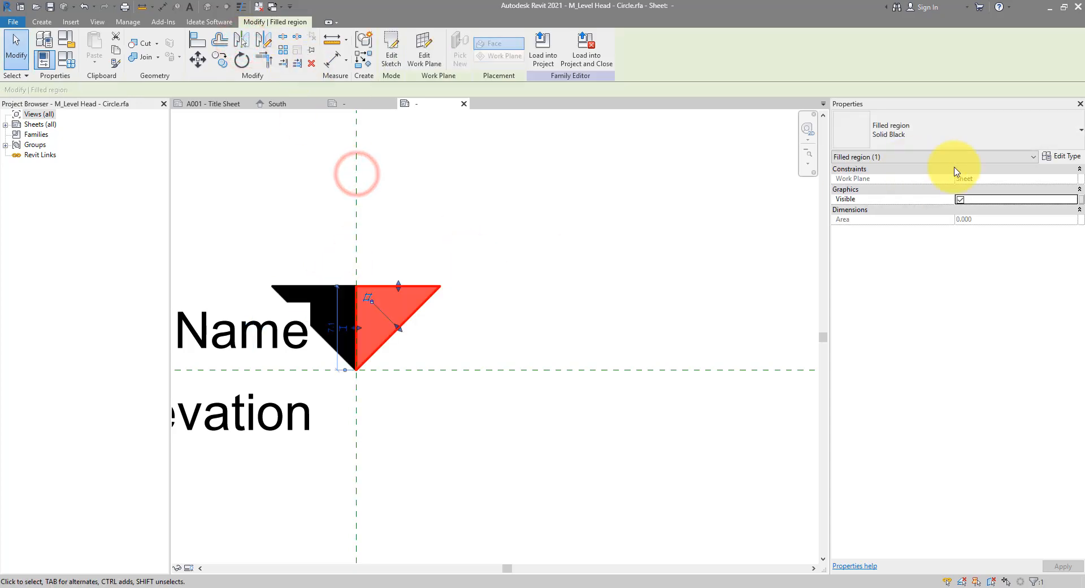
pyautogui.click(1064, 156)
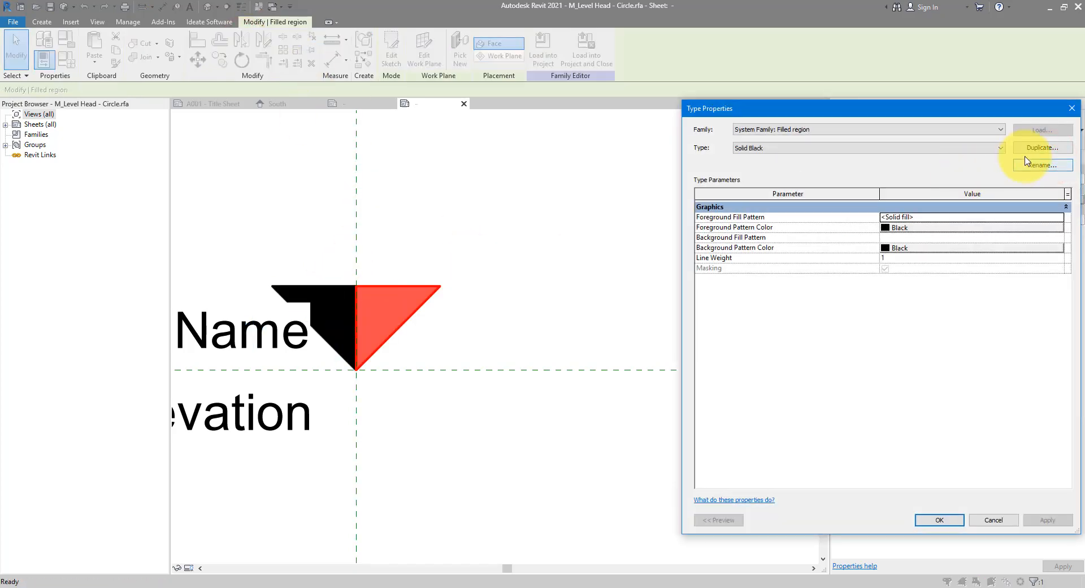
# Step: Duplicate Solid Black as a Solid White type with white foreground pattern colour
pyautogui.click(1039, 147)
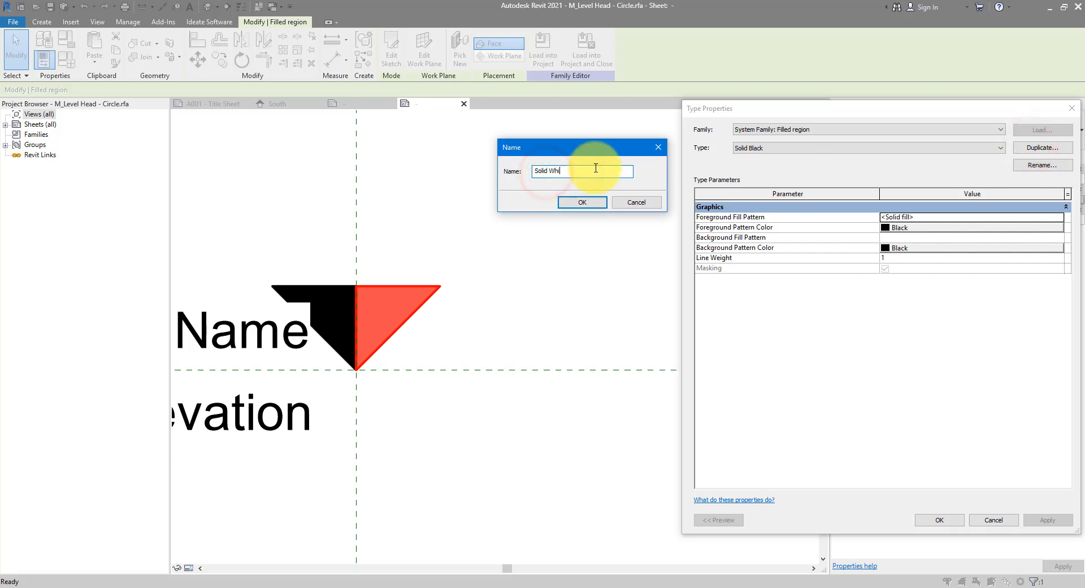
pyautogui.click(580, 202)
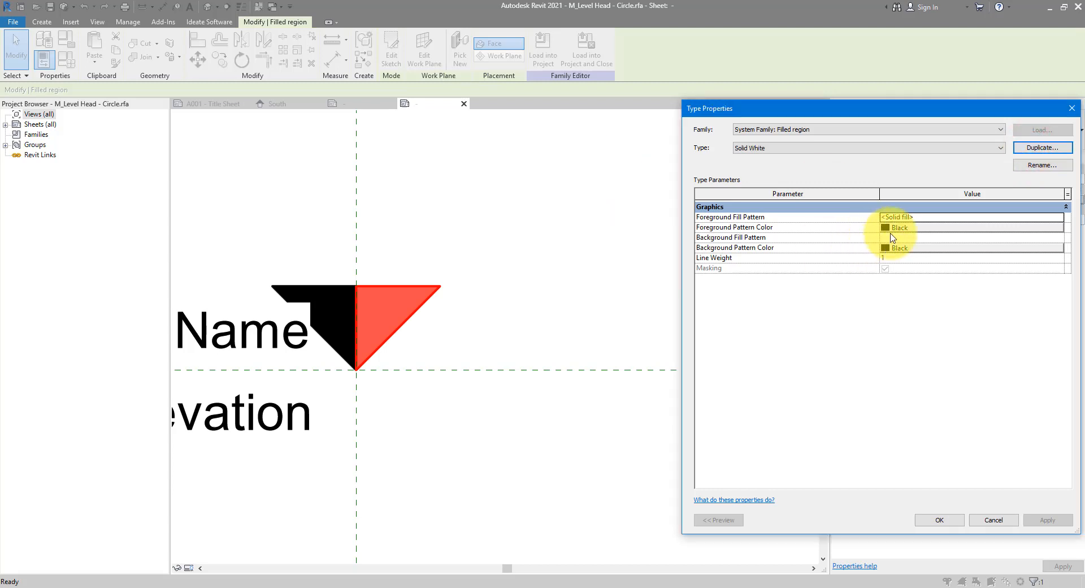
pyautogui.click(898, 227)
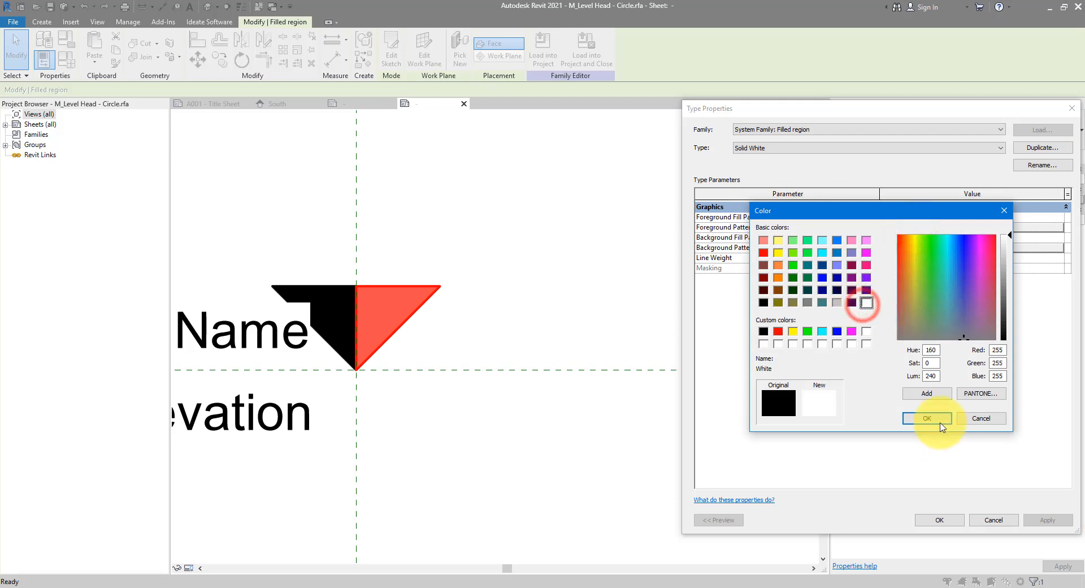
pyautogui.click(927, 418)
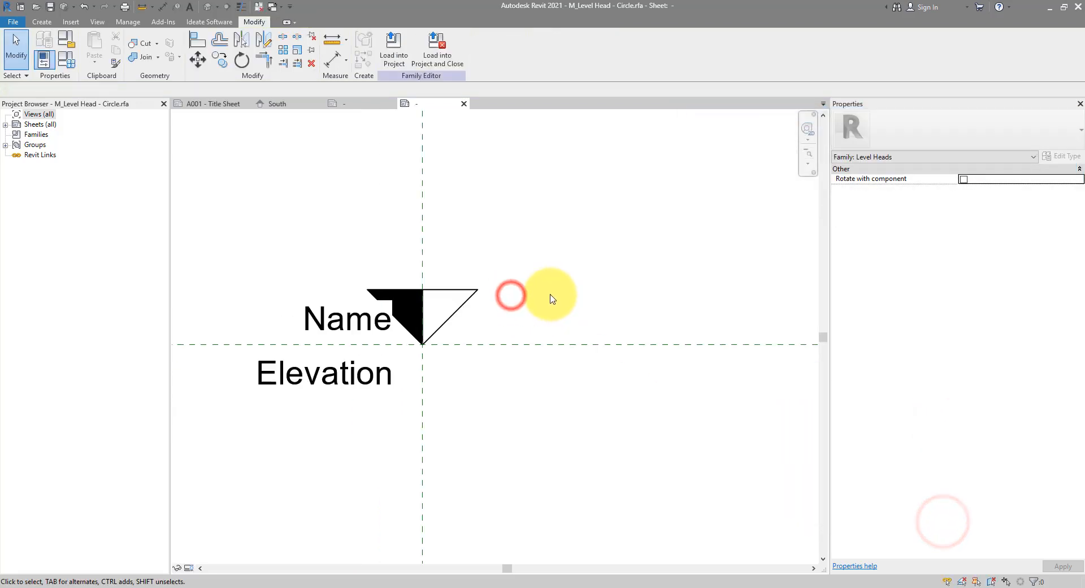
# Step: Move the Name and Elevation labels above the triangle, centered on the vertical reference plane
pyautogui.click(350, 373)
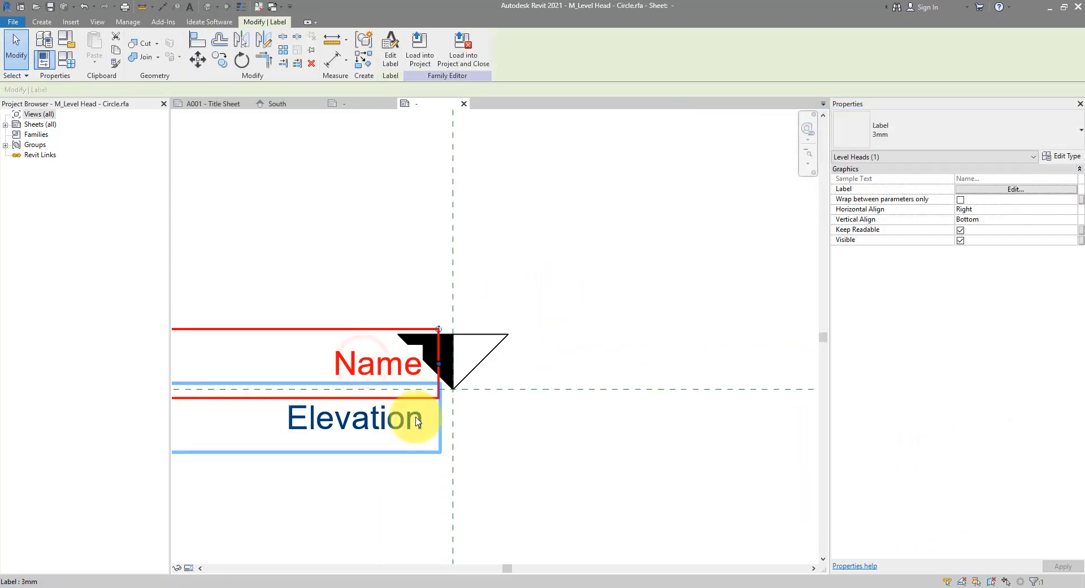
pyautogui.click(353, 417)
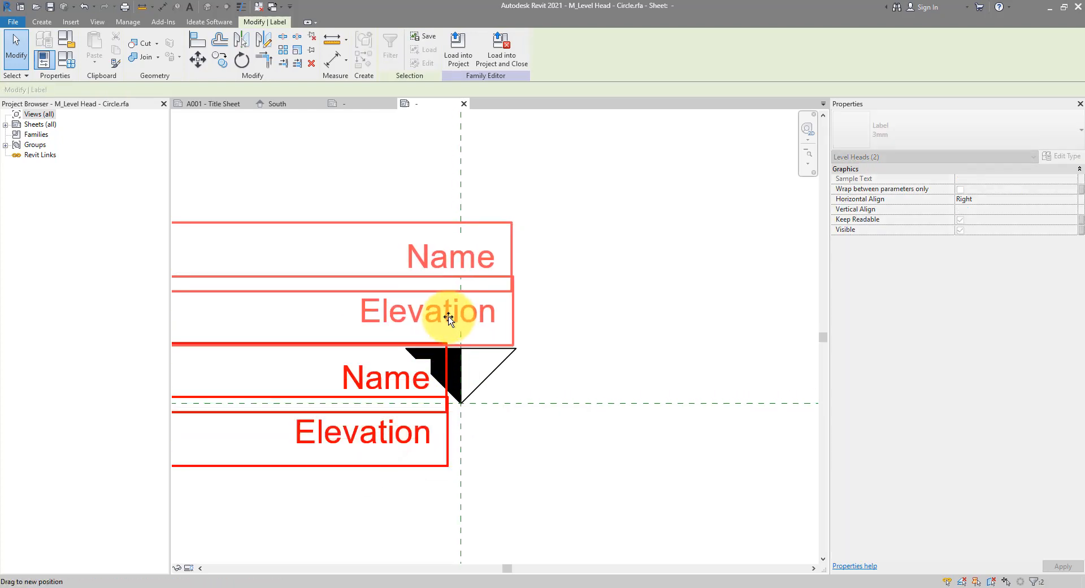
pyautogui.click(526, 212)
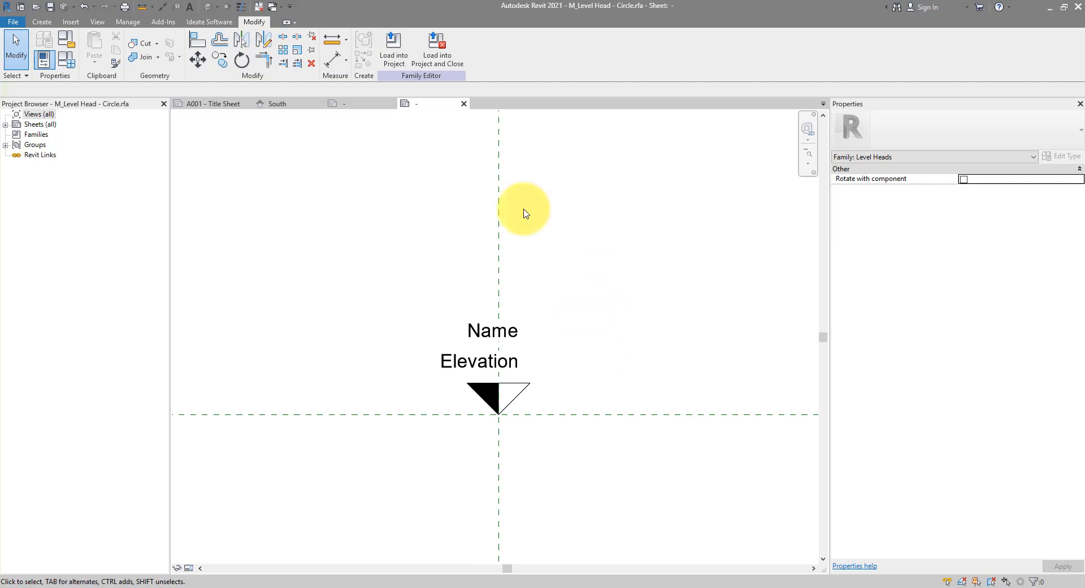
pyautogui.moveTo(179, 52)
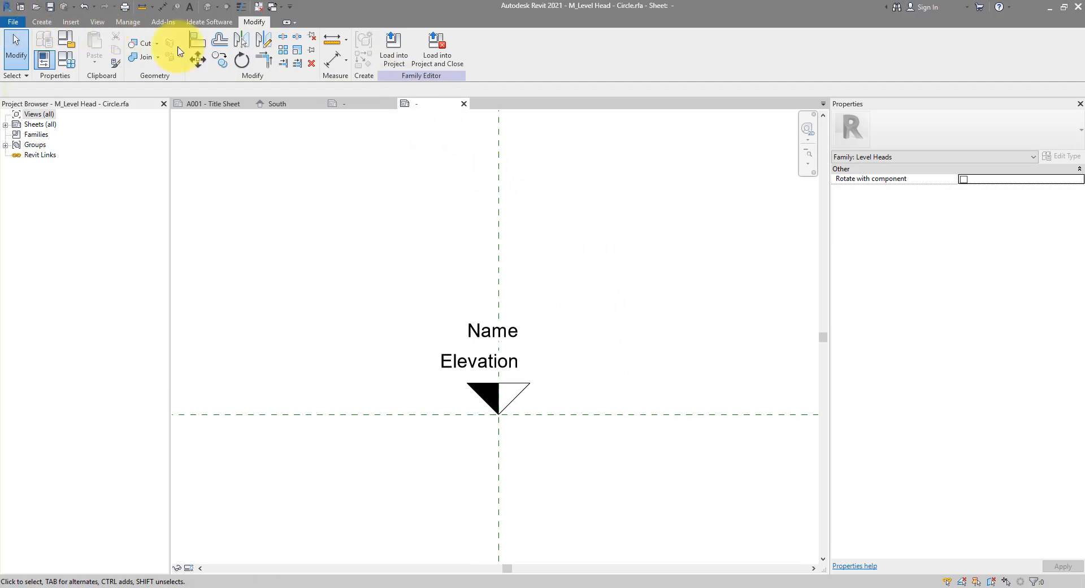
pyautogui.click(13, 22)
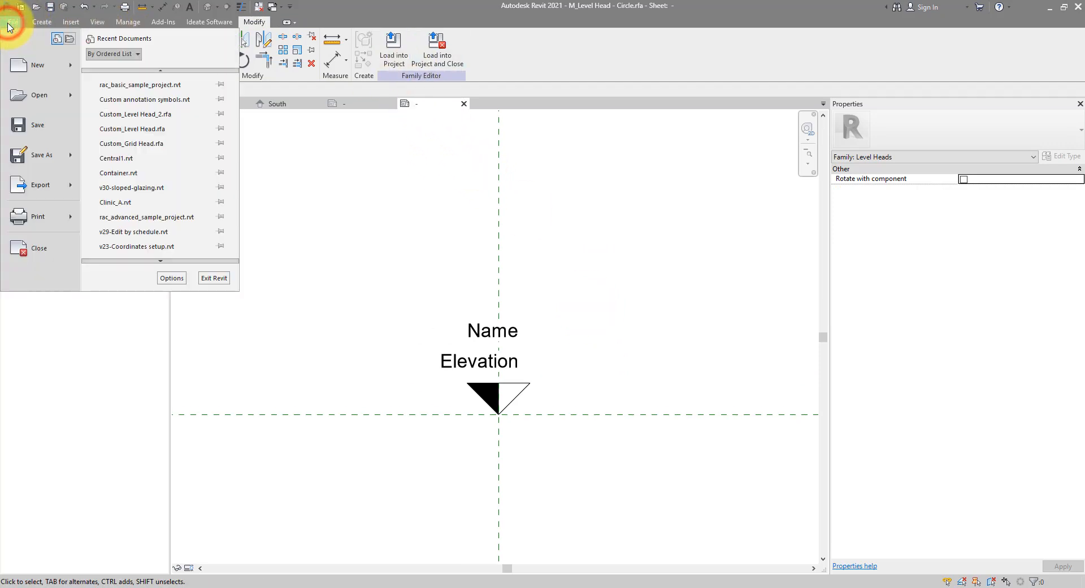
# Step: Save the family as Custom_Level Head_3.rfa and load it into the sample project
pyautogui.click(41, 155)
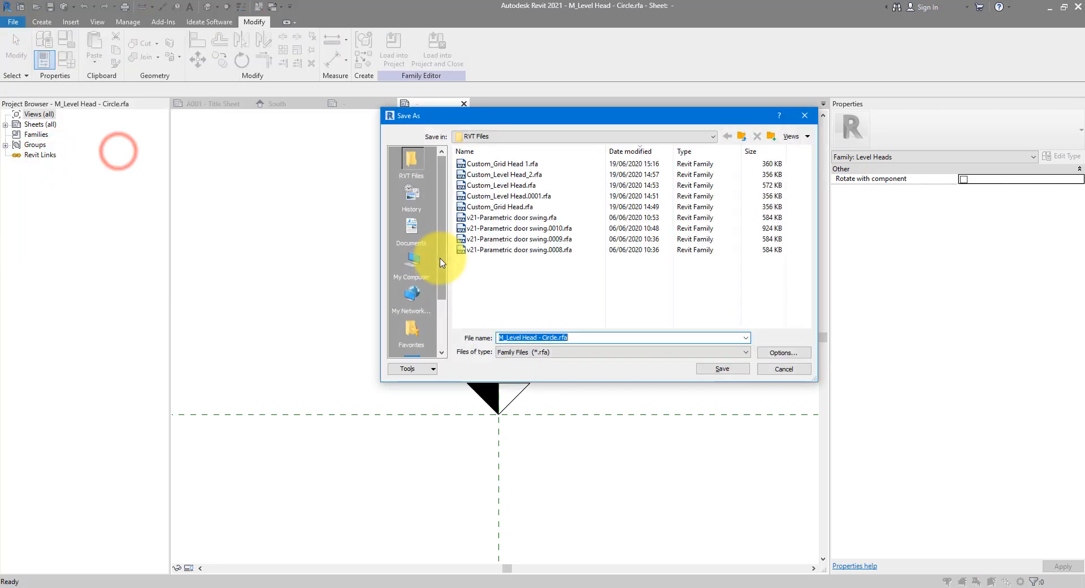
pyautogui.click(505, 186)
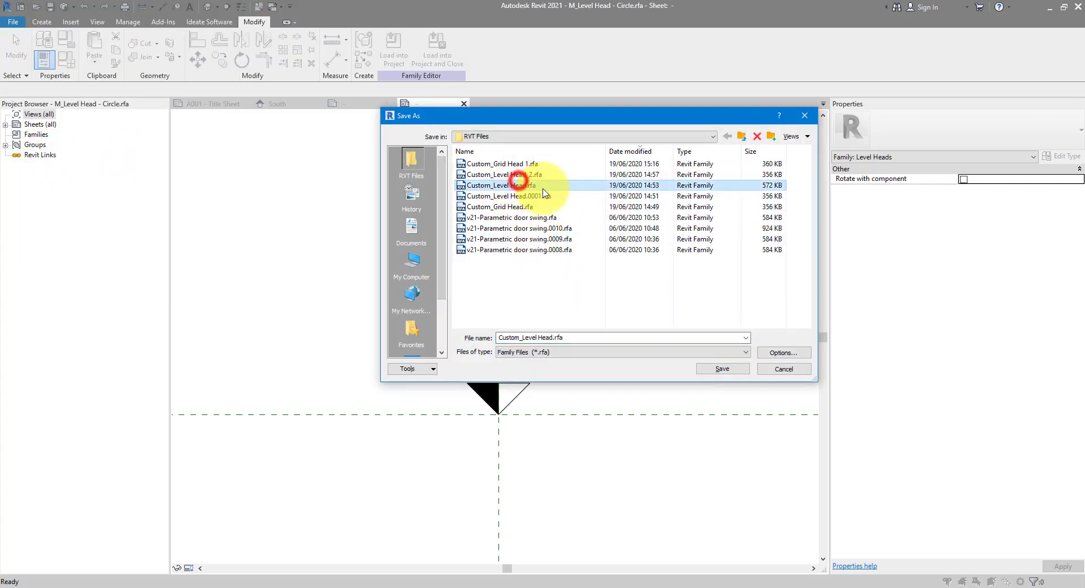
pyautogui.click(501, 174)
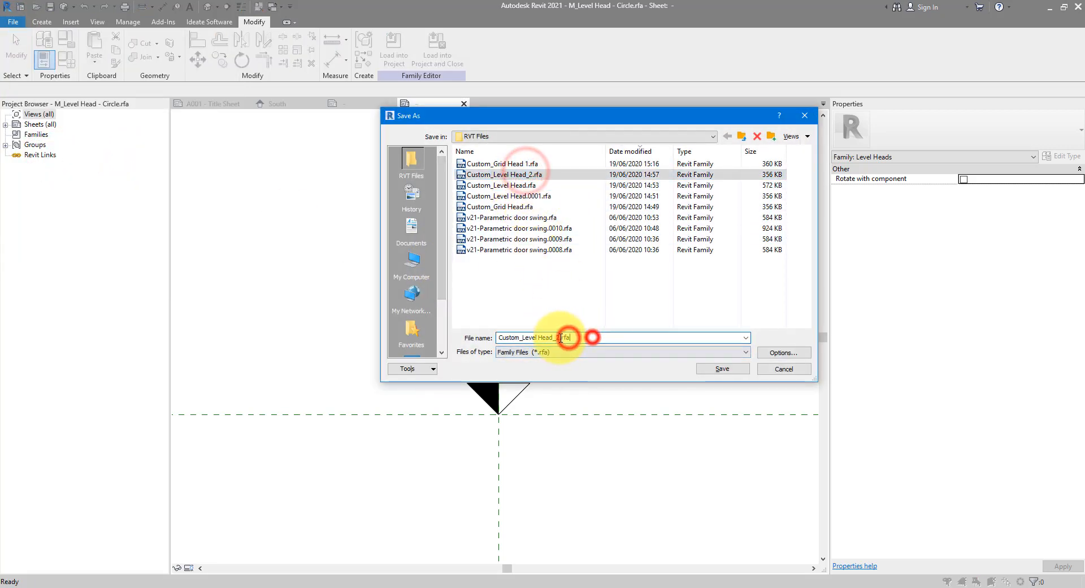
pyautogui.click(722, 369)
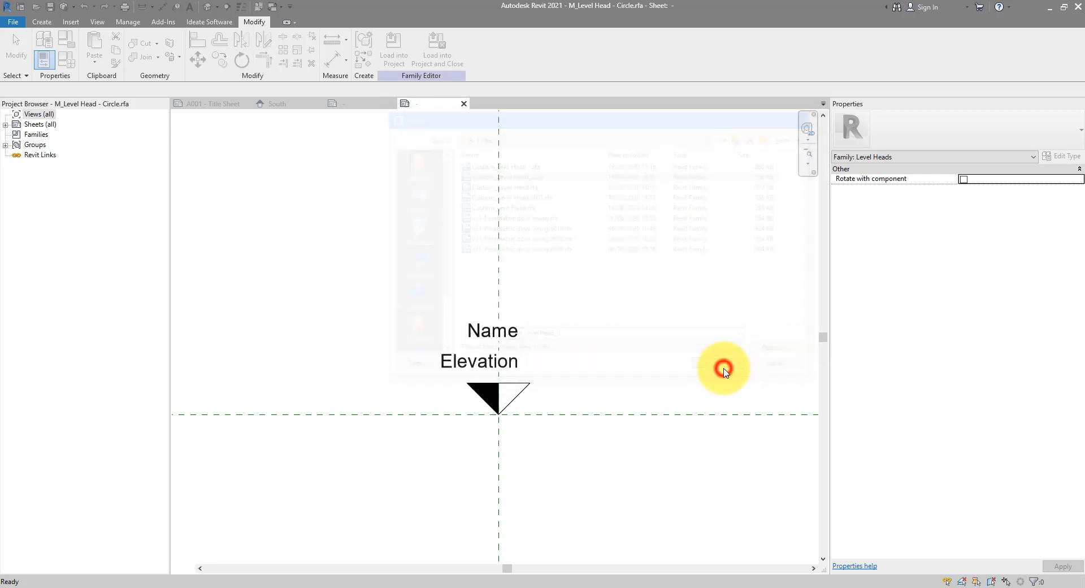
pyautogui.click(393, 52)
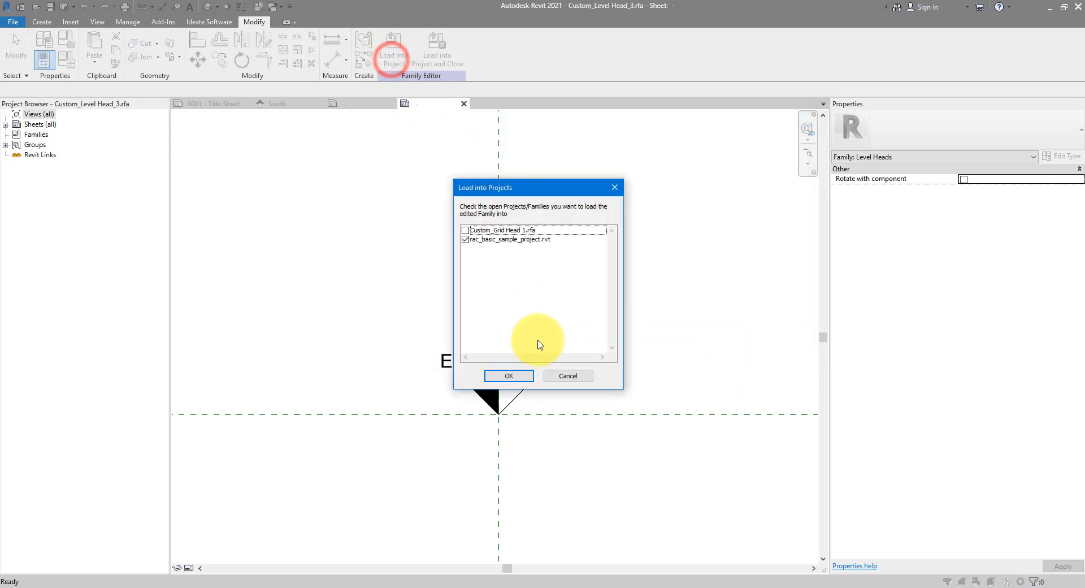
pyautogui.click(509, 376)
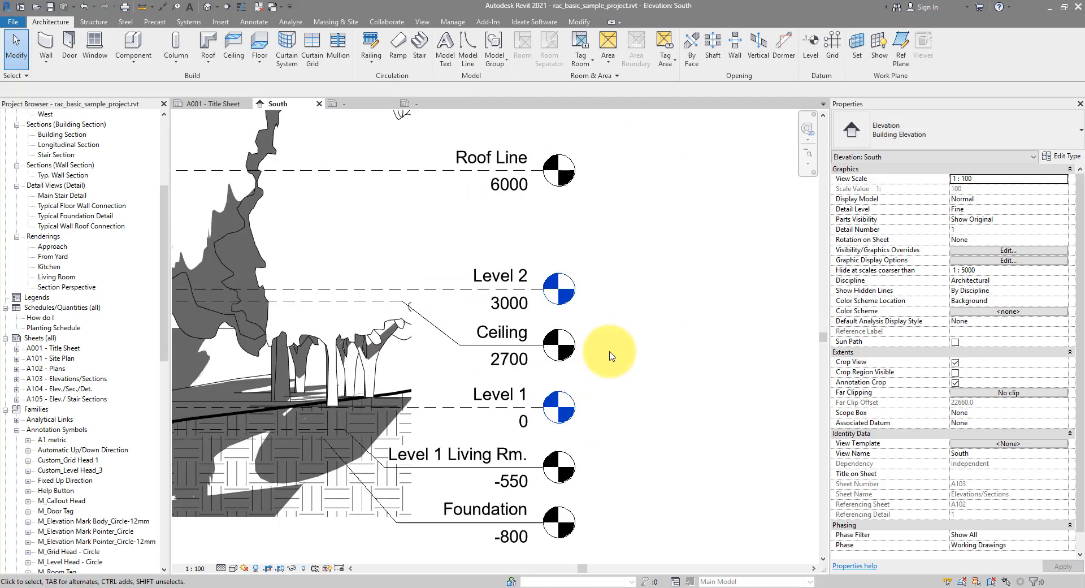
# Step: Set the Roof Line level type's Symbol to Custom_Level Head_3
pyautogui.click(506, 183)
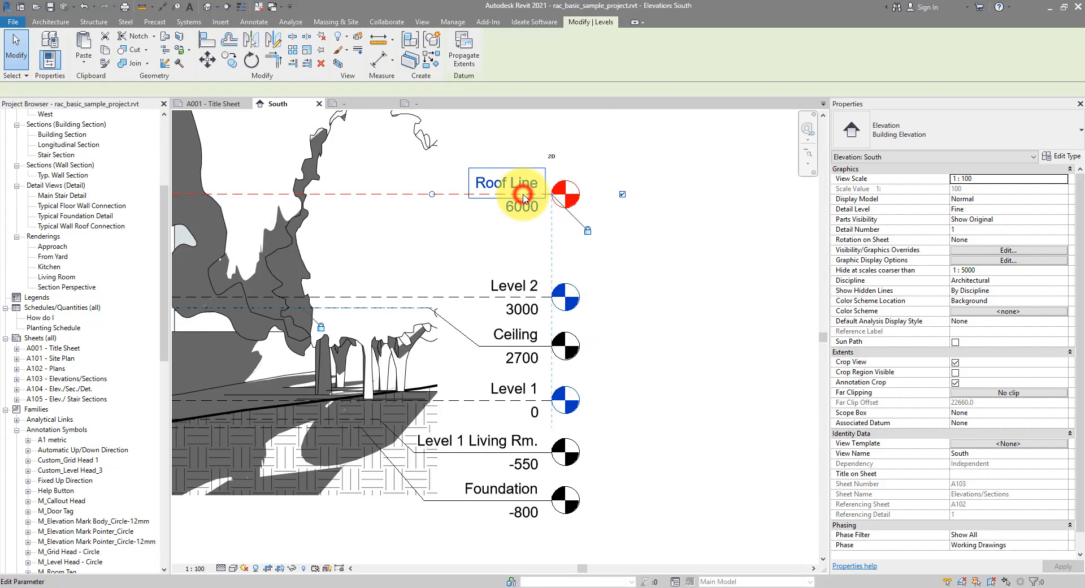
pyautogui.click(506, 193)
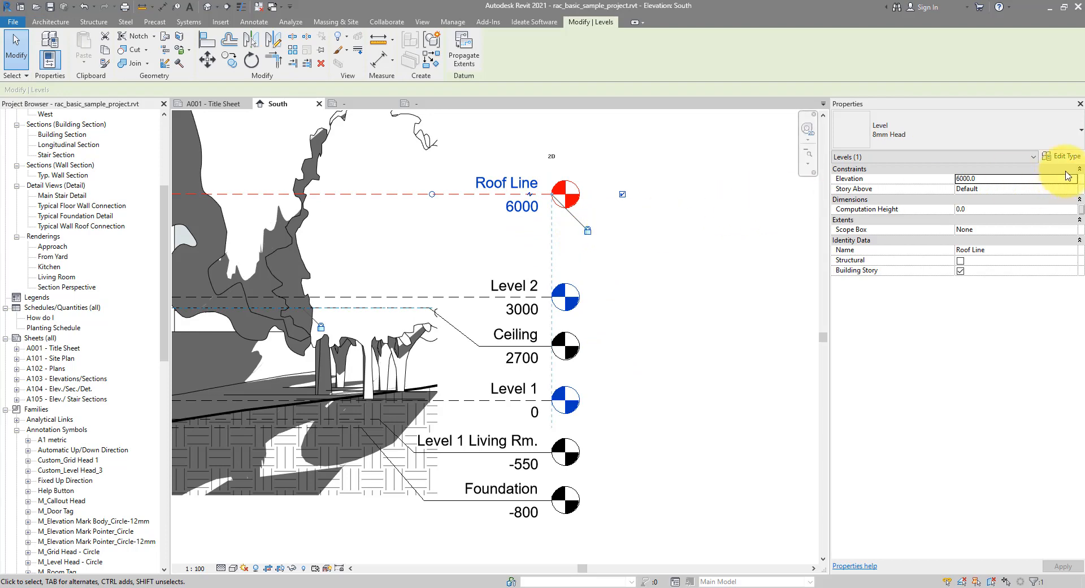
pyautogui.click(1064, 155)
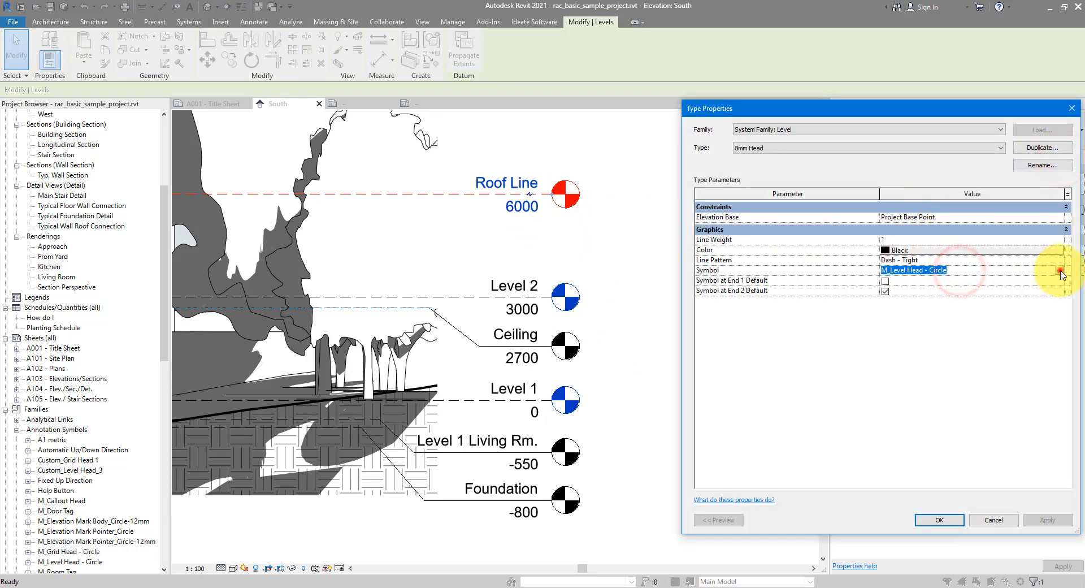
pyautogui.click(1058, 270)
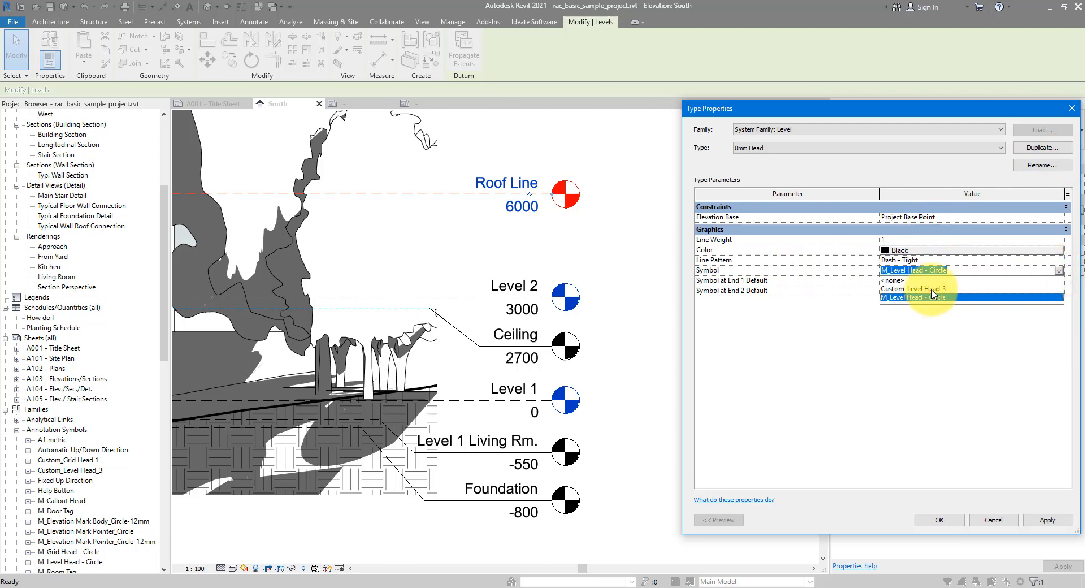
pyautogui.click(939, 520)
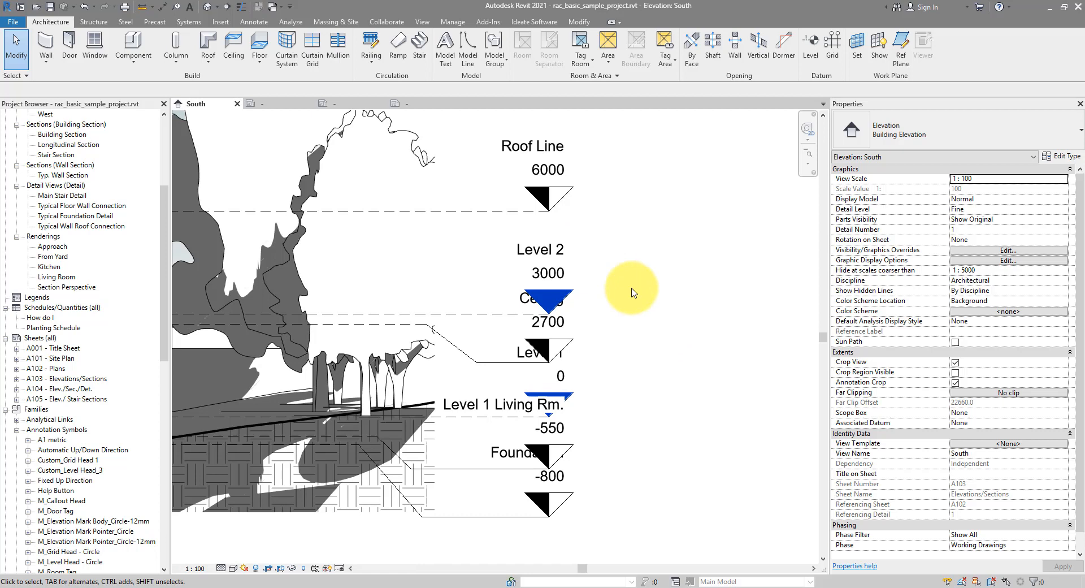
pyautogui.moveTo(529, 318)
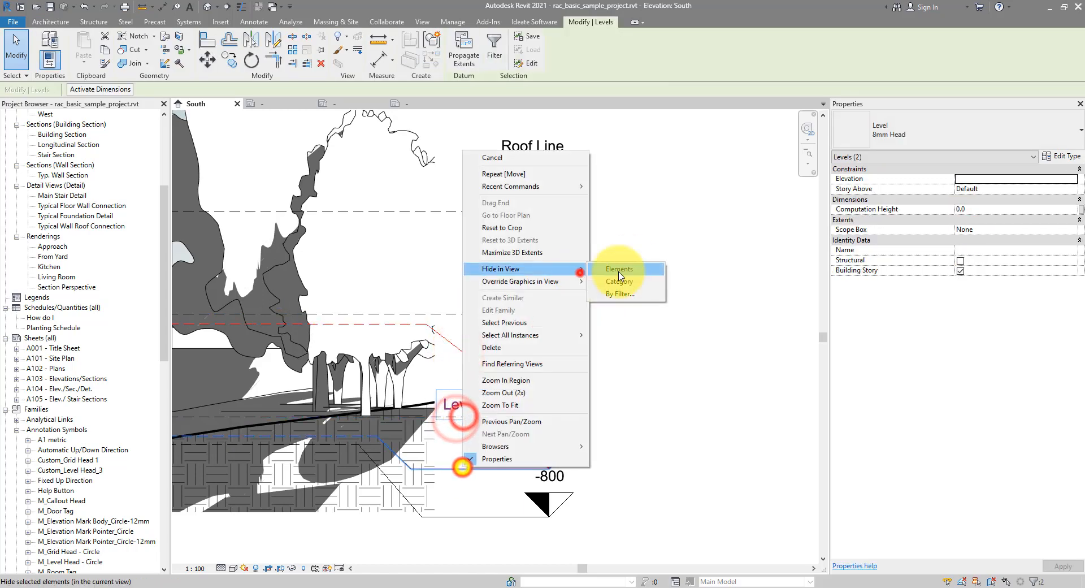
# Step: Hide the Ceiling and Level 1 Living Rm. levels, then switch to the Custom_Level Head_2 family
pyautogui.click(619, 268)
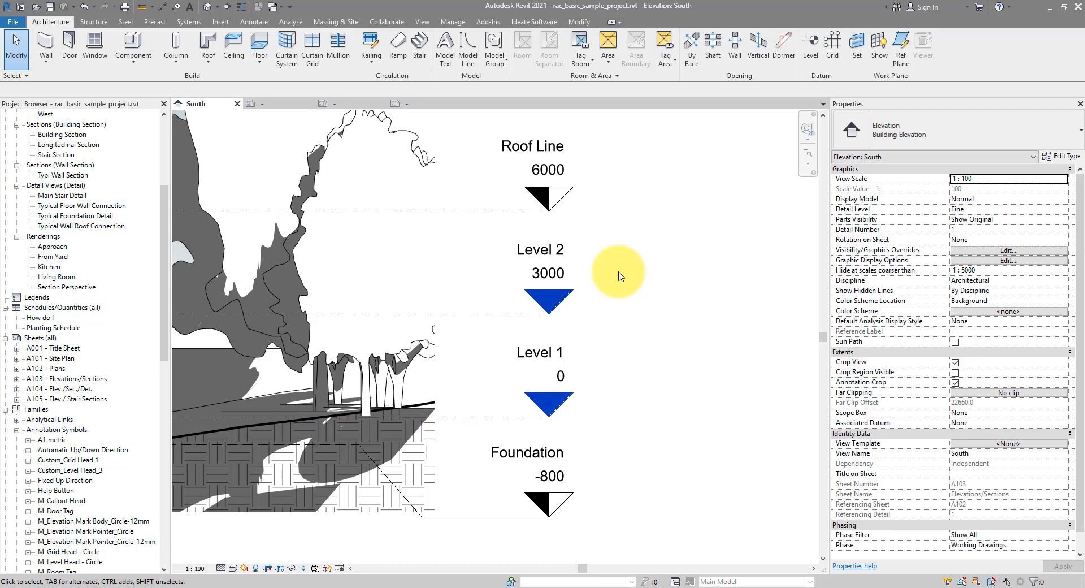
pyautogui.click(415, 103)
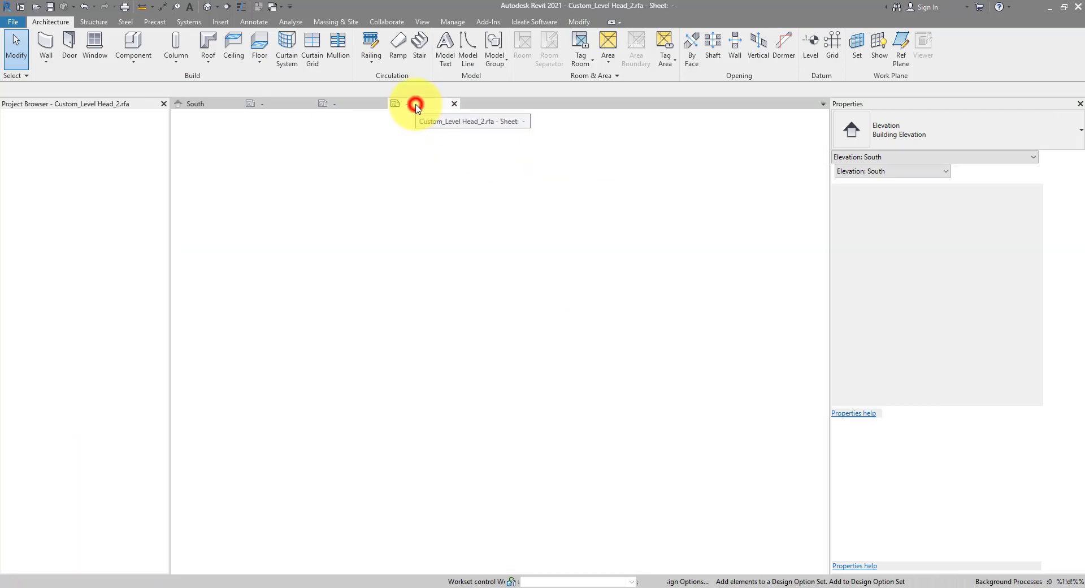
# Step: Load Custom_Level Head_2 into rac_basic_sample_project.rvt
pyautogui.click(396, 103)
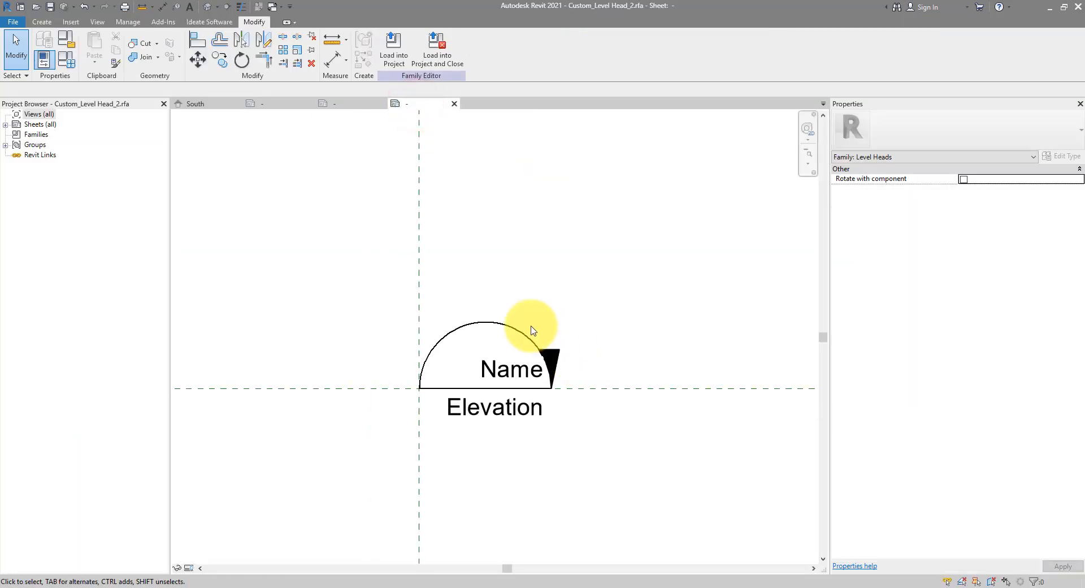
pyautogui.click(393, 43)
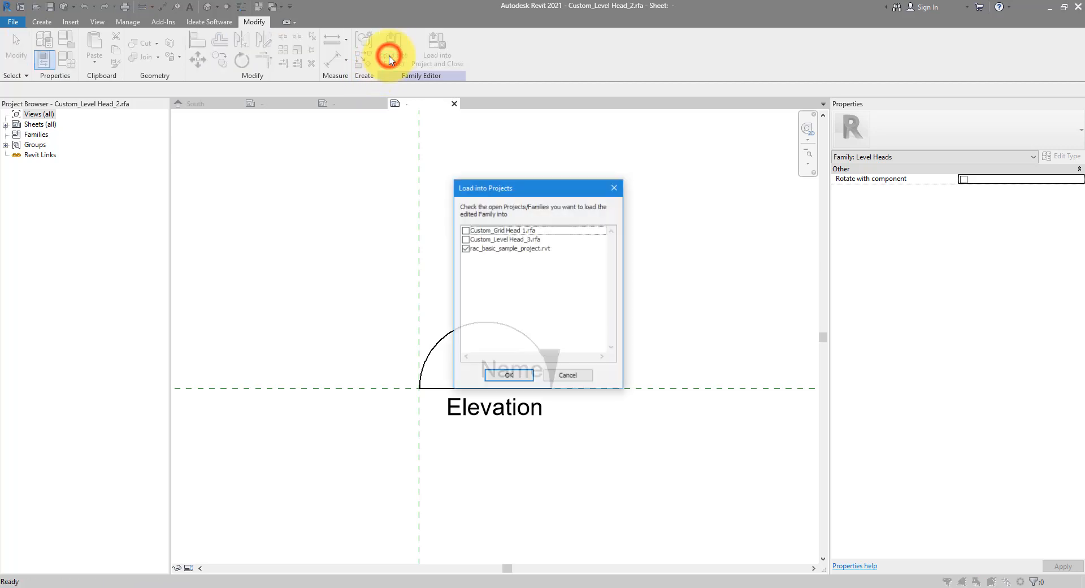
pyautogui.click(508, 374)
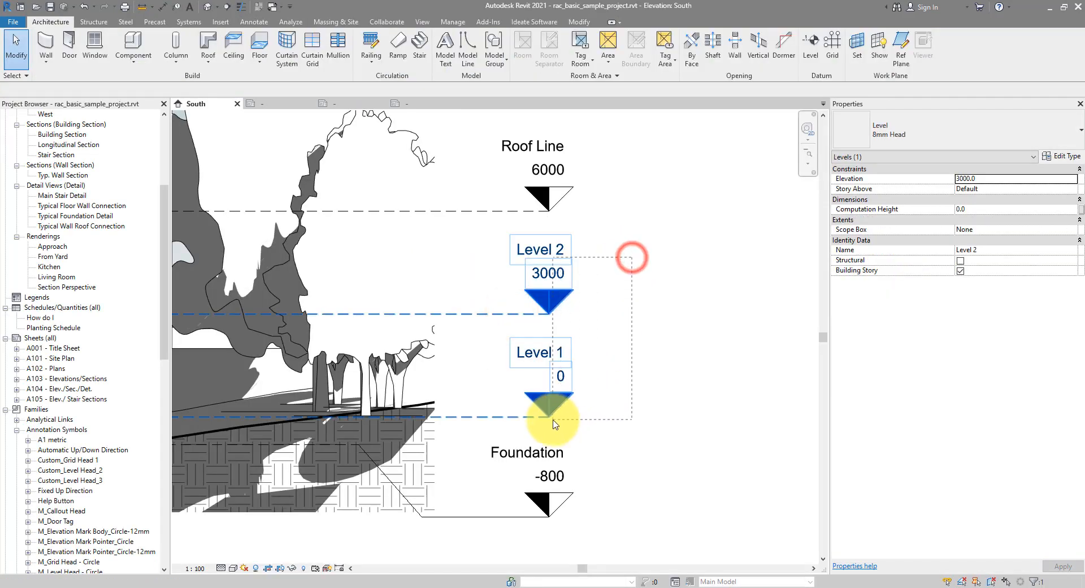
# Step: Duplicate the level type as 'Custom 2' with Symbol set to Custom_Level Head_2 and apply it
pyautogui.click(1064, 156)
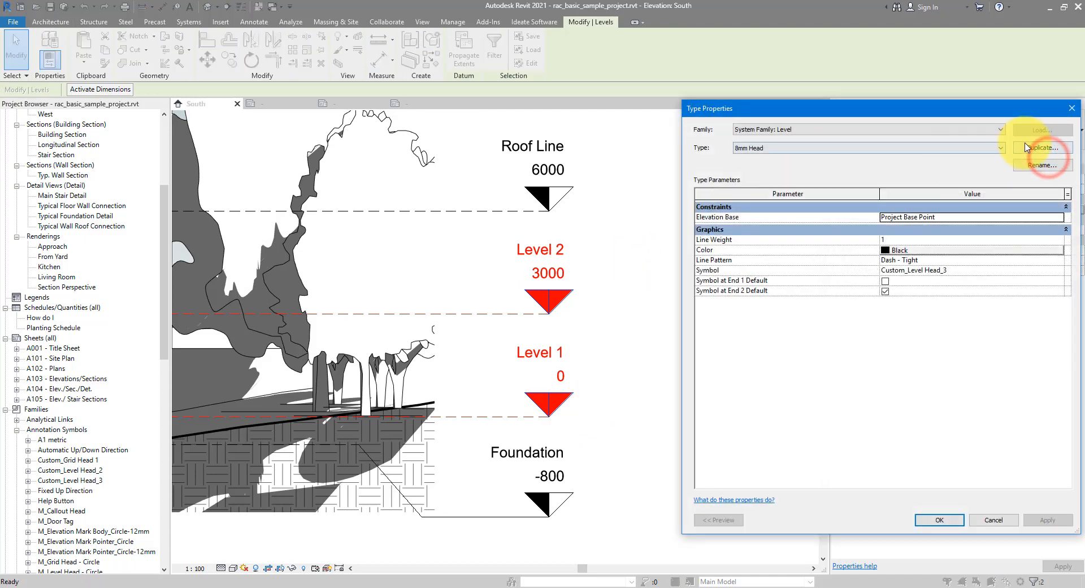
pyautogui.click(1042, 165)
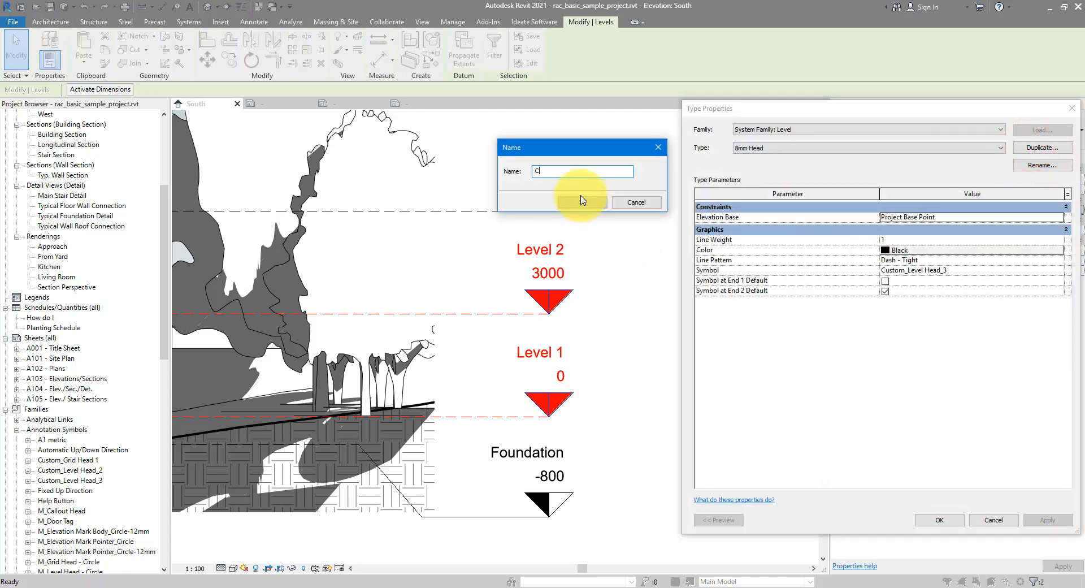
pyautogui.click(580, 202)
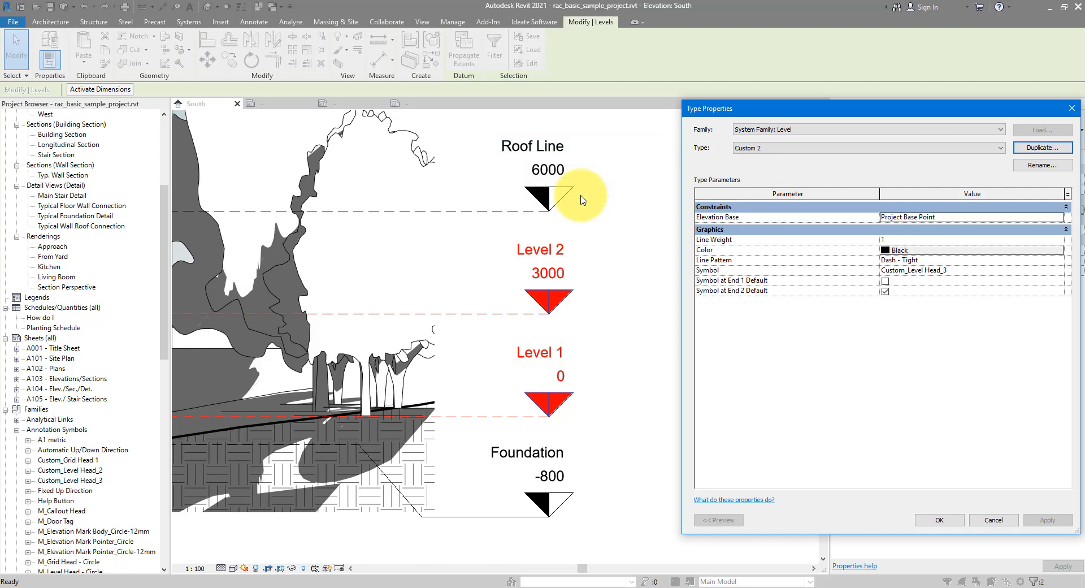
pyautogui.click(1061, 270)
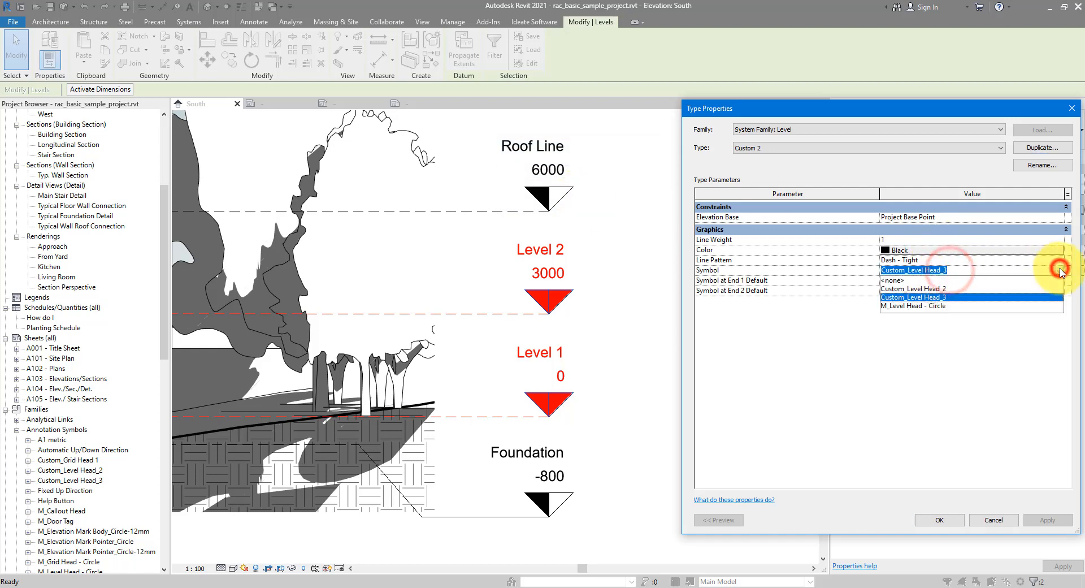
pyautogui.click(913, 288)
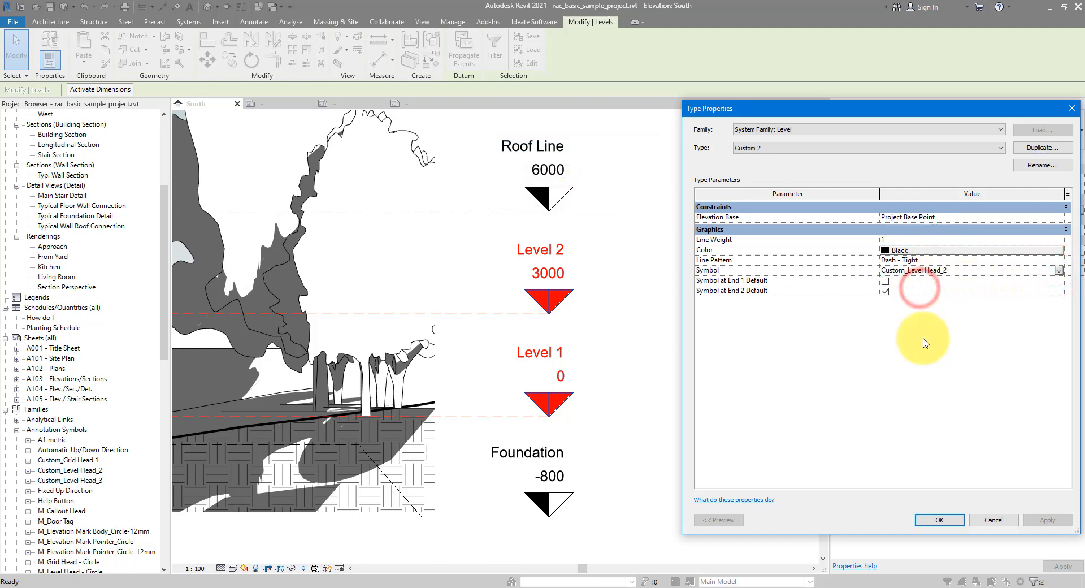
pyautogui.click(938, 520)
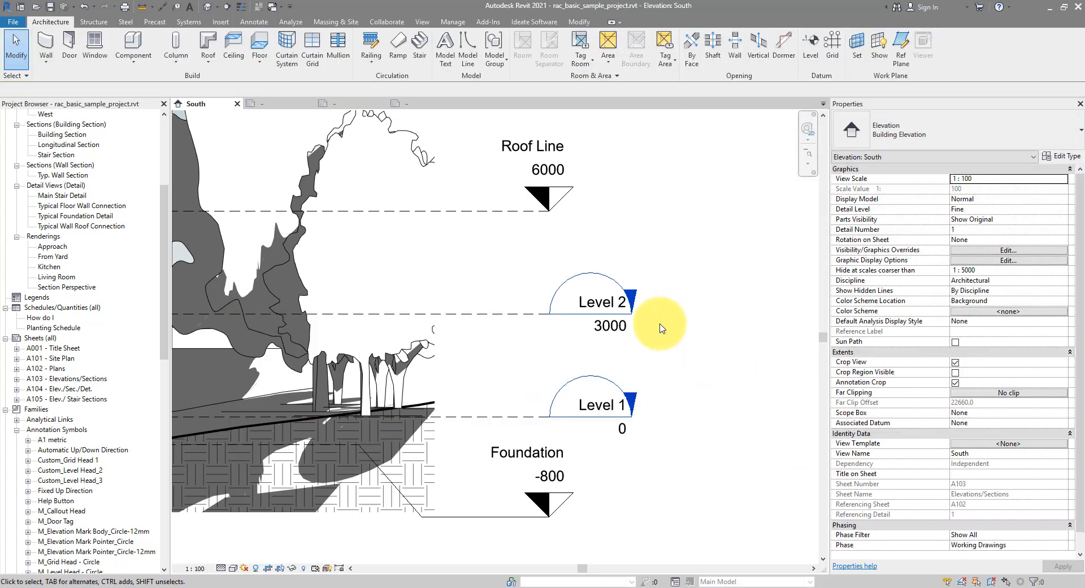
pyautogui.click(600, 300)
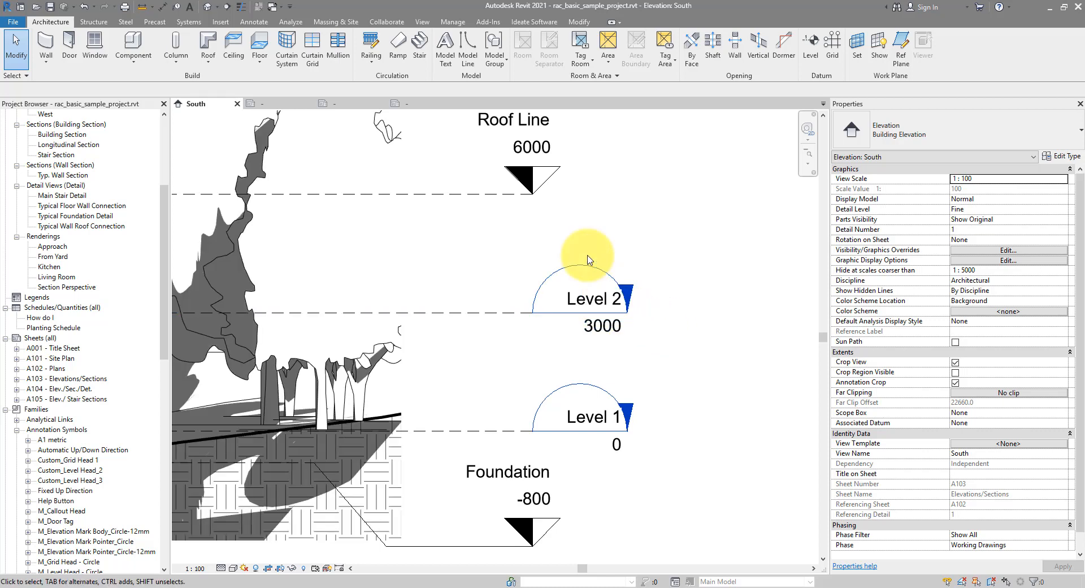
pyautogui.moveTo(424, 108)
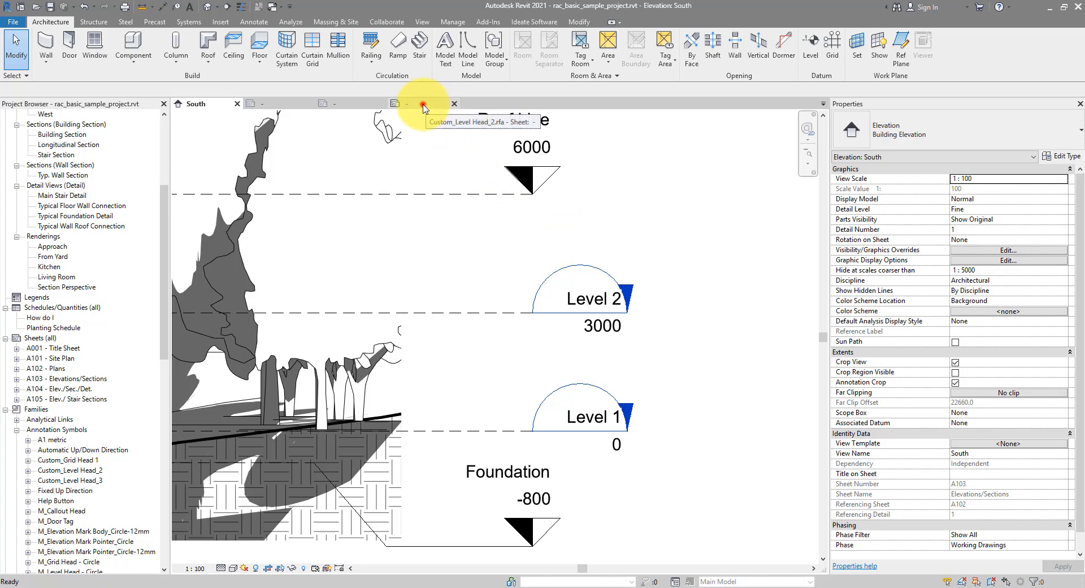
# Step: In the Custom_Level Head_2 family, set both Name and Elevation labels' Horizontal Align to Center
pyautogui.click(423, 103)
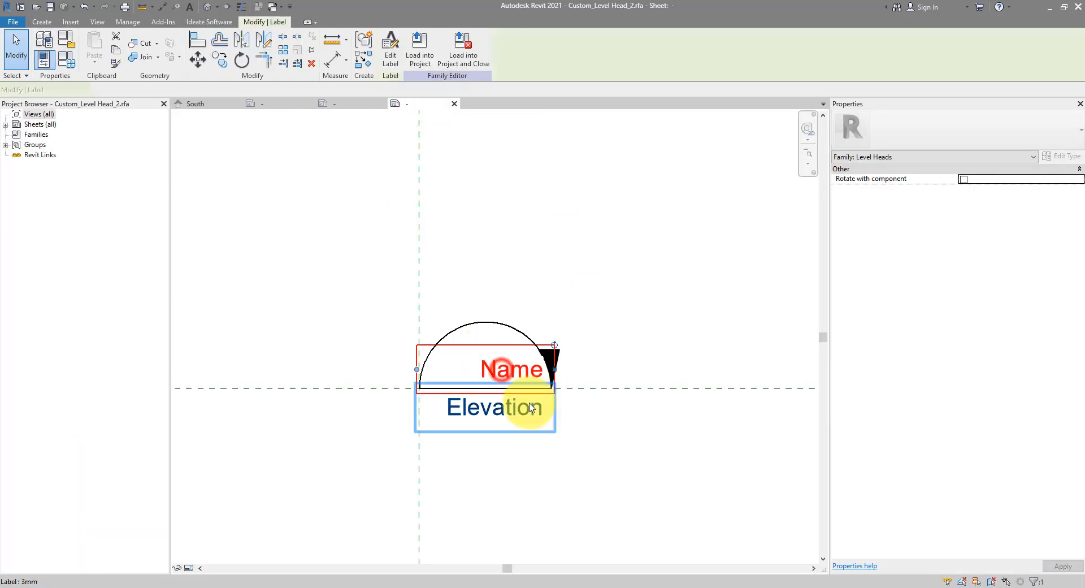
pyautogui.click(484, 407)
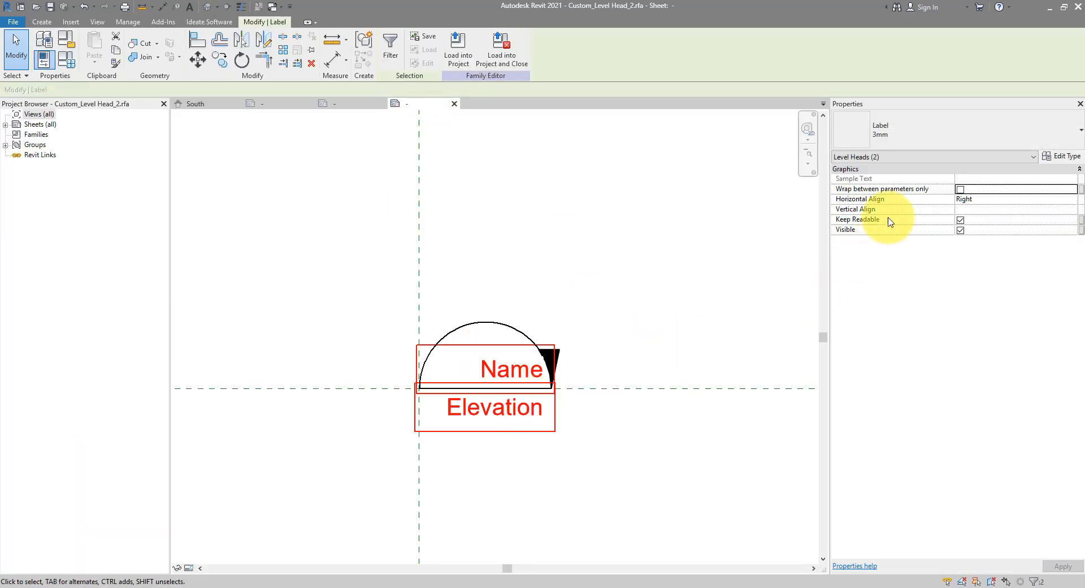
pyautogui.moveTo(893, 203)
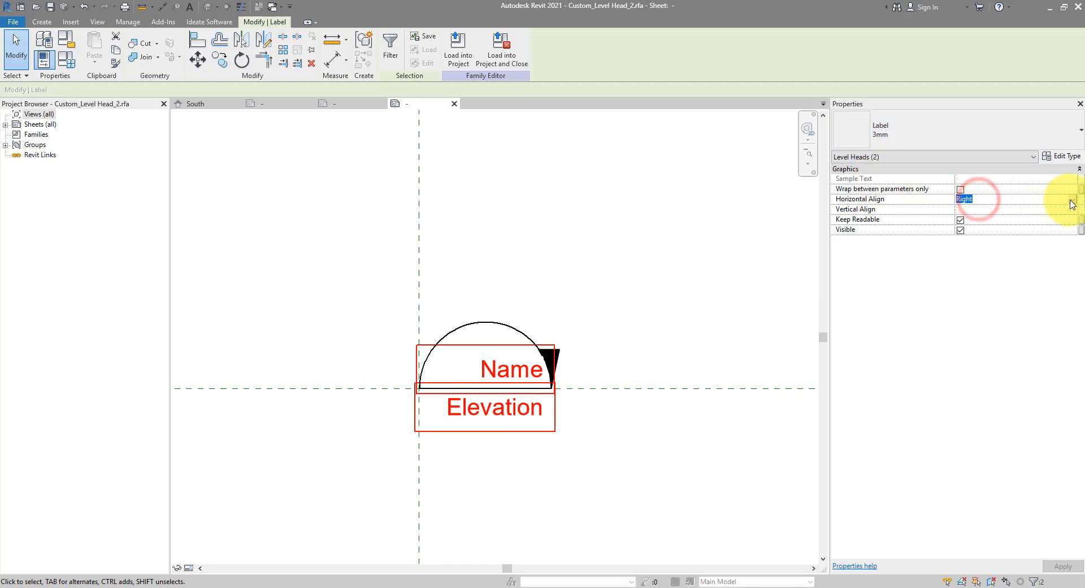
pyautogui.click(1013, 199)
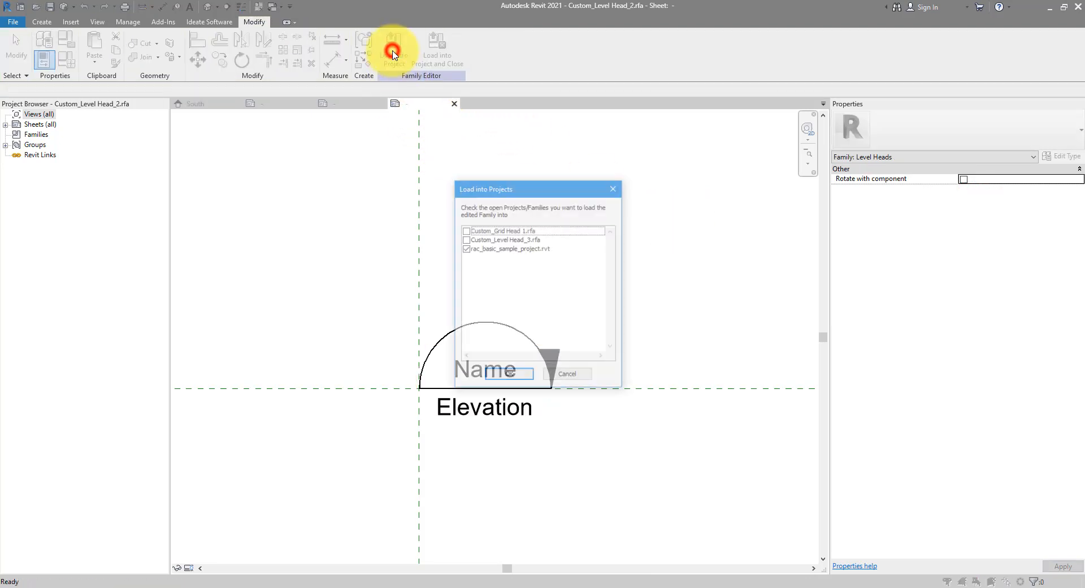
# Step: Reload Custom_Level Head_2 into the sample project, overwriting the existing version
pyautogui.click(532, 373)
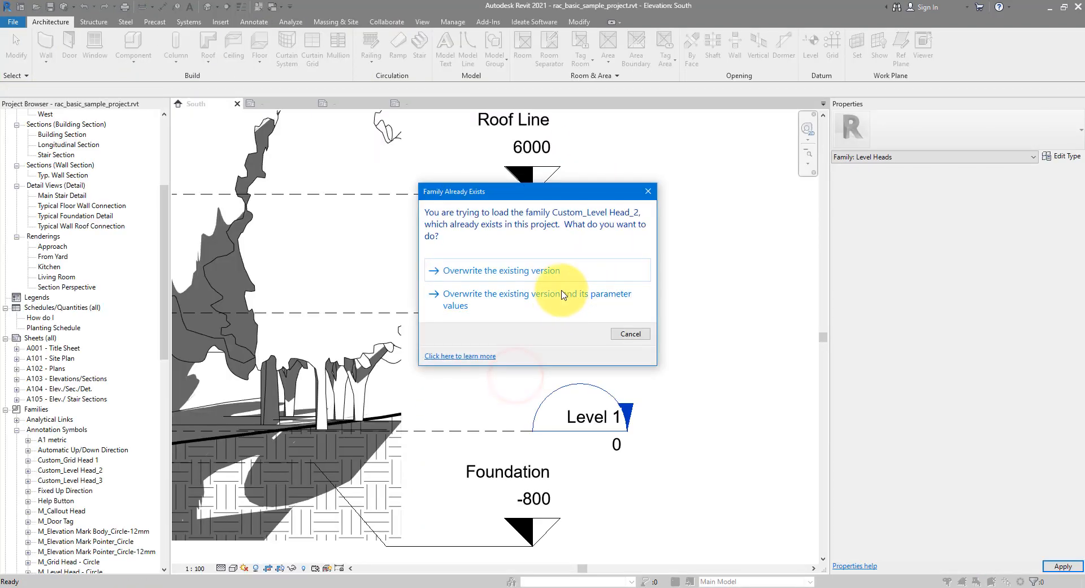
pyautogui.click(499, 270)
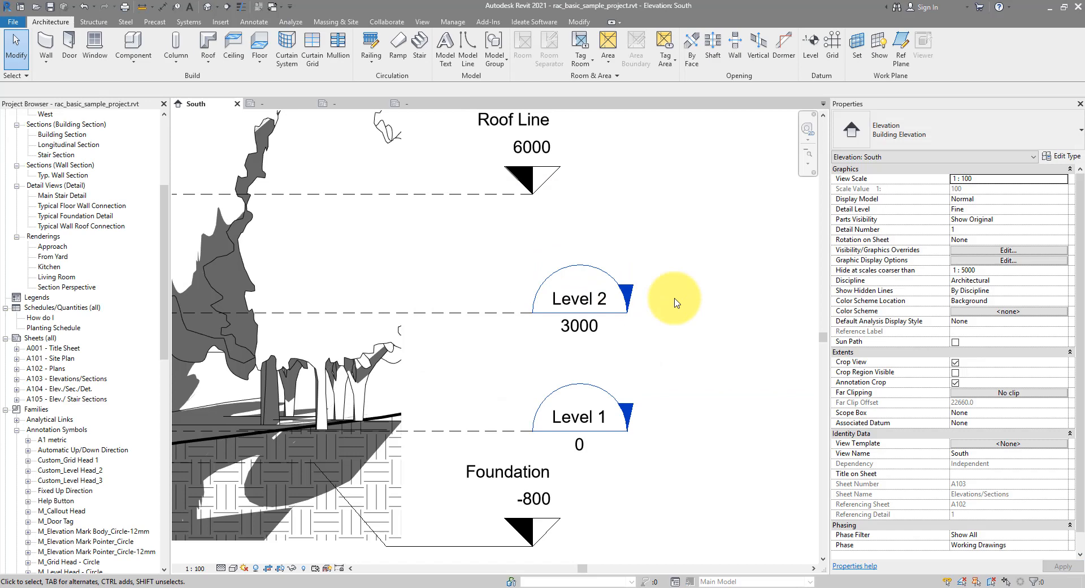